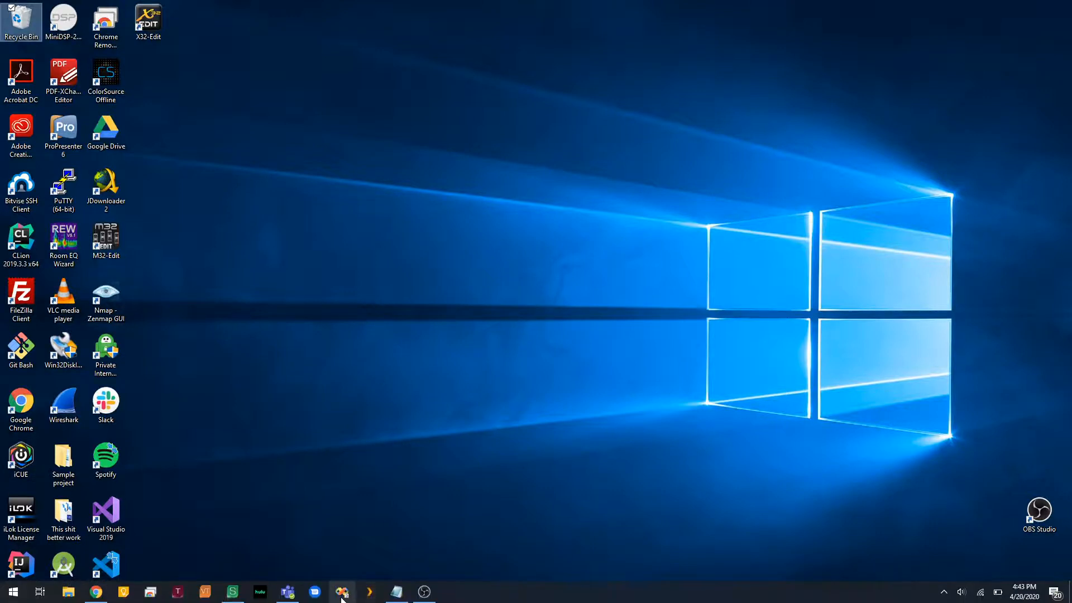
mouse_move(341, 591)
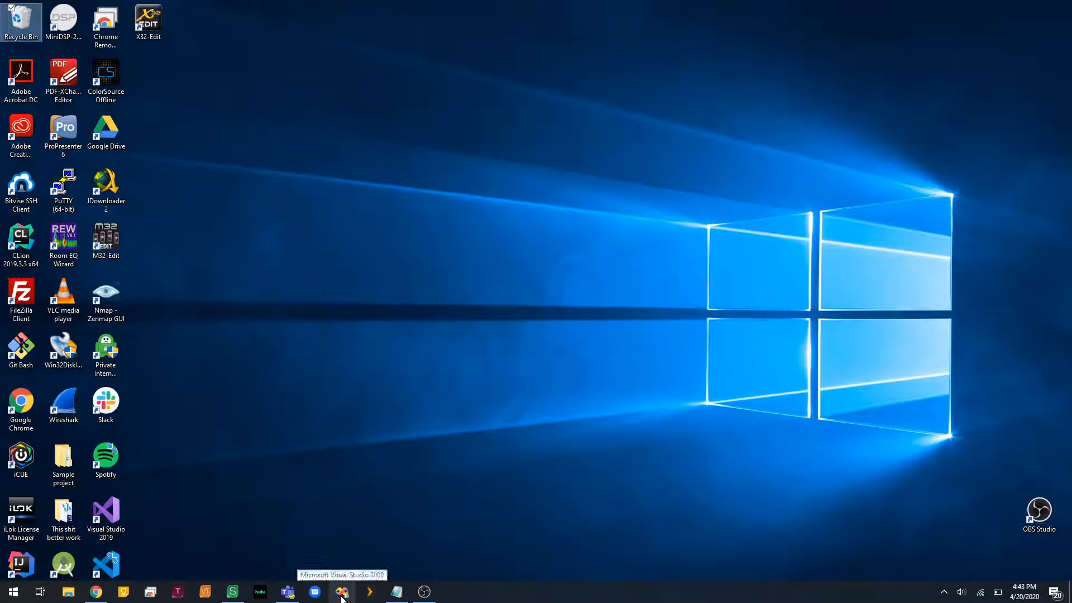
Launch Visual Studio 2008 and start a new Crestron SIMPL # Pro project.
left_click(341, 591)
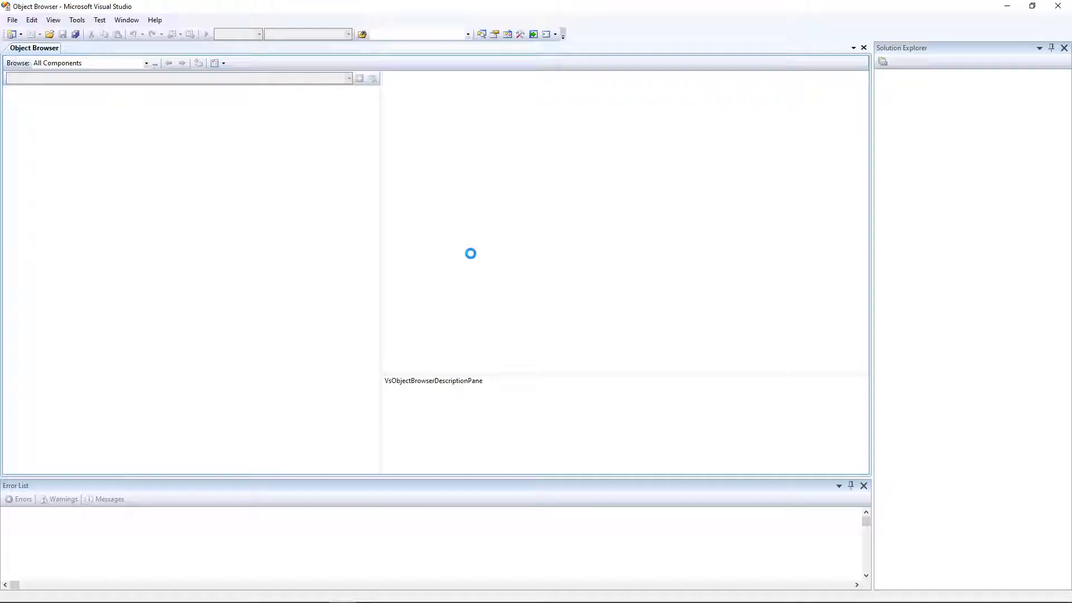
left_click(27, 49)
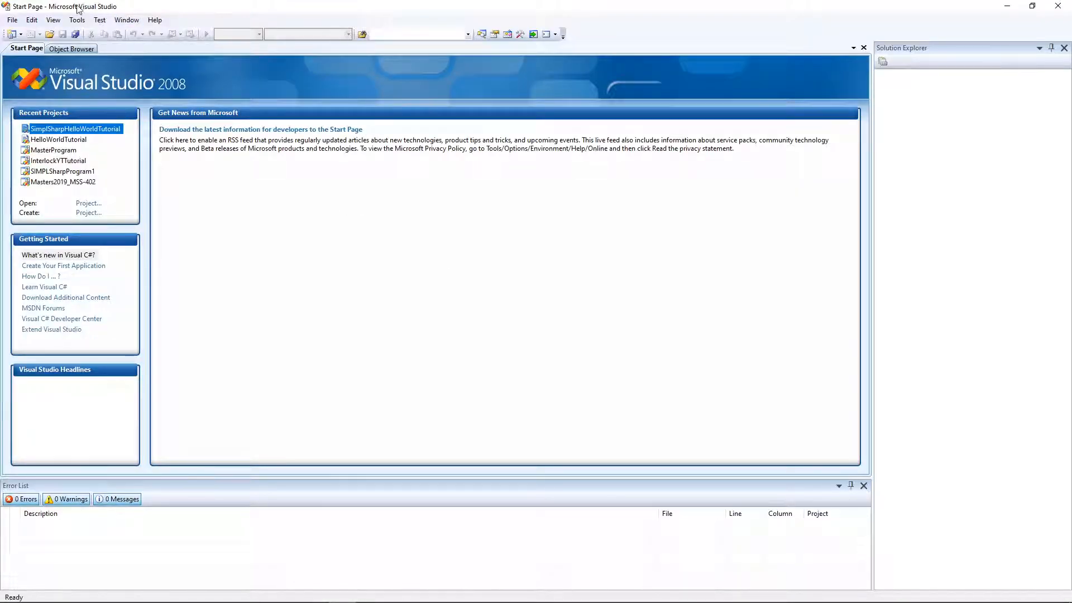
left_click(12, 19)
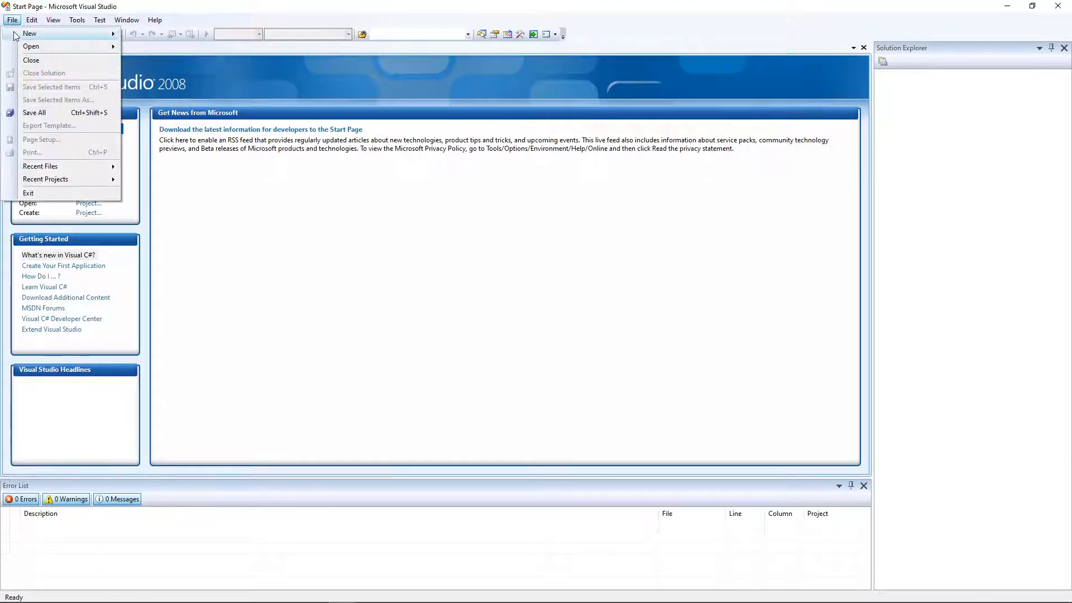
left_click(29, 33)
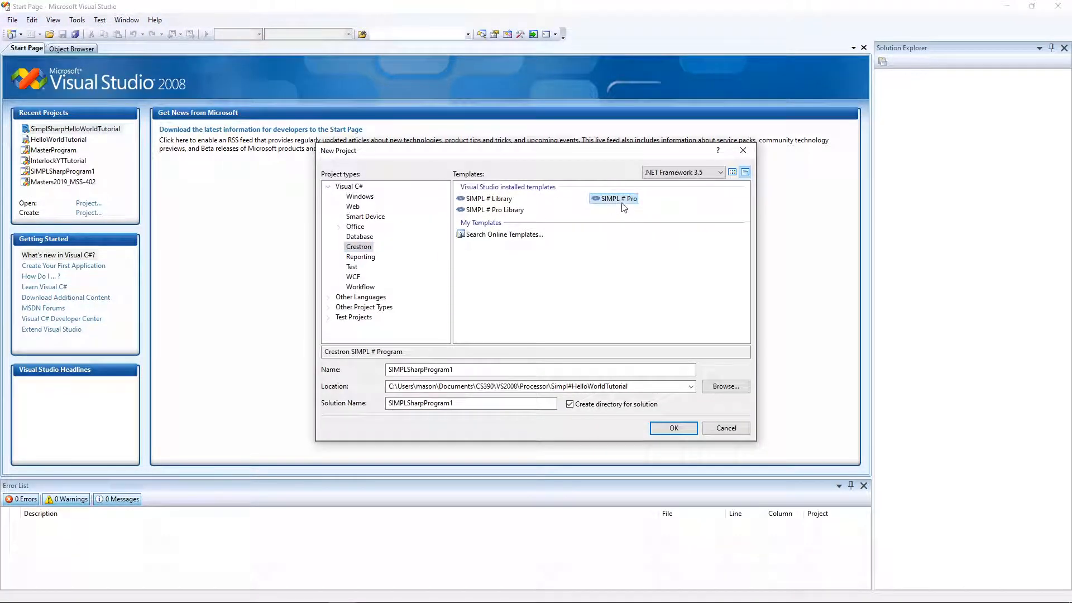
left_click(617, 198)
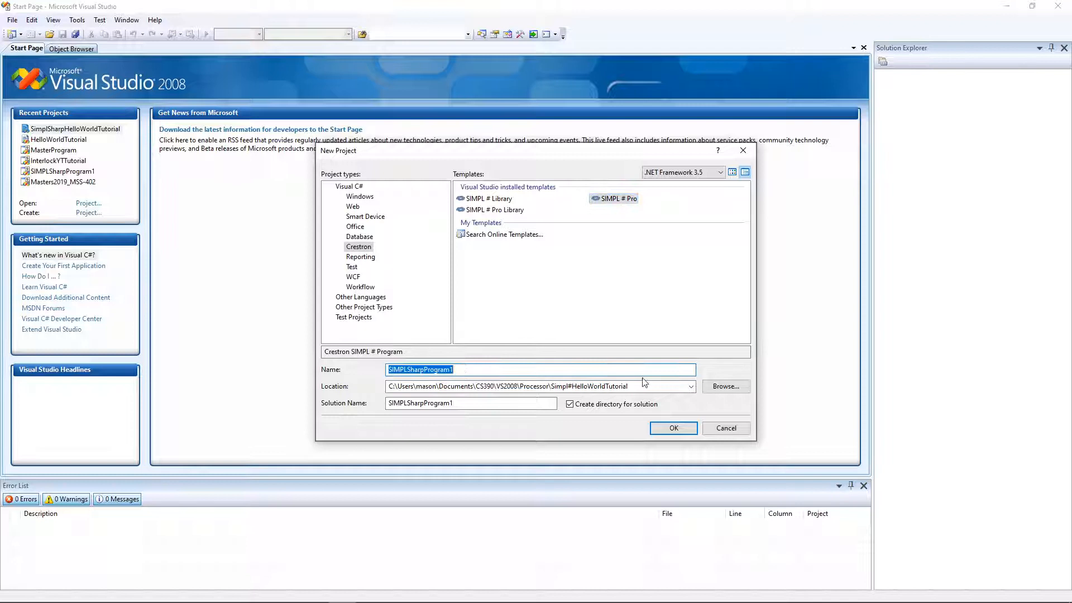
left_click(672, 427)
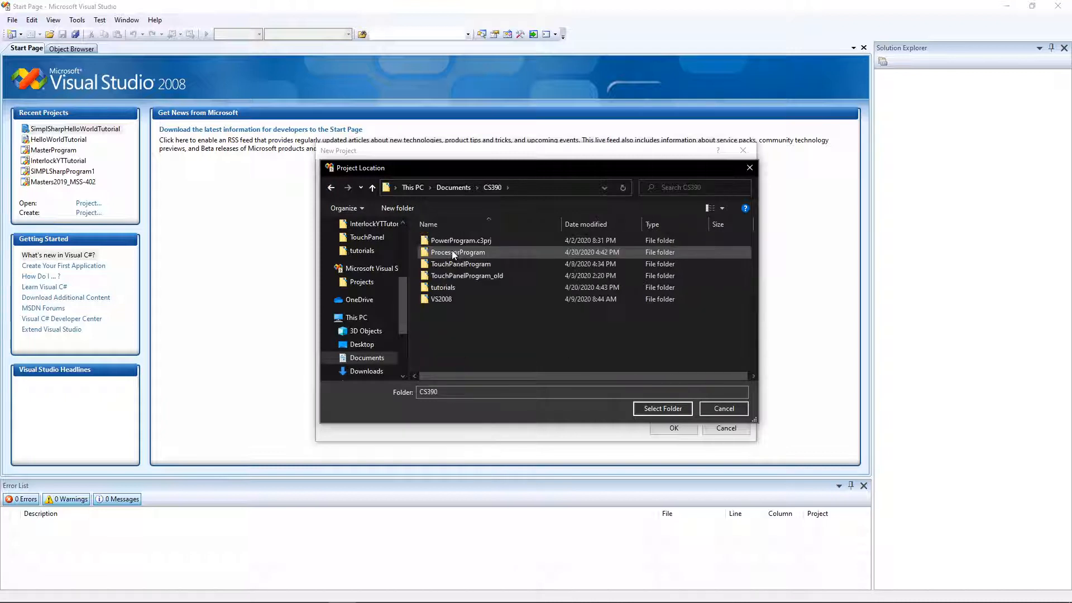
Create a new SimpleSharpHelloWorldTutorial folder inside VS2008\Processor.
double_click(459, 252)
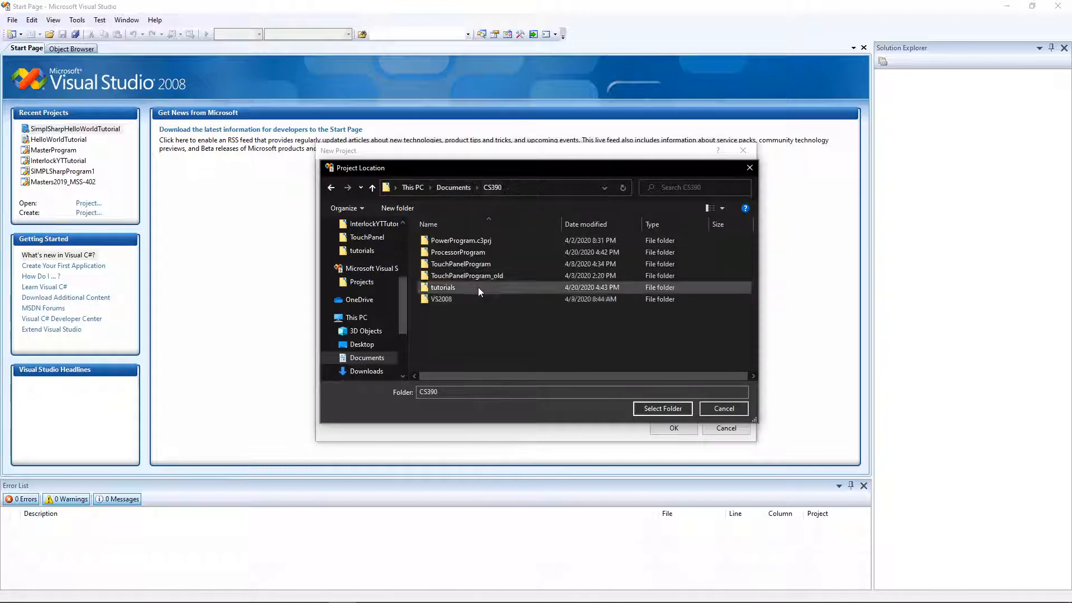
left_click(441, 299)
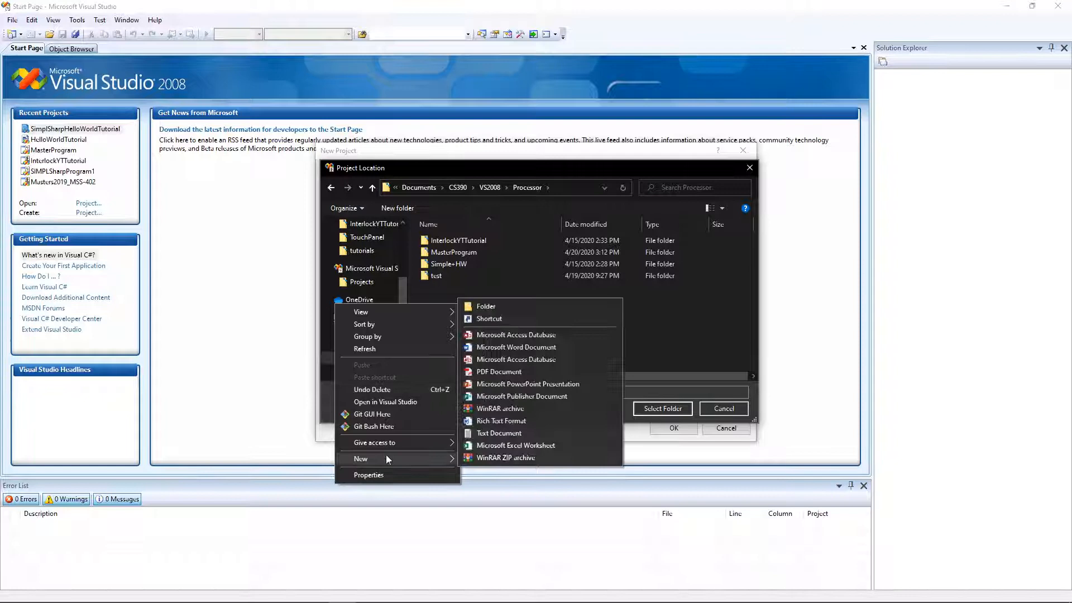
left_click(486, 306)
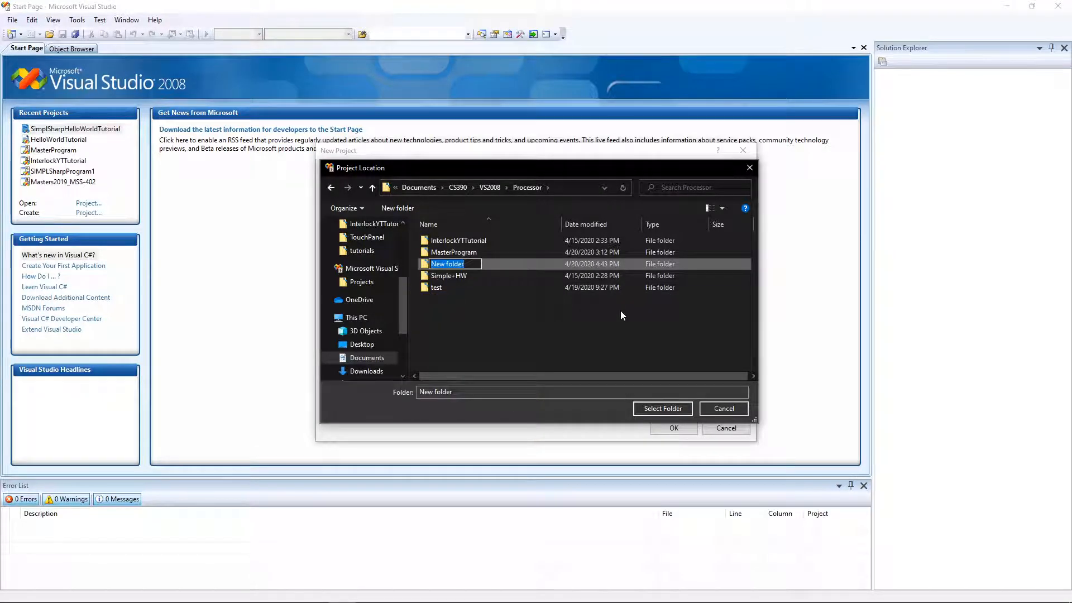
type("SimpleSharp")
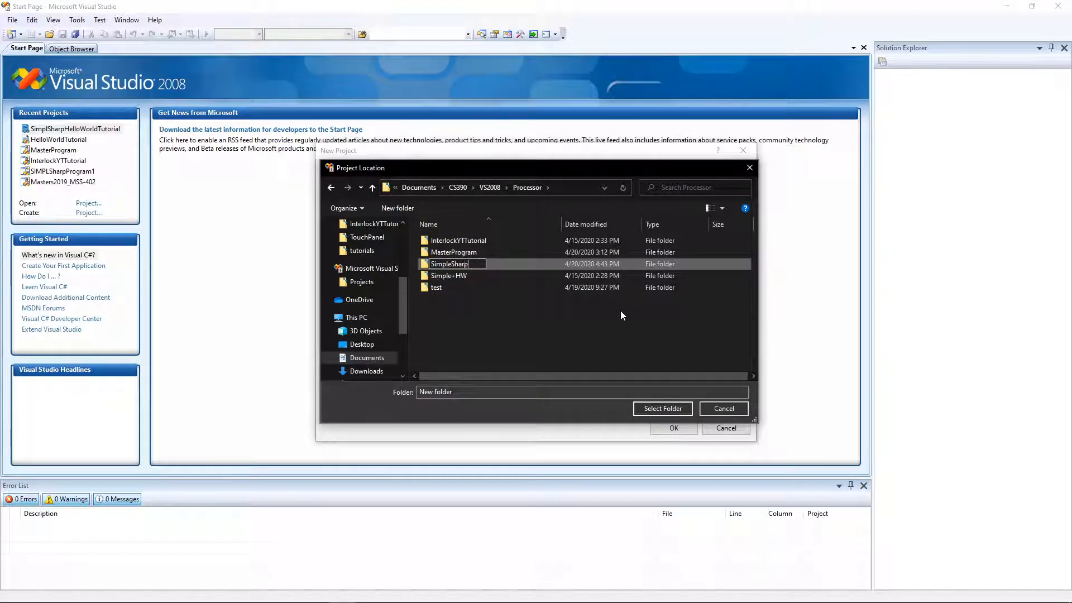
type("HelloWorldTutorial")
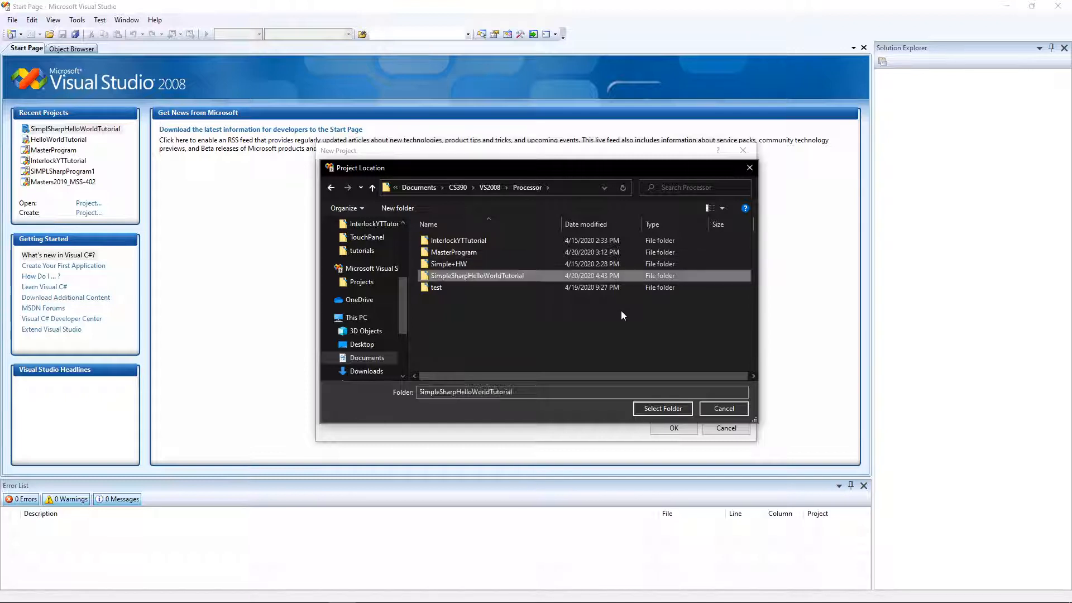
Select that folder, name the project SimpleSharpHelloWorldTutorial, and create it.
double_click(476, 275)
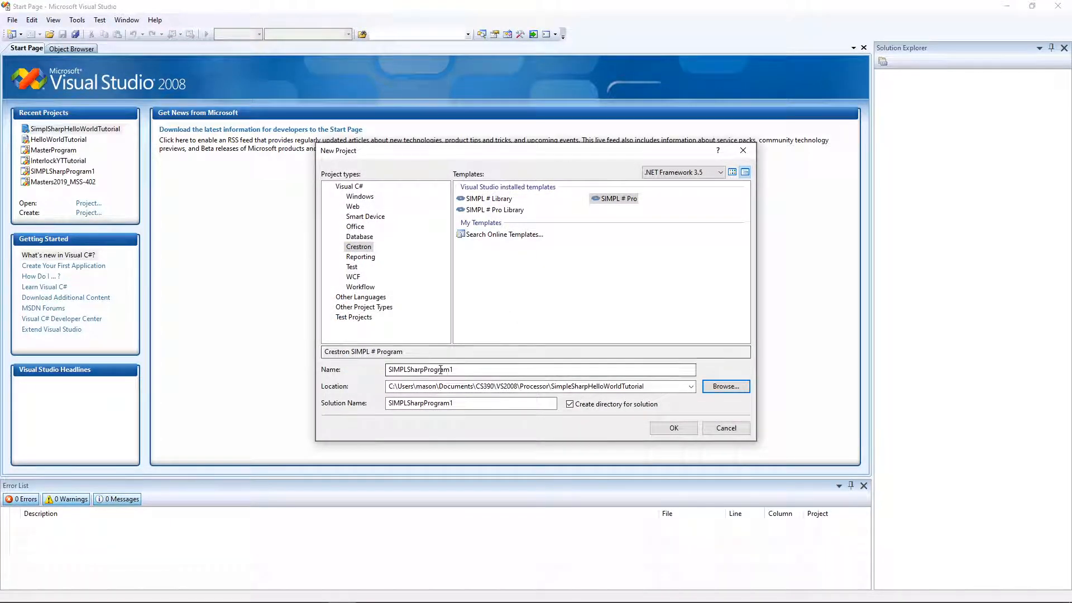
type("SimpleSharpHelloWorldTutorial")
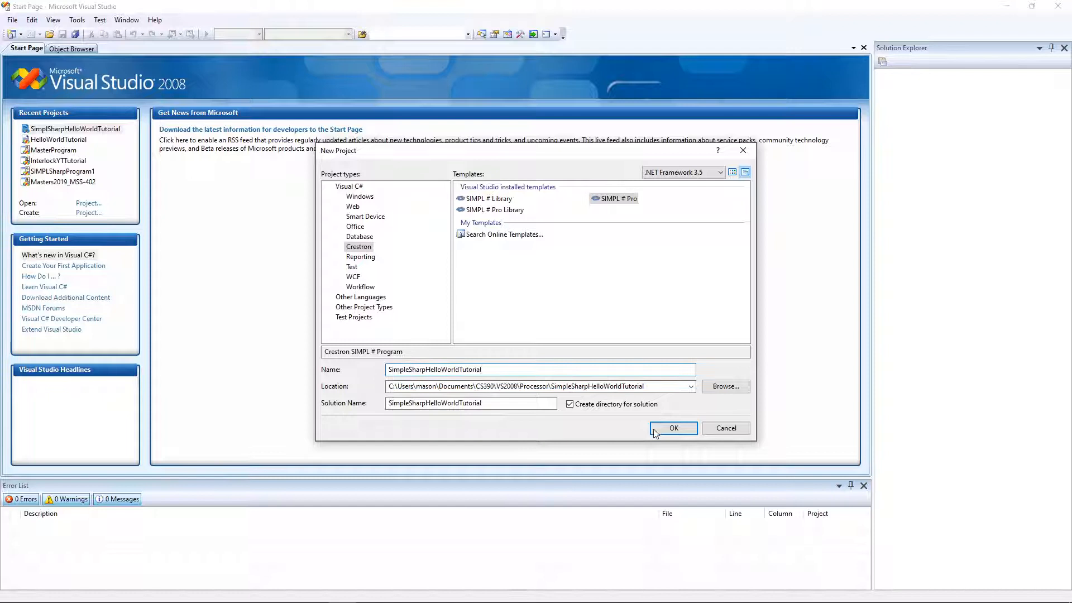
left_click(672, 428)
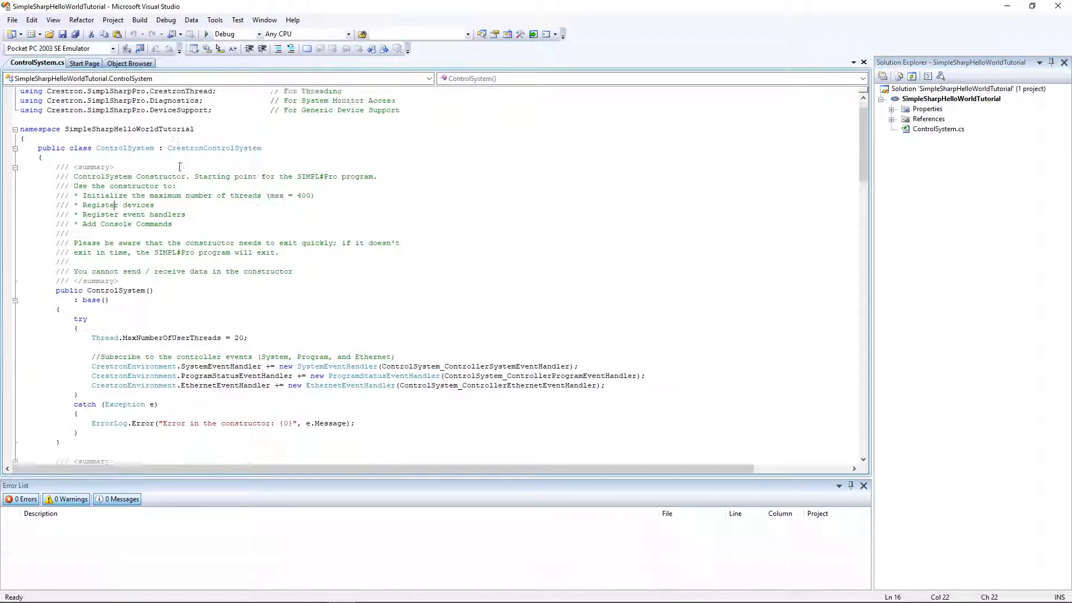
Scroll through the generated ControlSystem.cs template code.
scroll("down", 3)
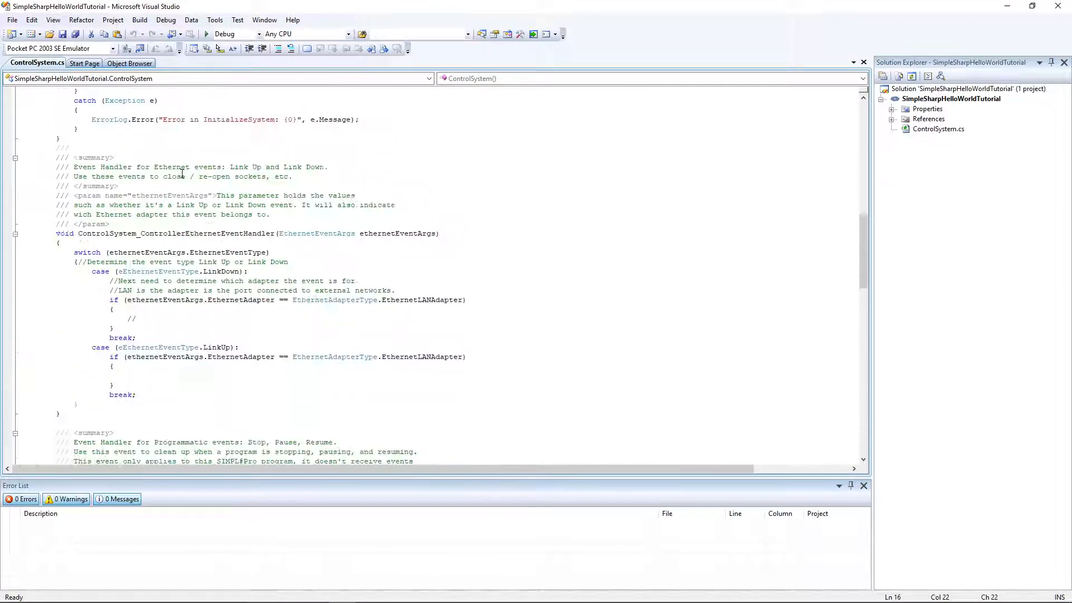
scroll("down", 3)
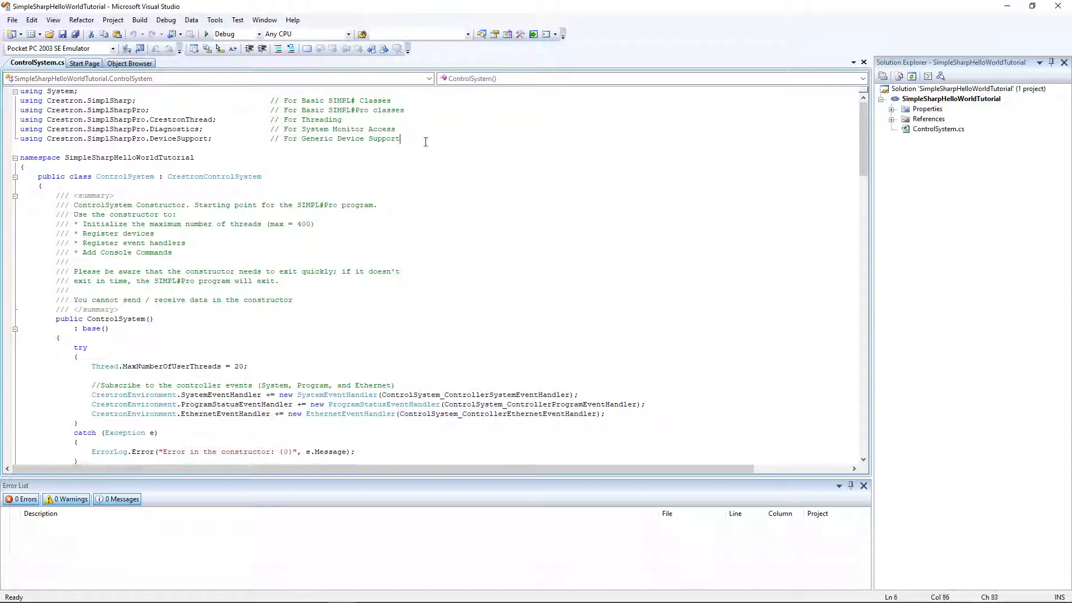
Add using Crestron.SimplSharpPro.UI; and reference Crestron.SimplSharpPro.UI.dll in the project.
type("using")
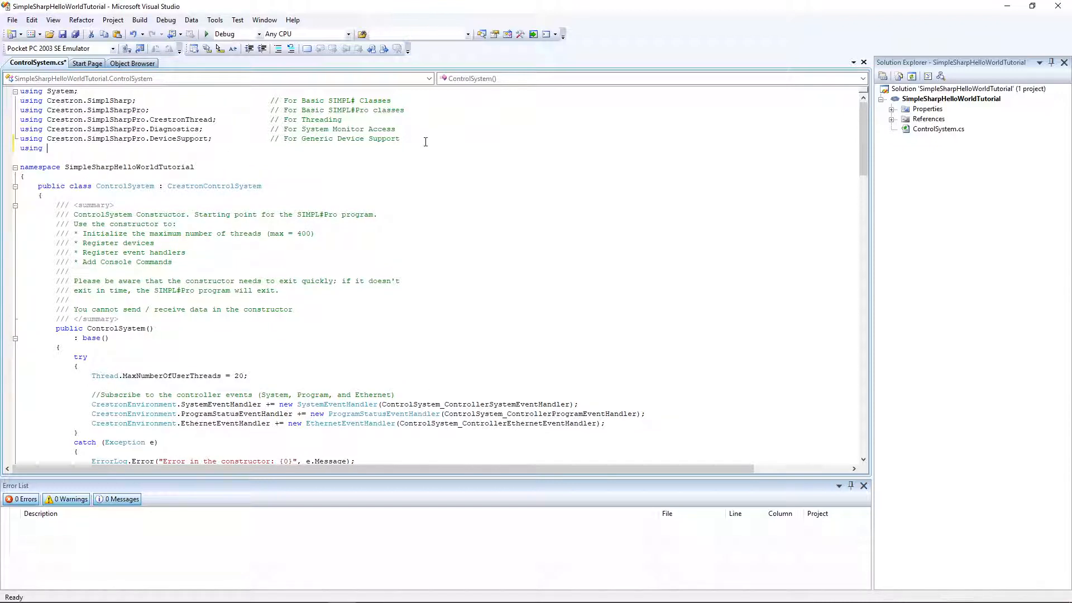
type("Creaton.SimplSharpPro.UI;")
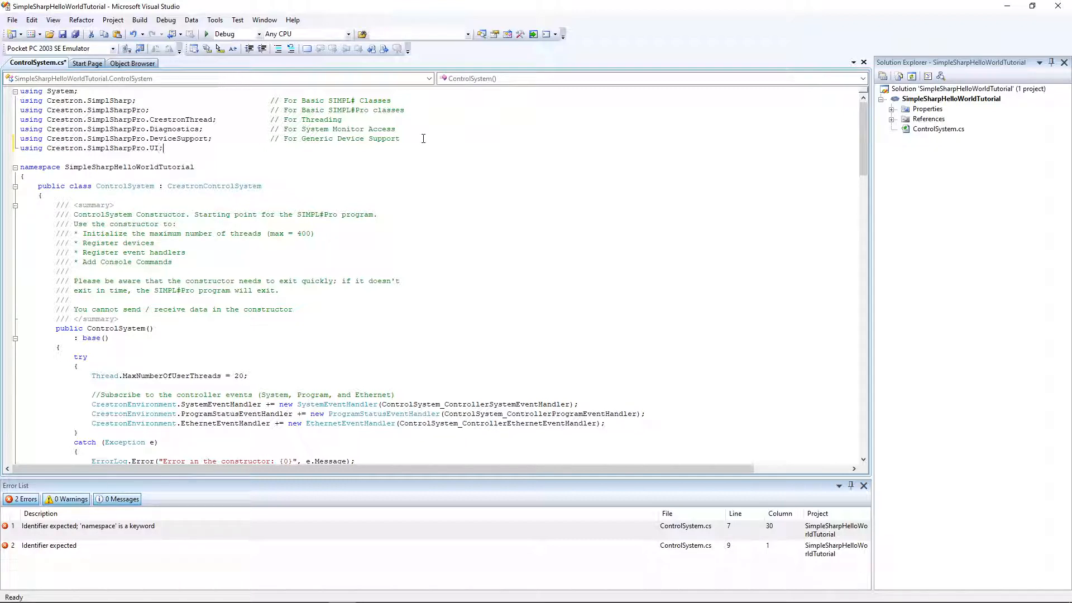
left_click(928, 118)
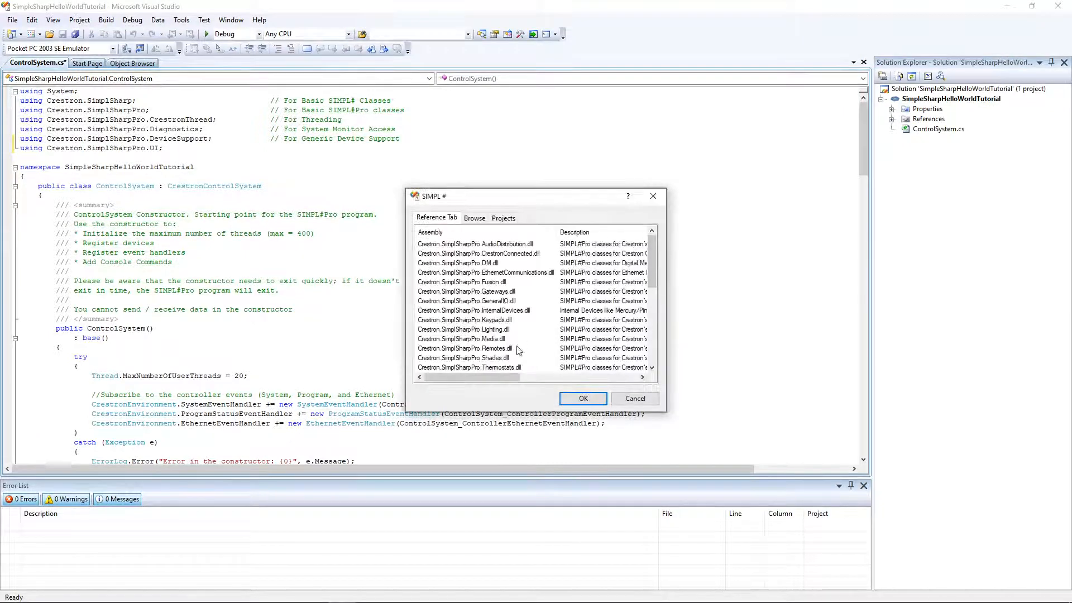
scroll("down", 3)
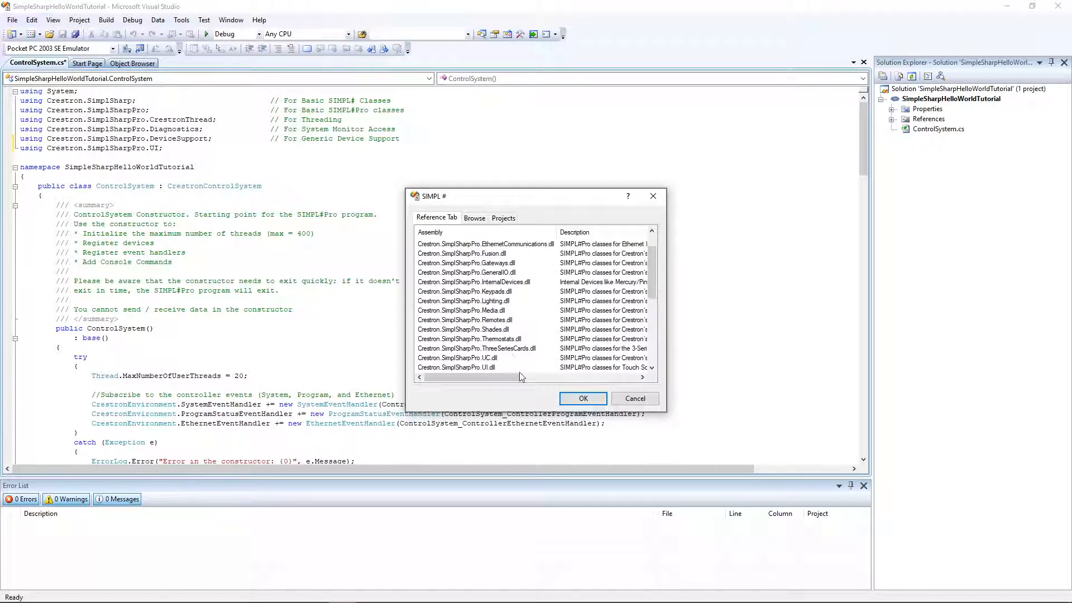
left_click(582, 399)
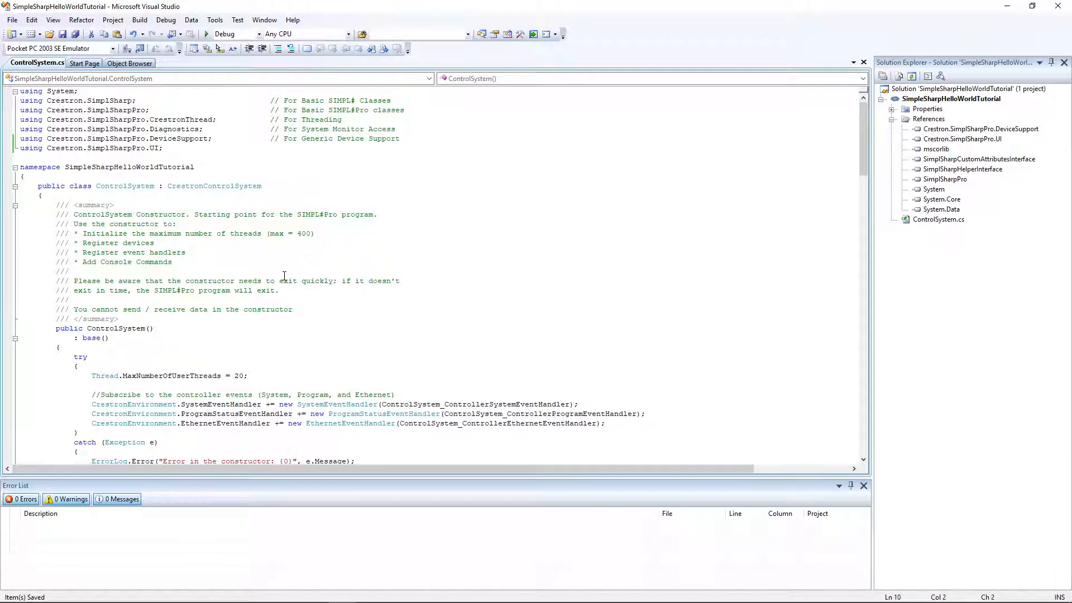
mouse_move(292, 253)
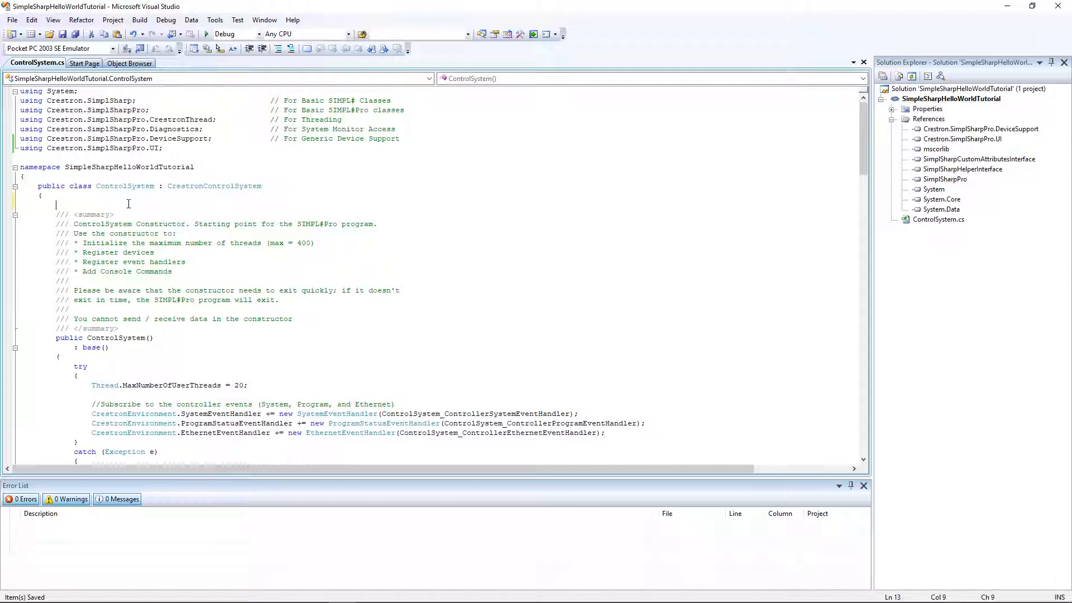
Type private Tsw760 userInterface; at the top of the ControlSystem class.
type("private T")
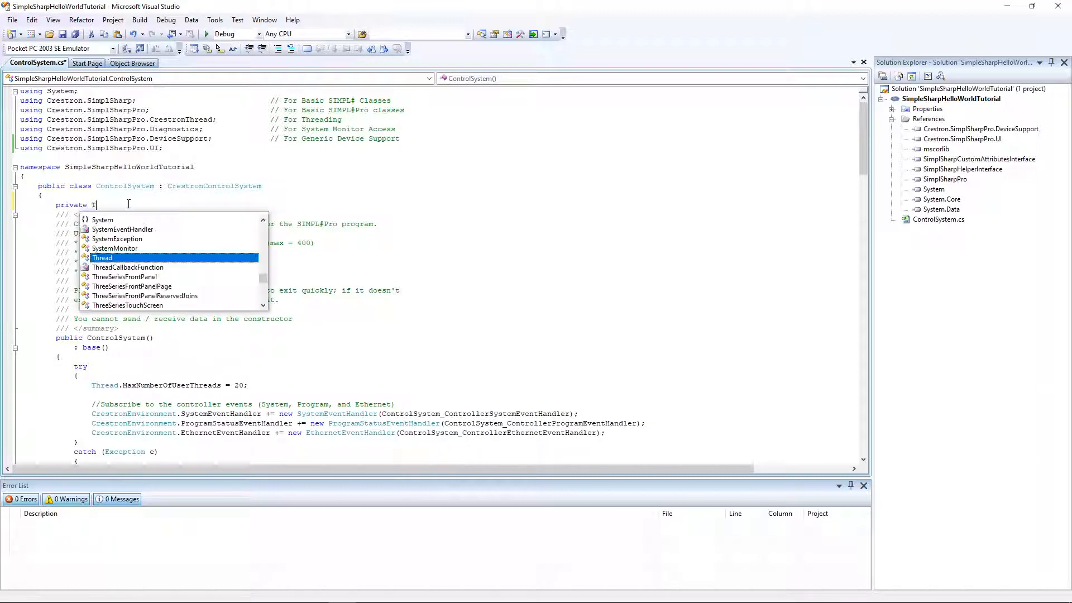
type("sw")
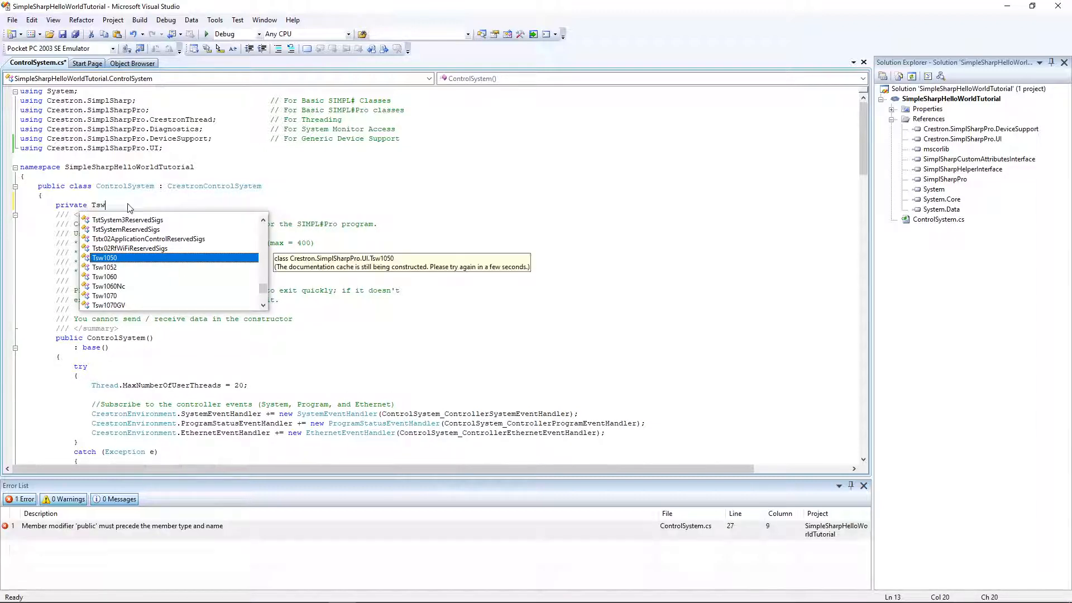
type("760 ui")
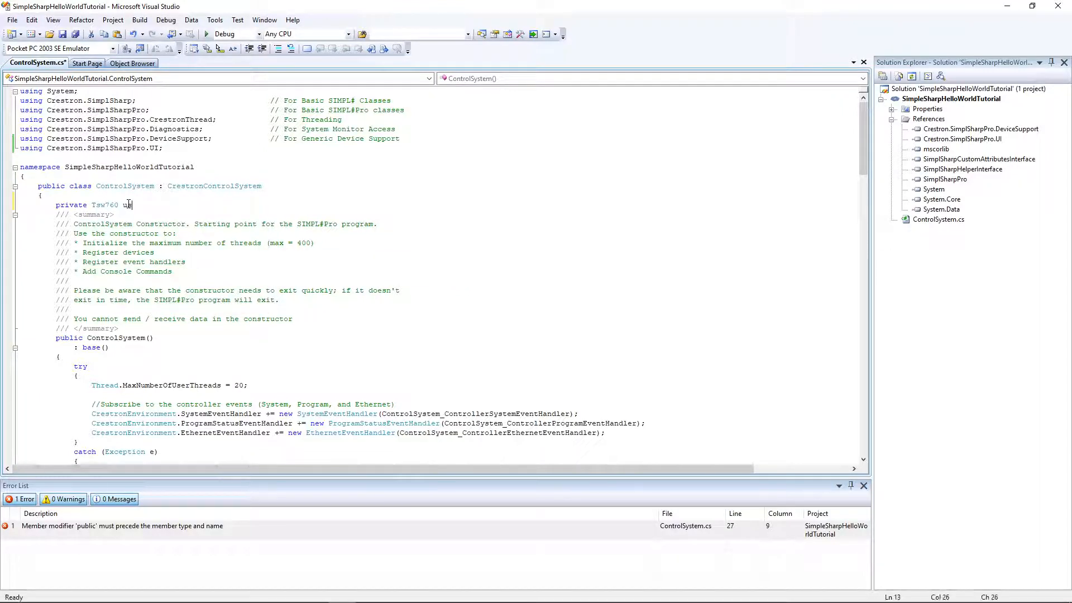
type("serInterface;")
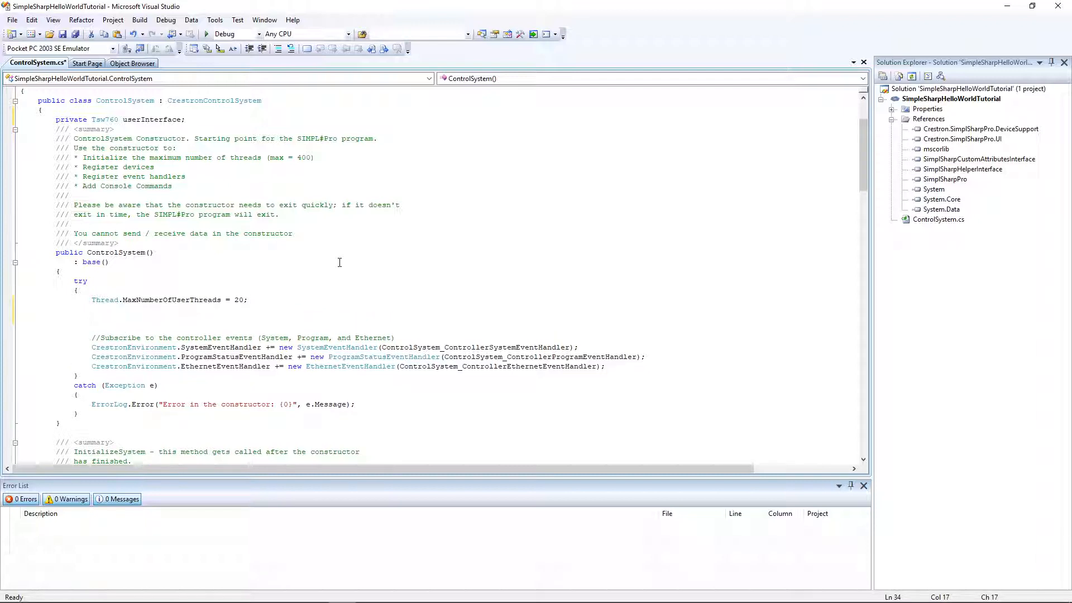
Add userInterface = new Tsw760(03, this); inside the ControlSystem constructor.
type("userInterface")
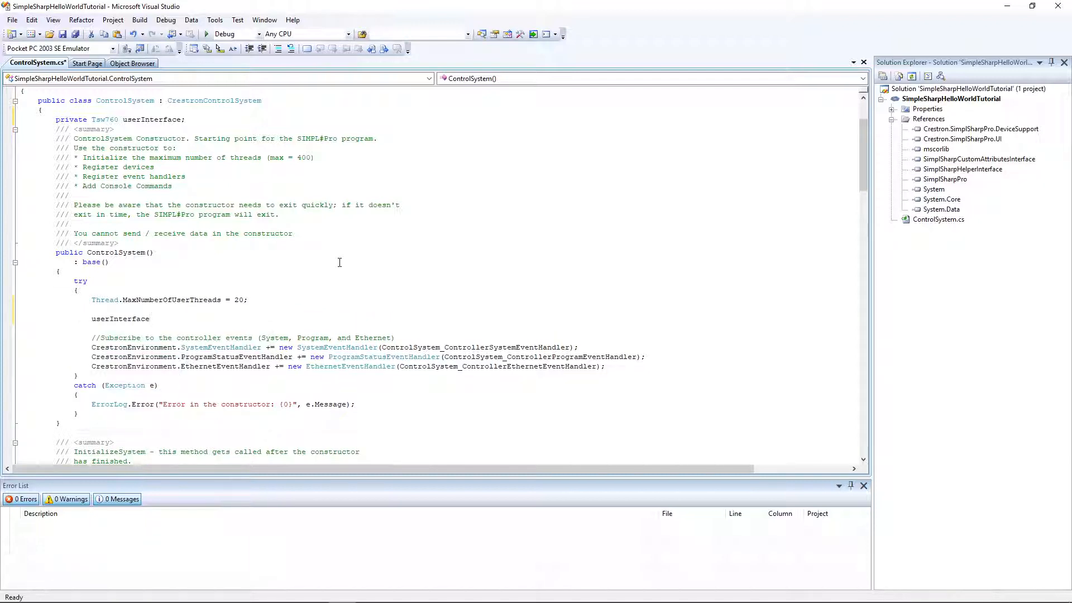
type("= new Tsw760(")
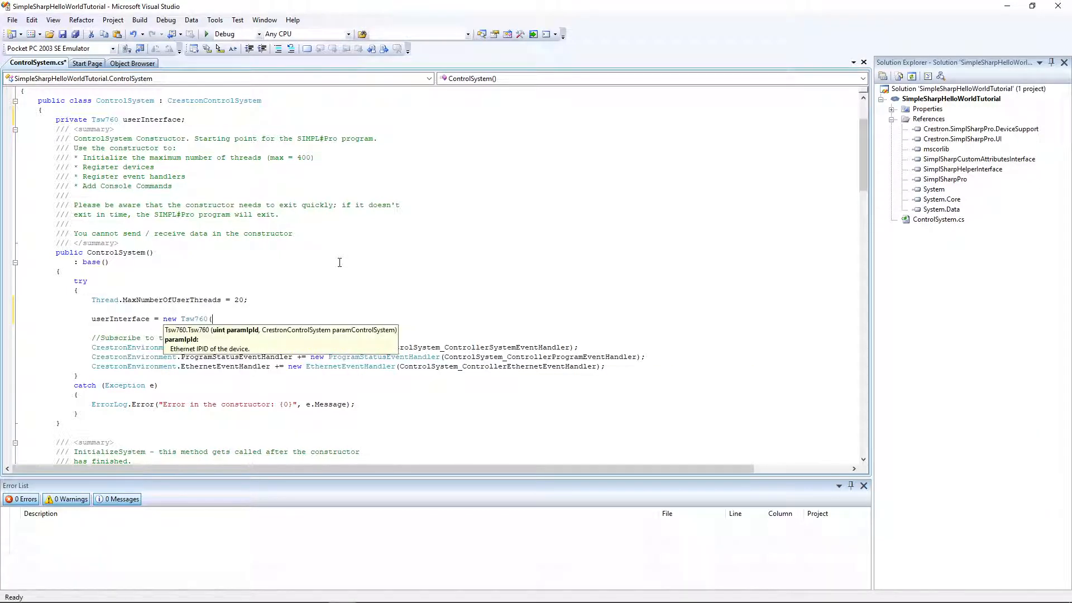
type("03")
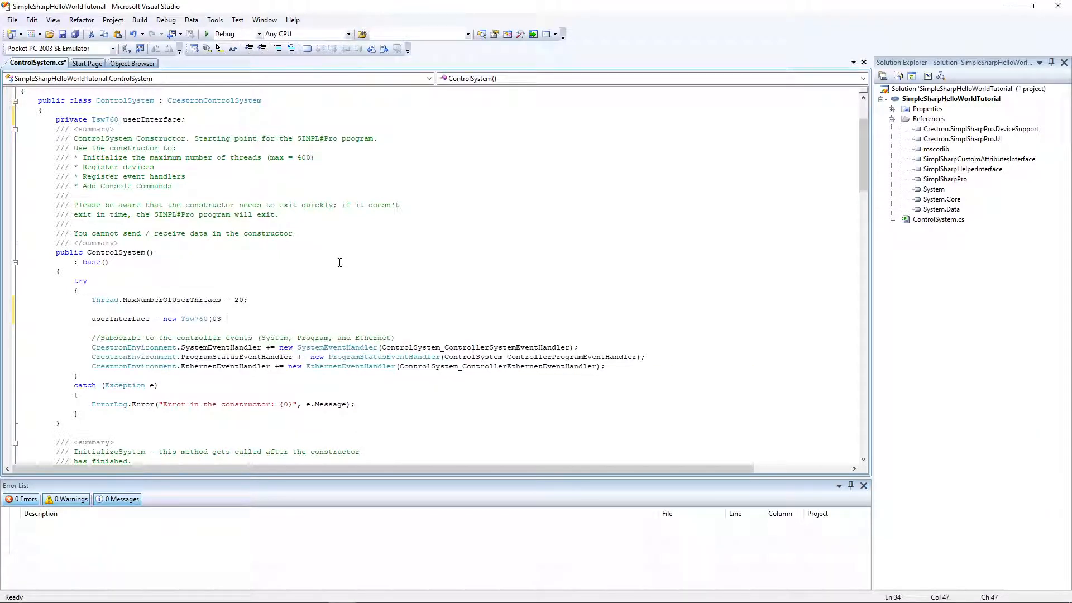
type(",")
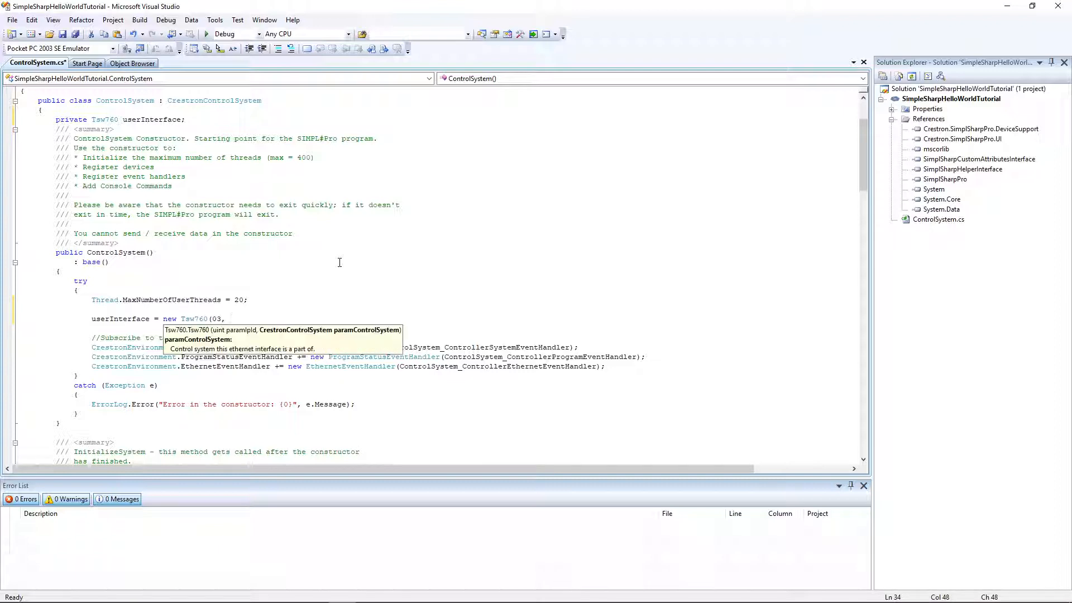
type("this)")
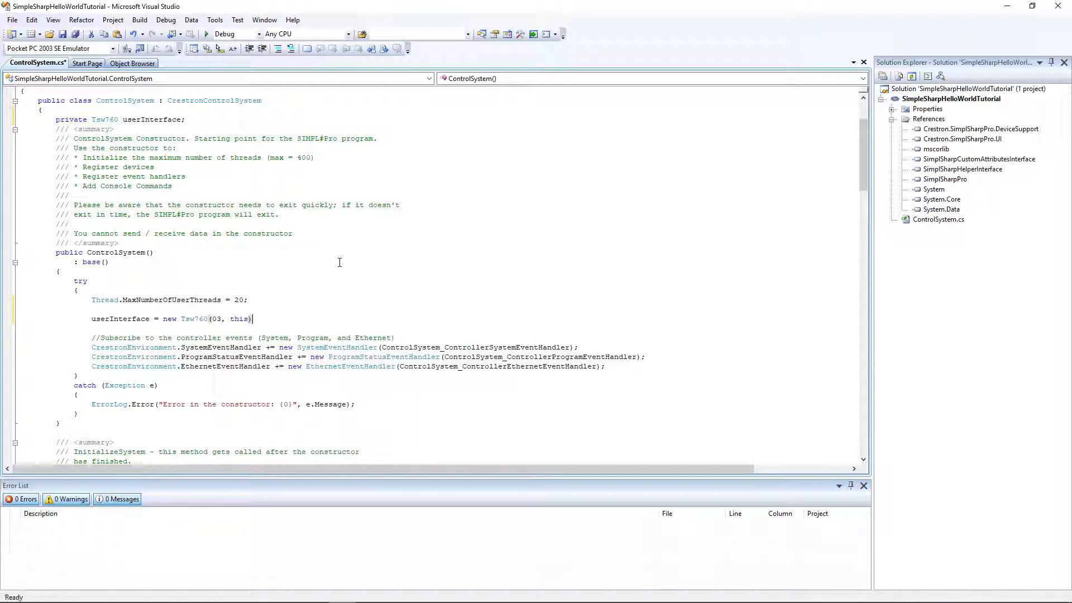
key("enter")
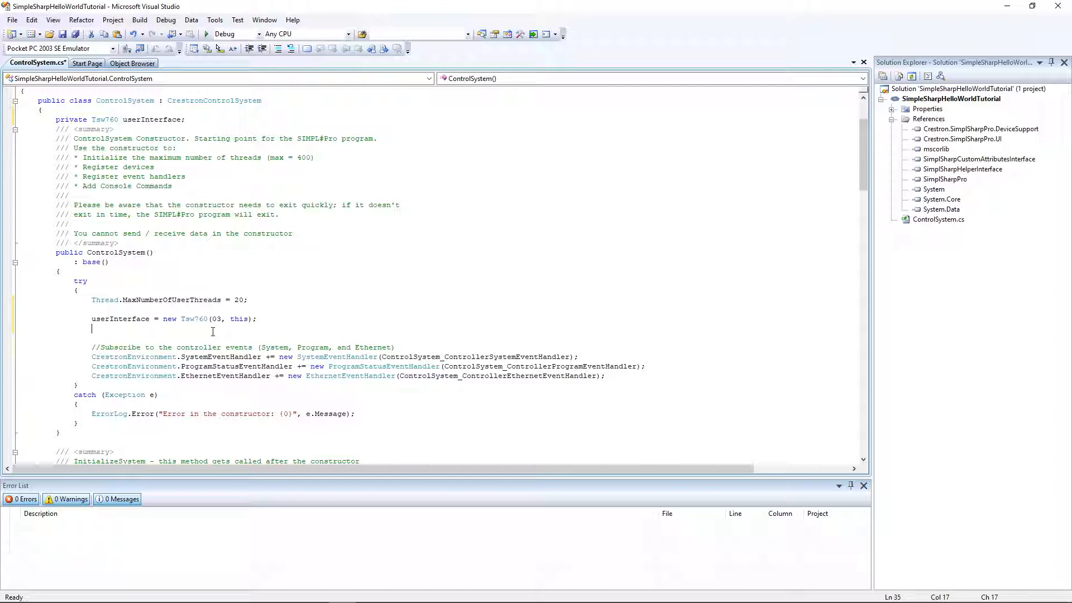
Subscribe userInterface.SigChange to new SigEventHandler(userInterface_SigChange).
type("userInterface.")
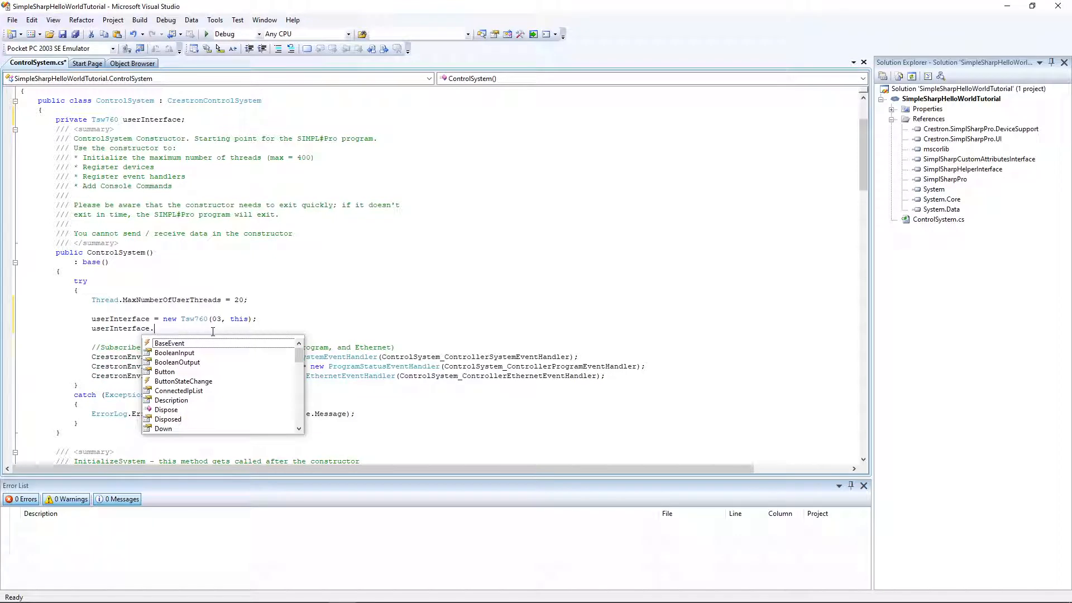
type("SigChange +=")
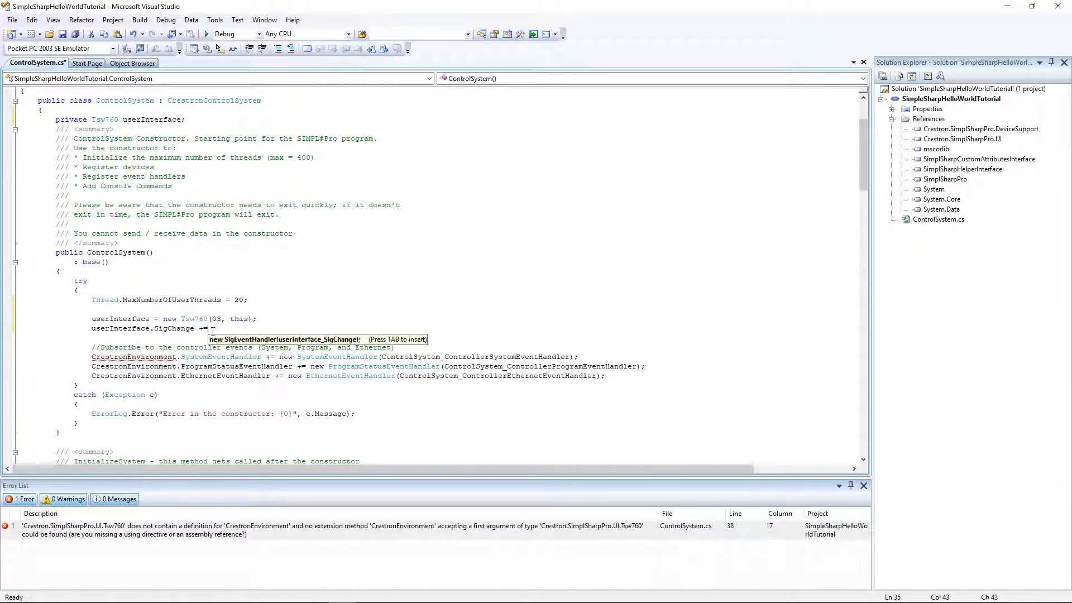
type("new")
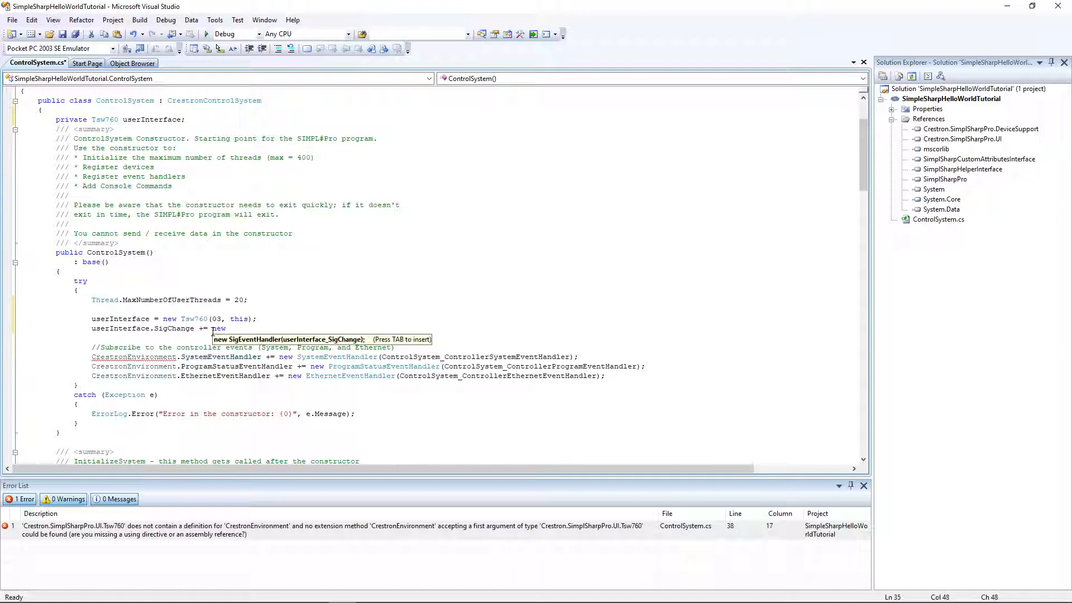
type("SigEve")
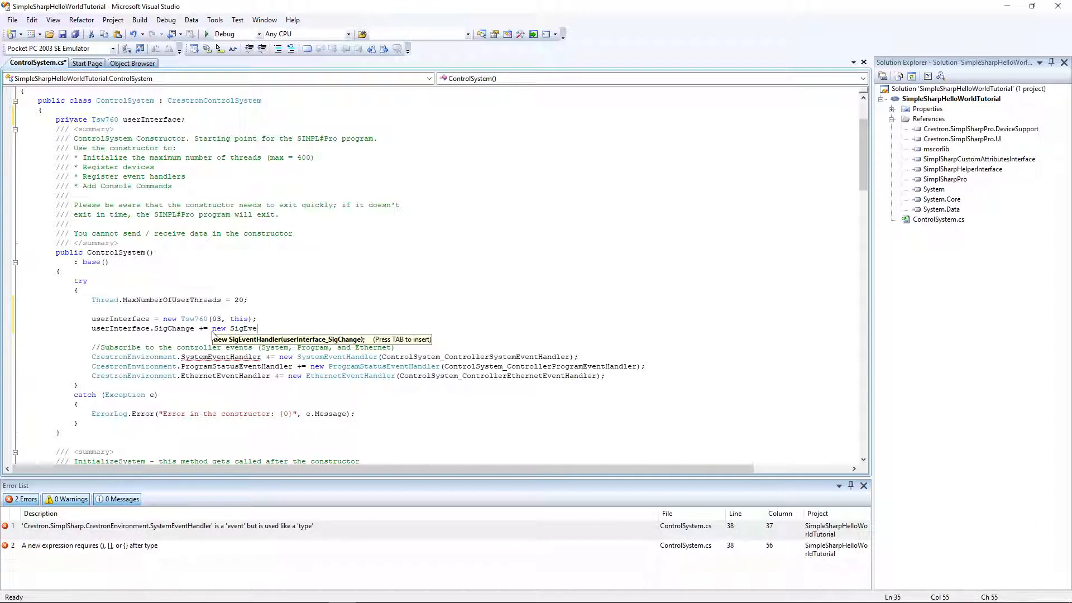
key("Tab")
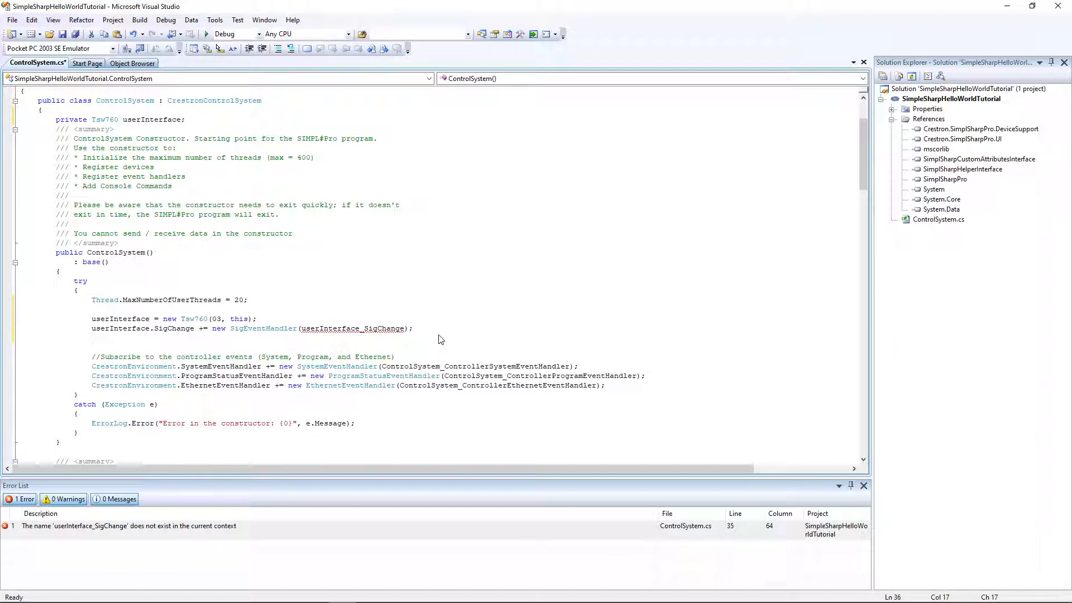
Add userInterface.Register(); and copy the handler name userInterface_SigChange.
type("userInterface.Register();")
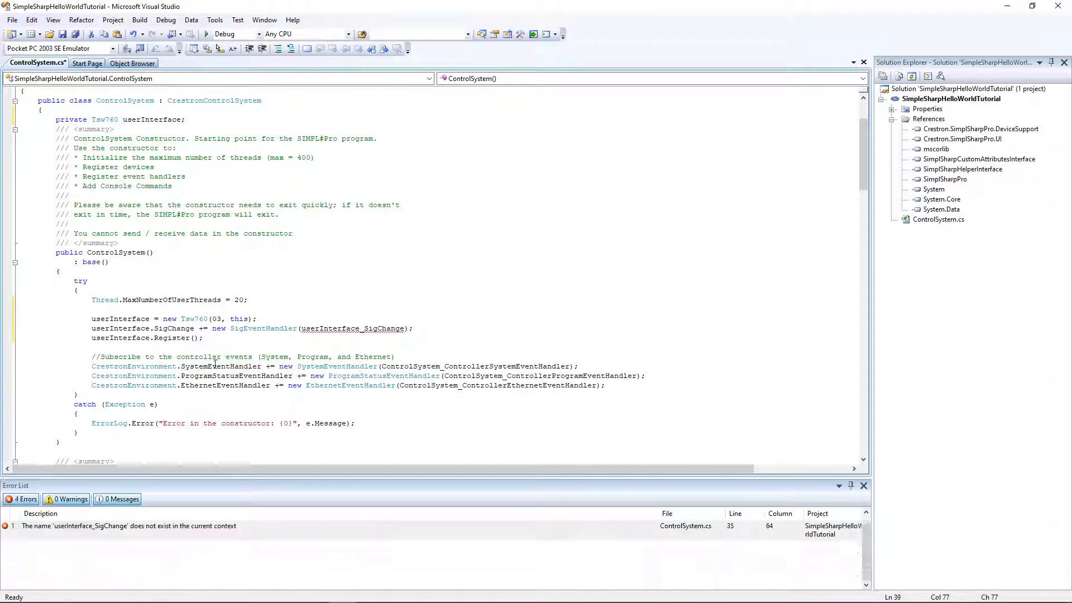
double_click(353, 328)
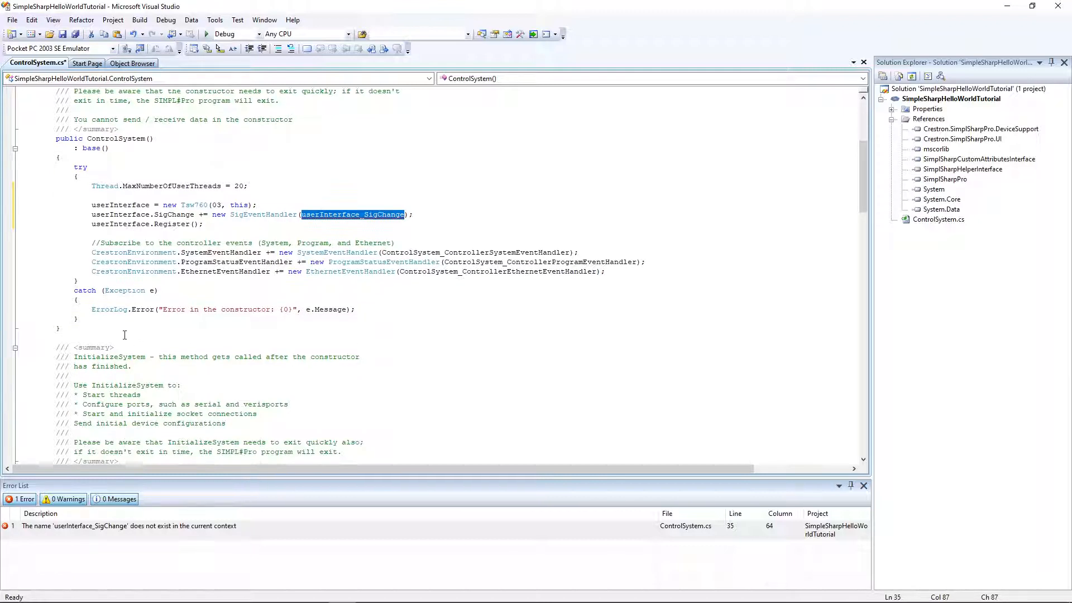
type("void")
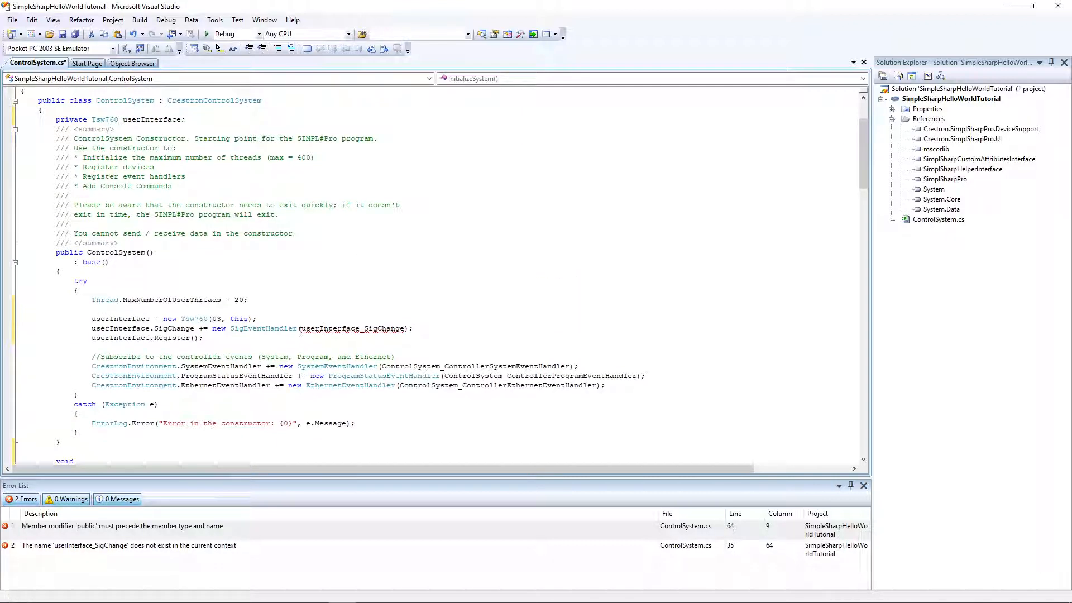
Write void userInterface_SigChange(BasicTriList currentDevice, SigEventArgs args) with empty braces.
double_click(351, 243)
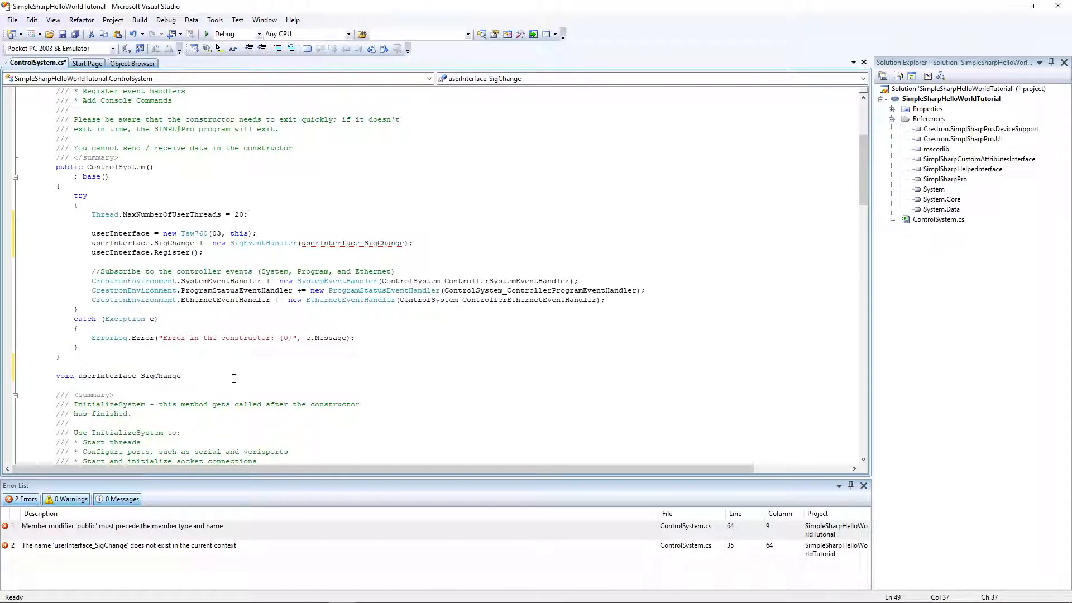
type("(")
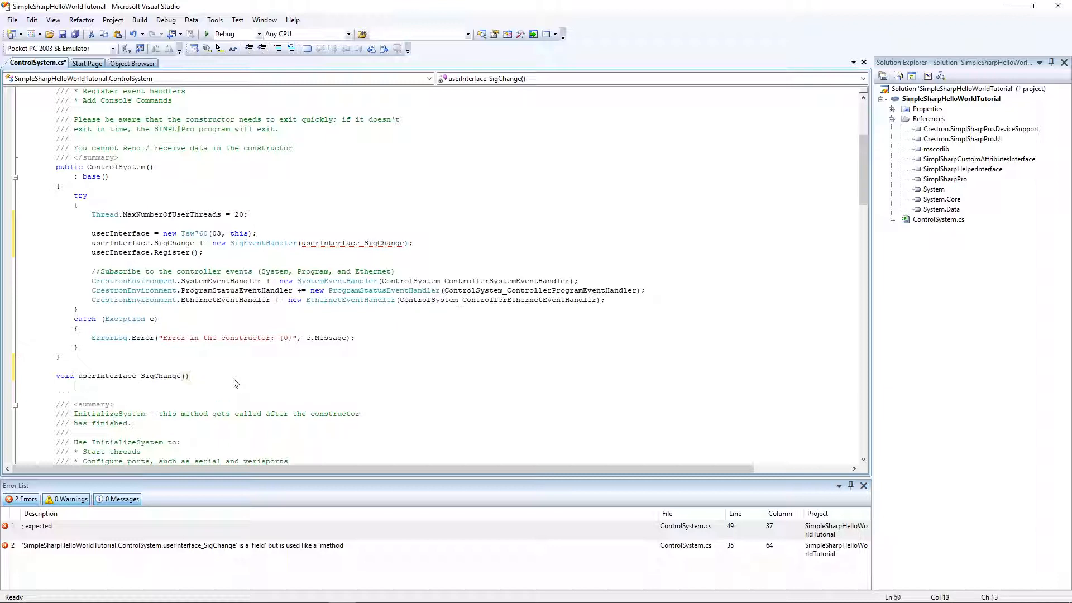
type("{")
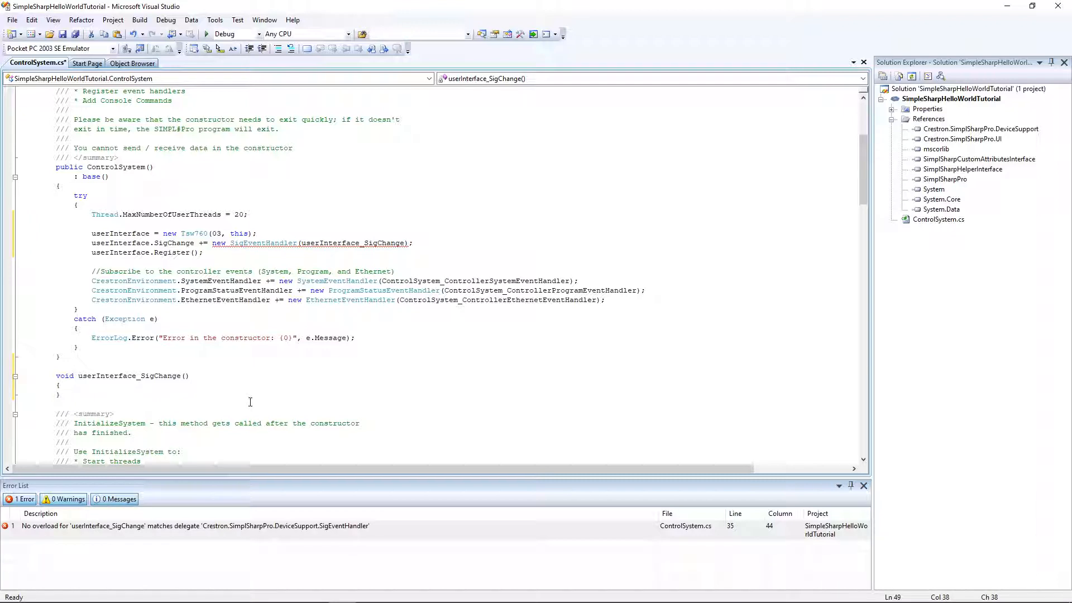
key("Insert")
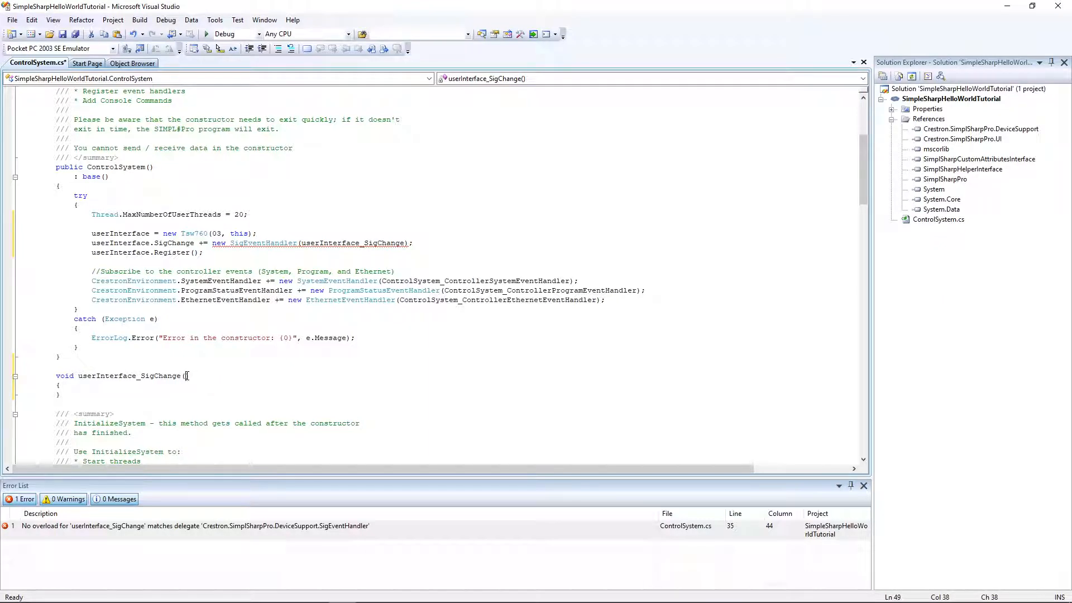
type("BasicTriList currentDevice")
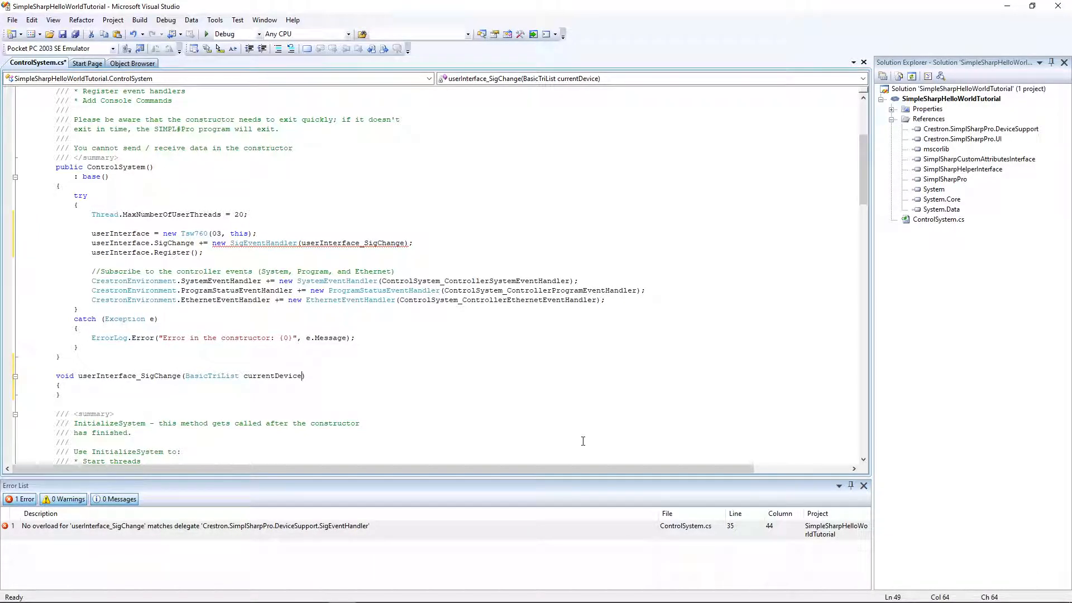
type(",")
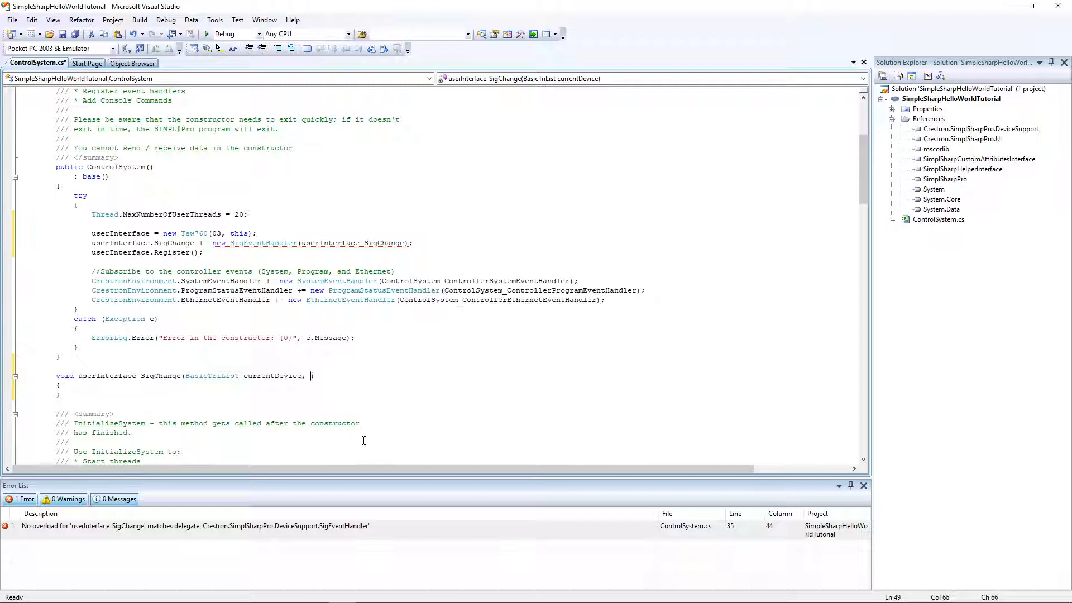
type("SigEventArgs")
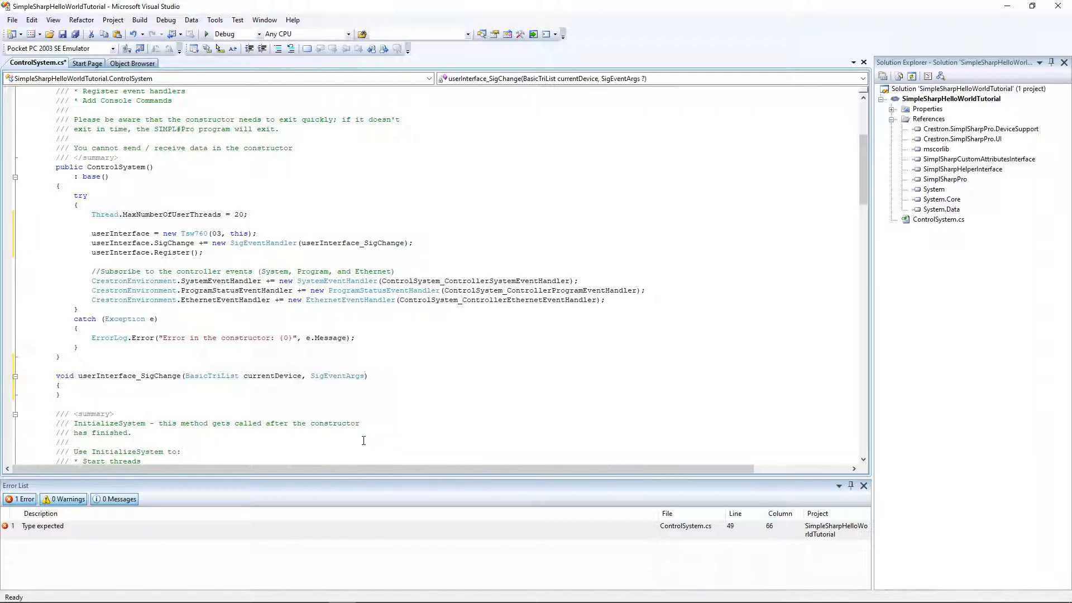
type("args")
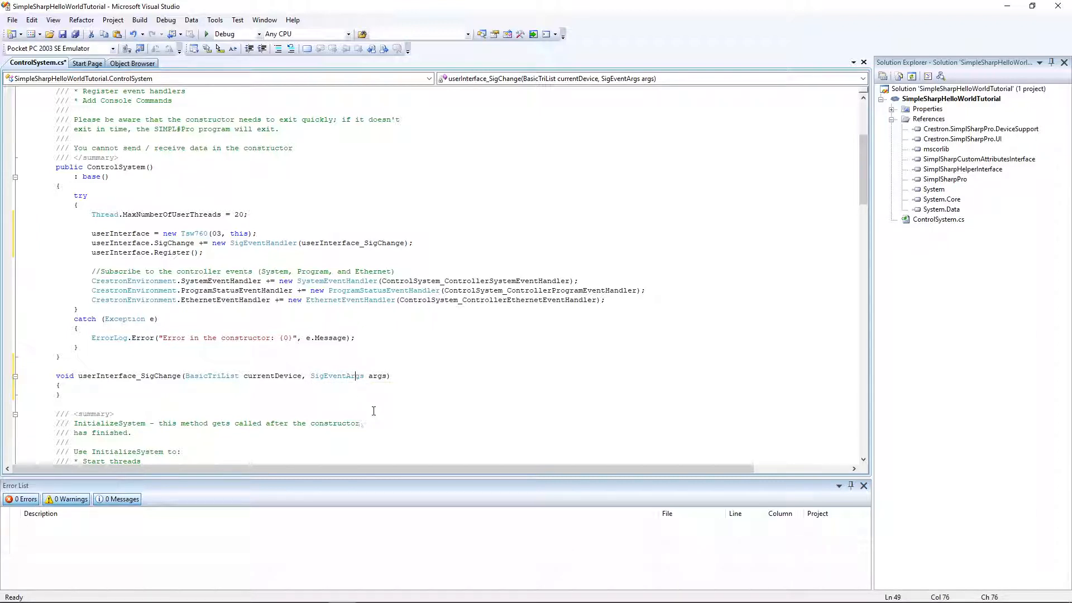
mouse_move(335, 375)
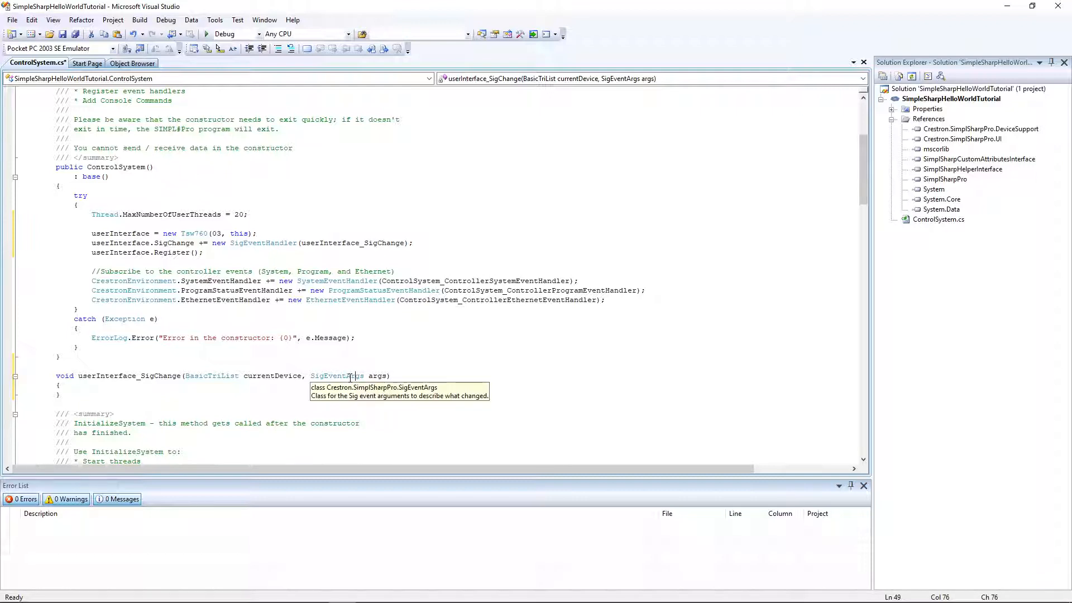
mouse_move(348, 403)
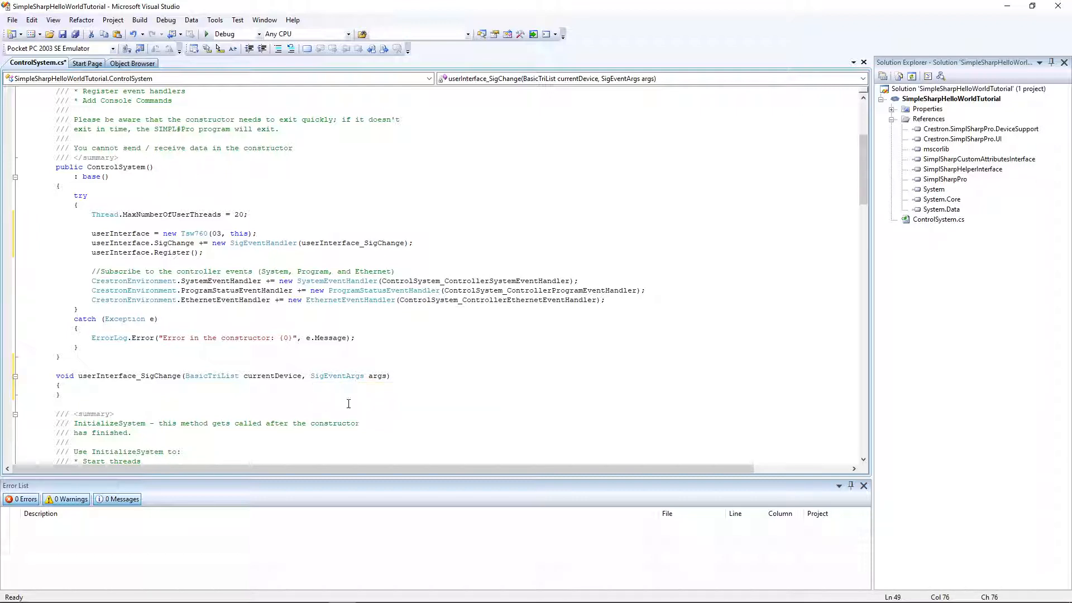
Place the cursor on a new line inside the empty userInterface_SigChange body.
left_click(392, 375)
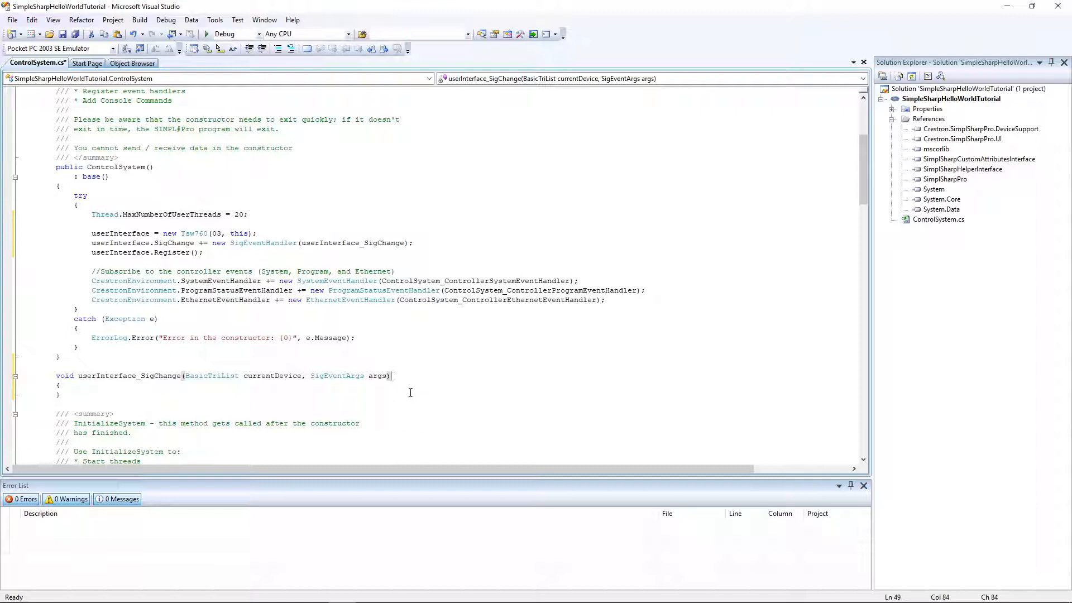
left_click(368, 375)
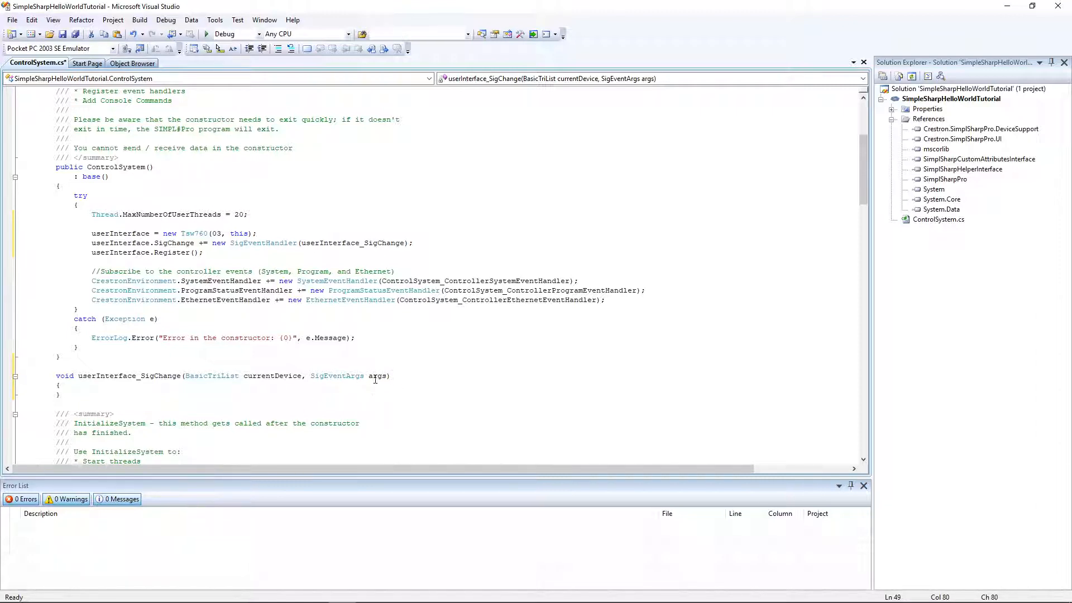
mouse_move(395, 384)
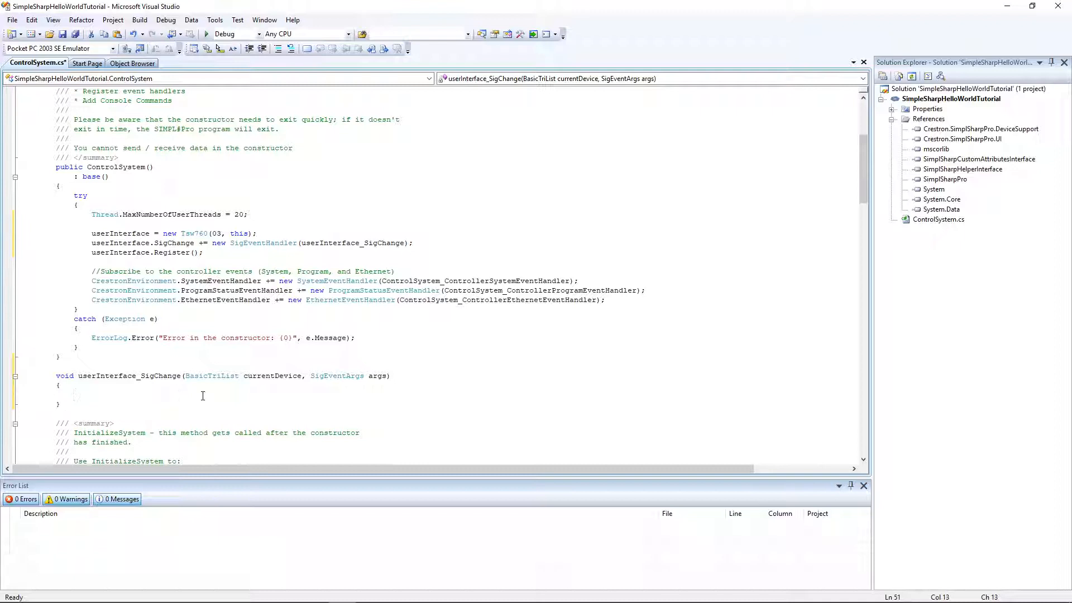
Type switch (args.Sig.Type) with empty braces inside the handler body.
type("sw")
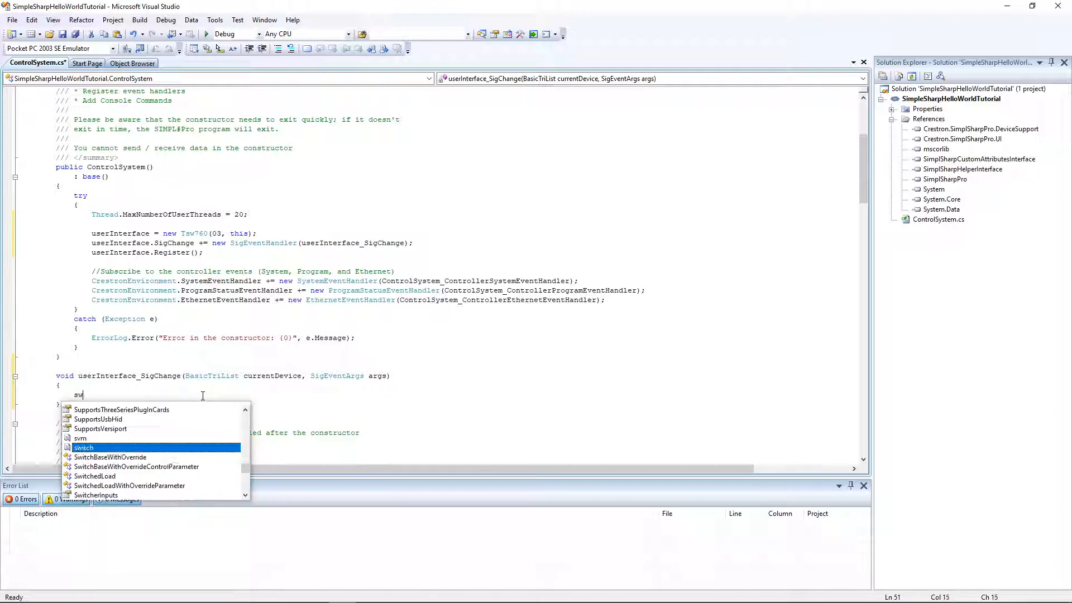
type("ut")
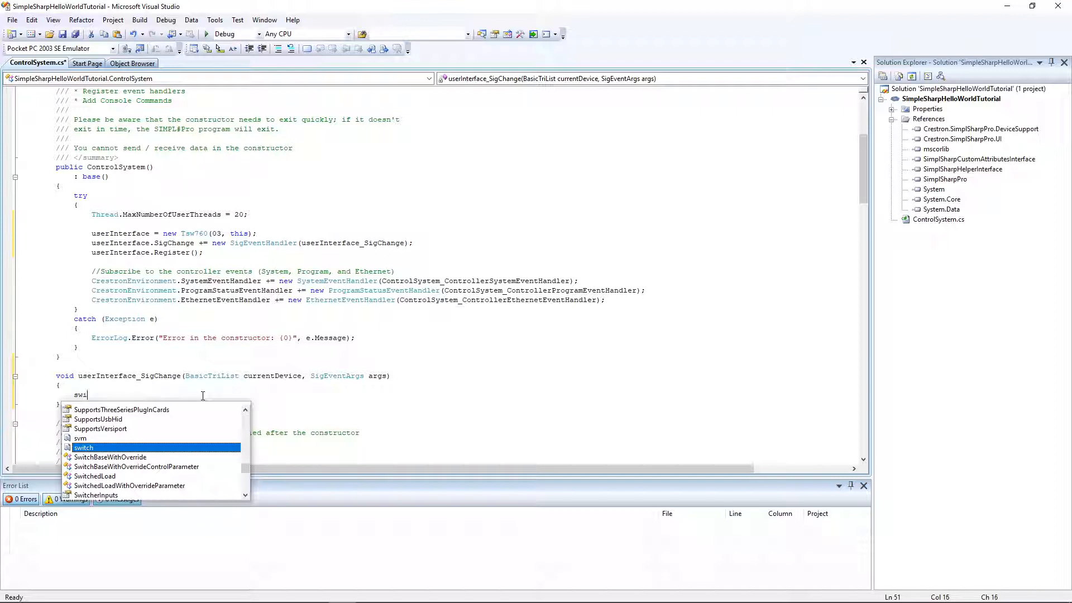
type("tch")
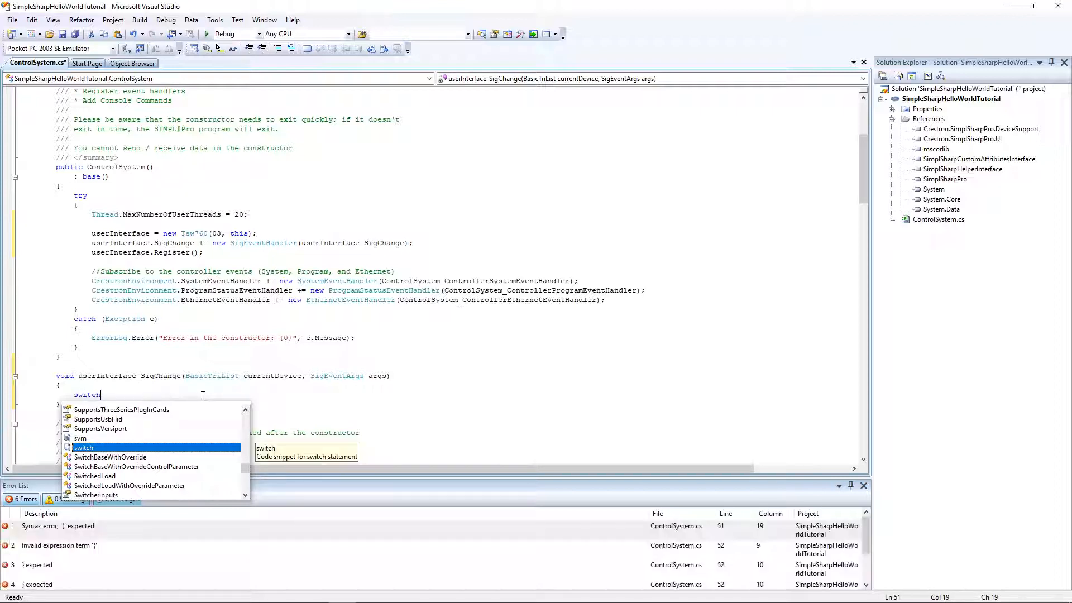
mouse_move(189, 439)
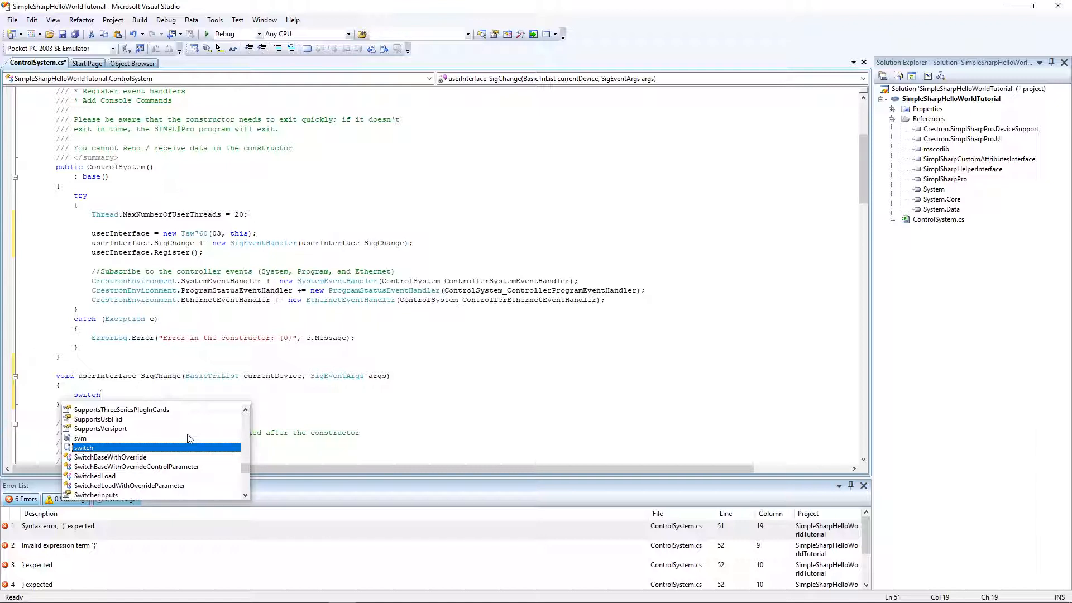
mouse_move(173, 435)
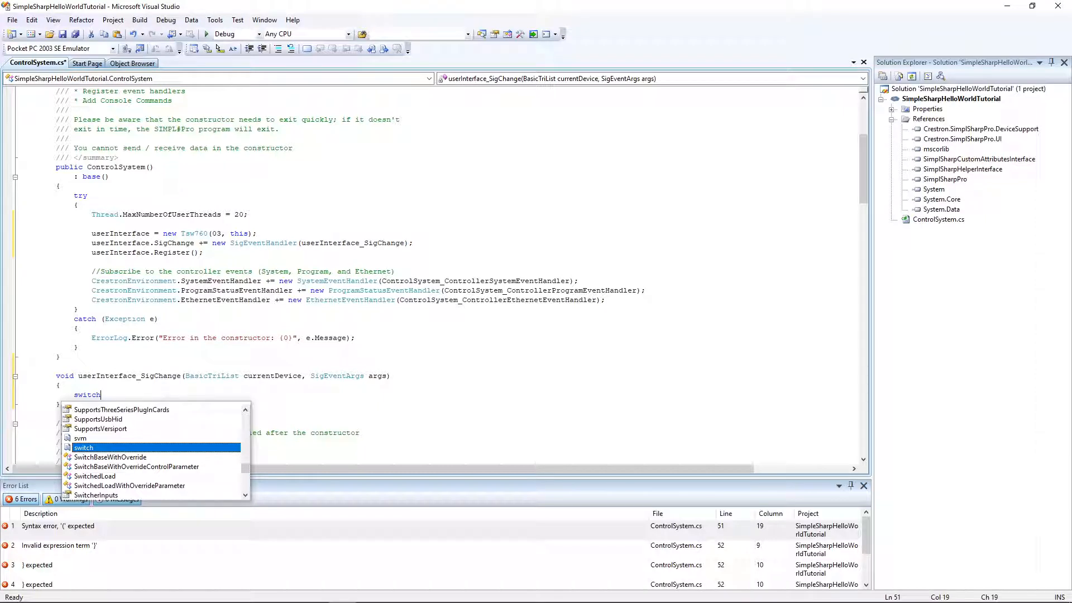
mouse_move(11, 466)
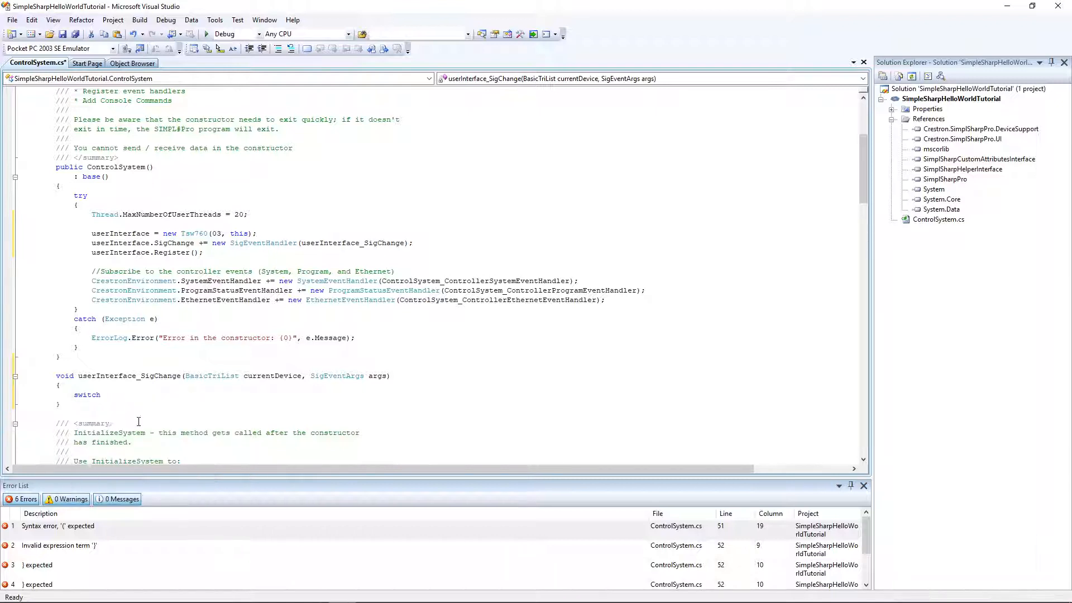
type("(")
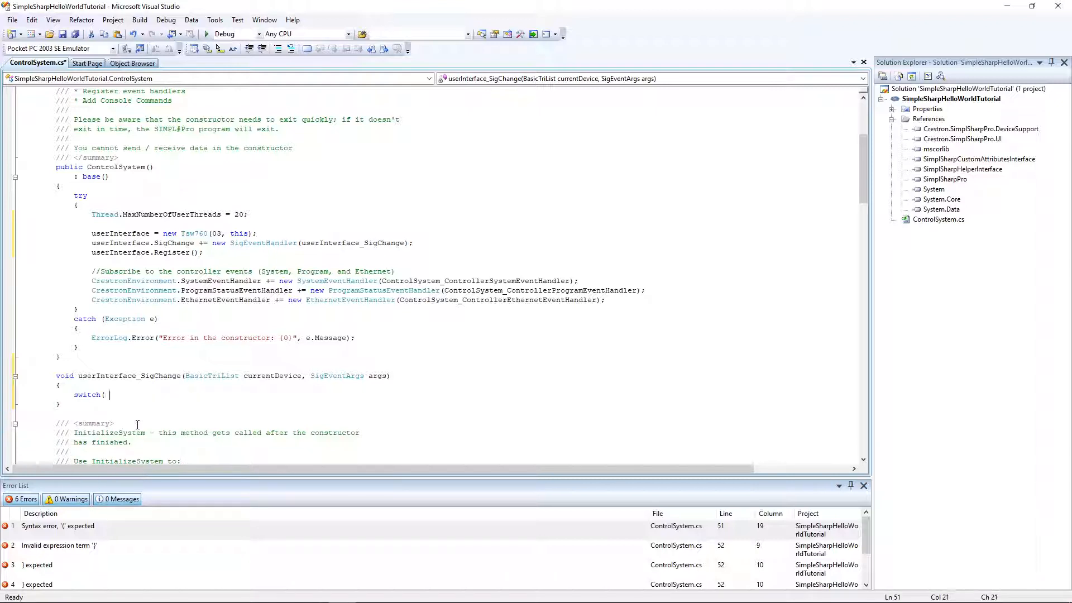
type("args.")
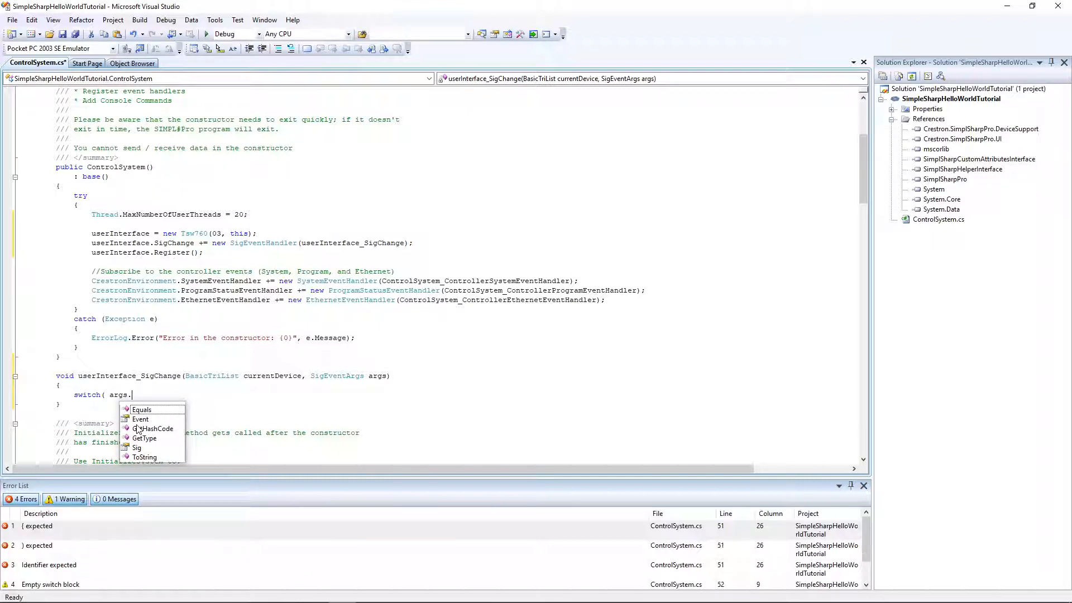
type("Sig.T")
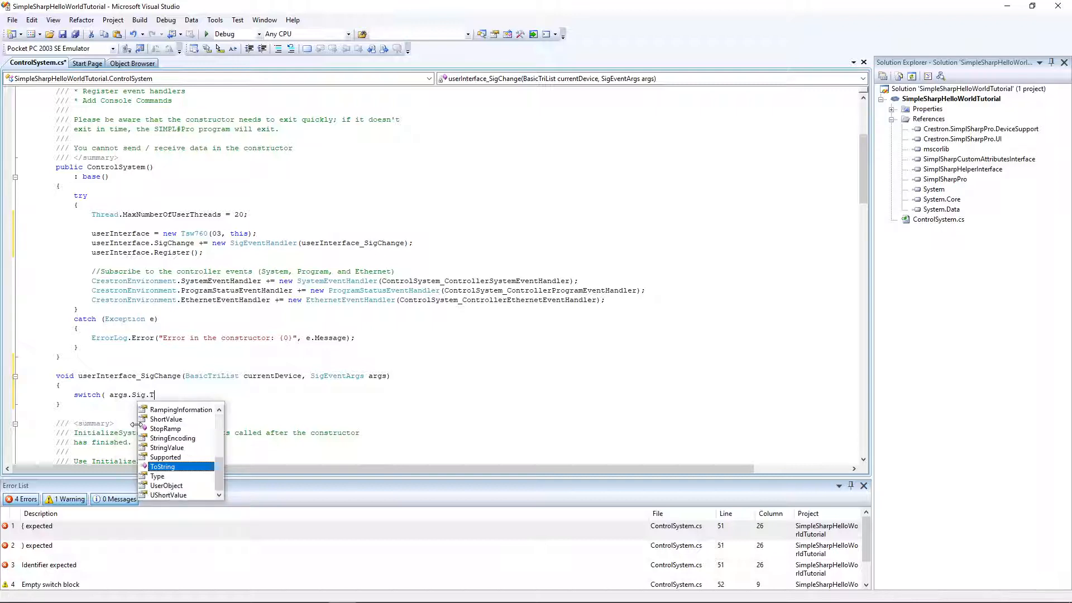
type("ype")
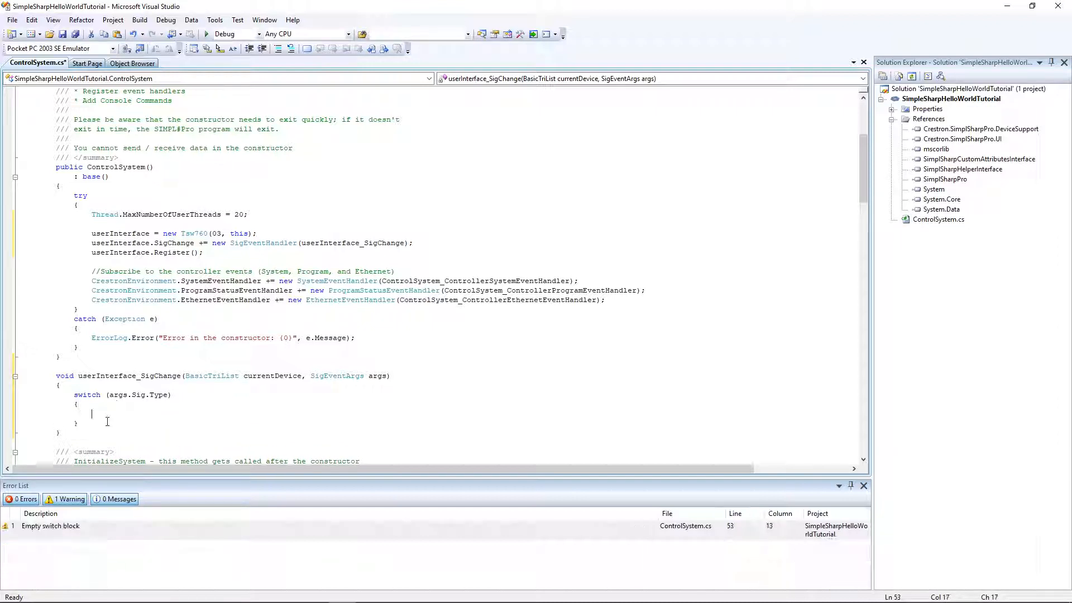
Add a case eSigType.Bool: block ending in break; inside the switch.
type("case eSigType")
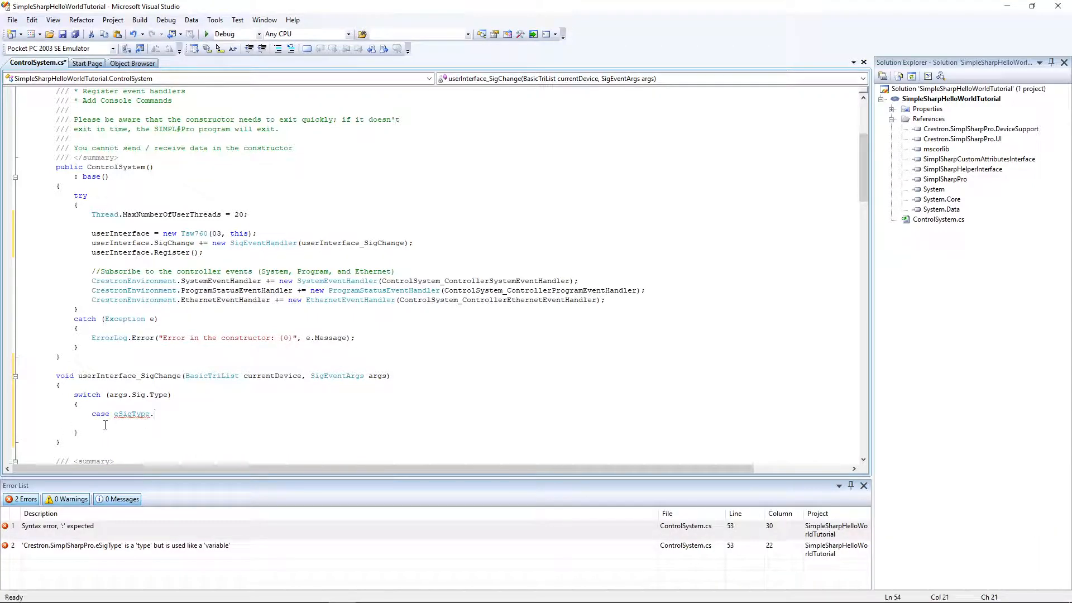
type(".")
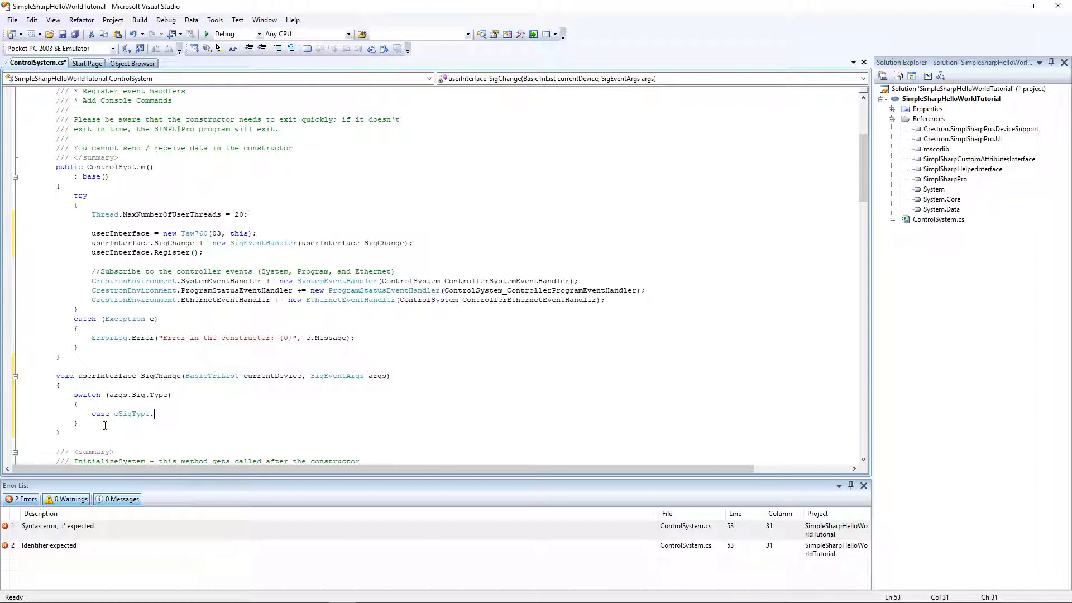
type("Bool")
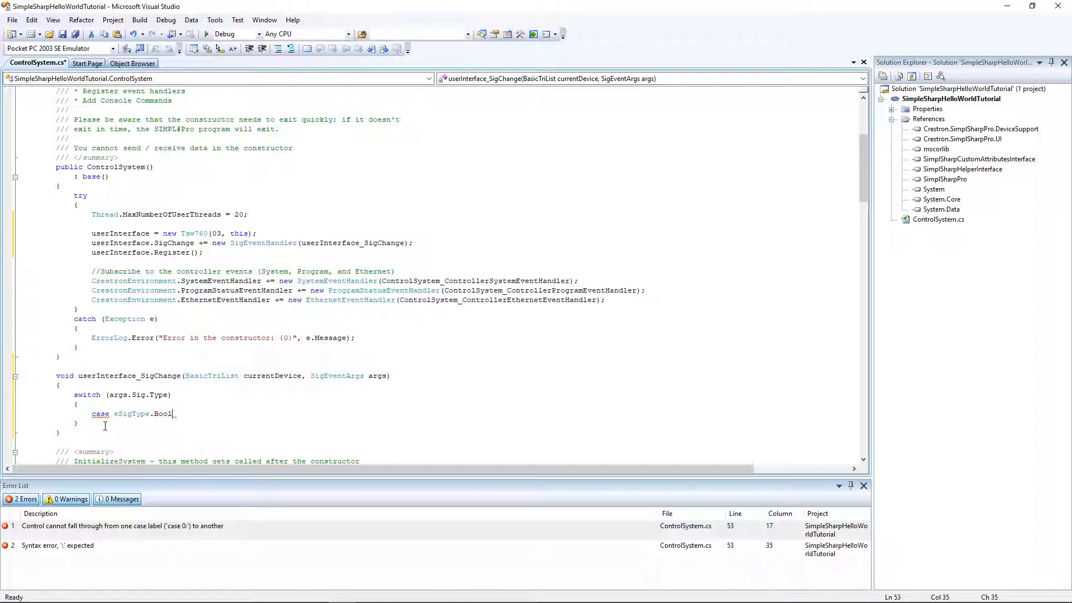
type(":")
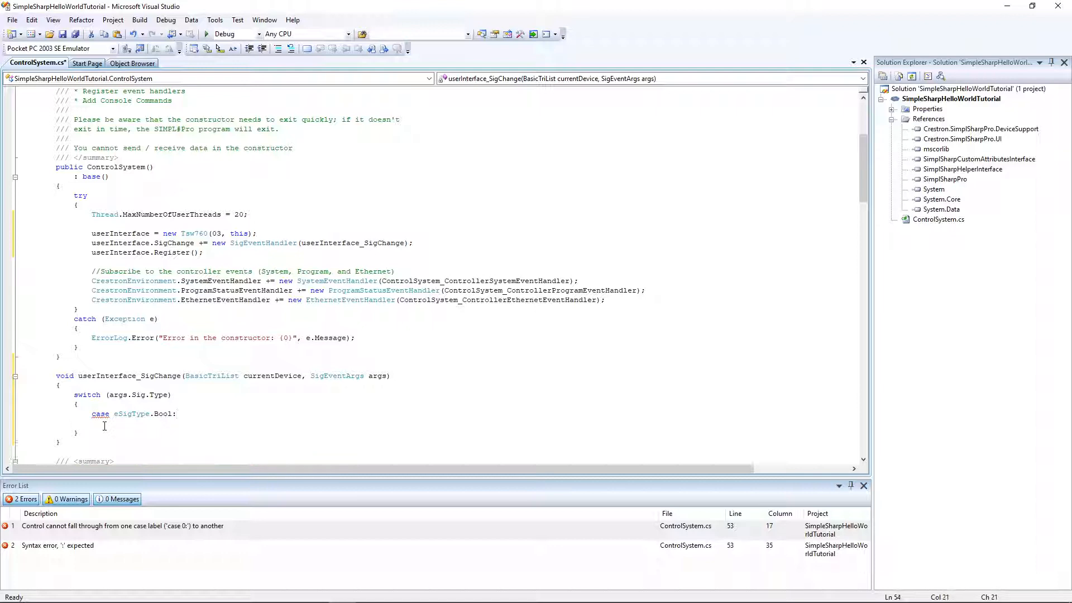
type("bea")
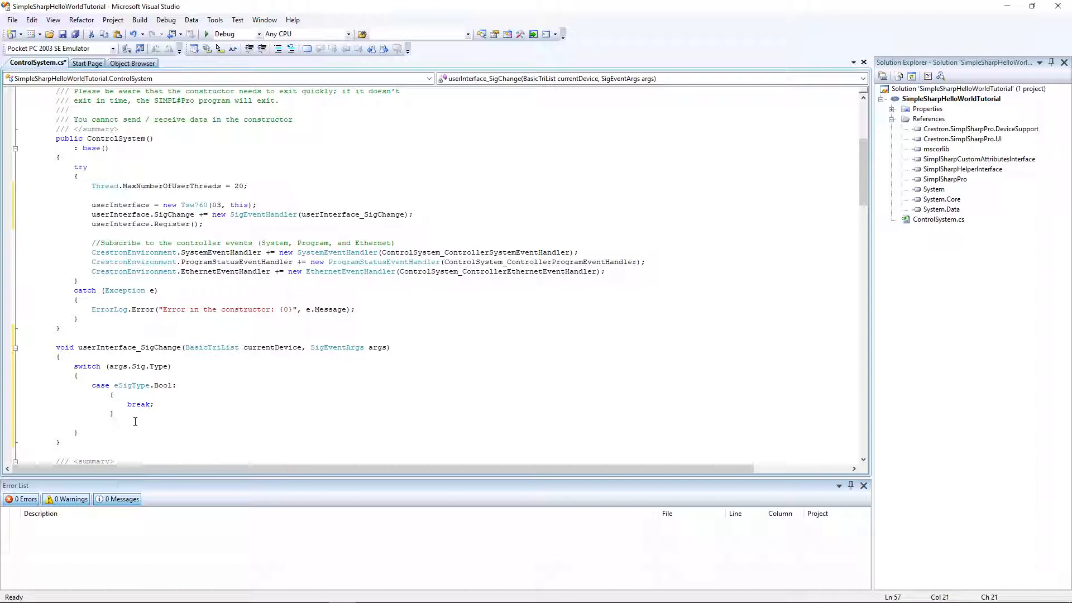
Add case eSigType.UShort: followed by break;, picking UShort from IntelliSense.
type("case eSigType")
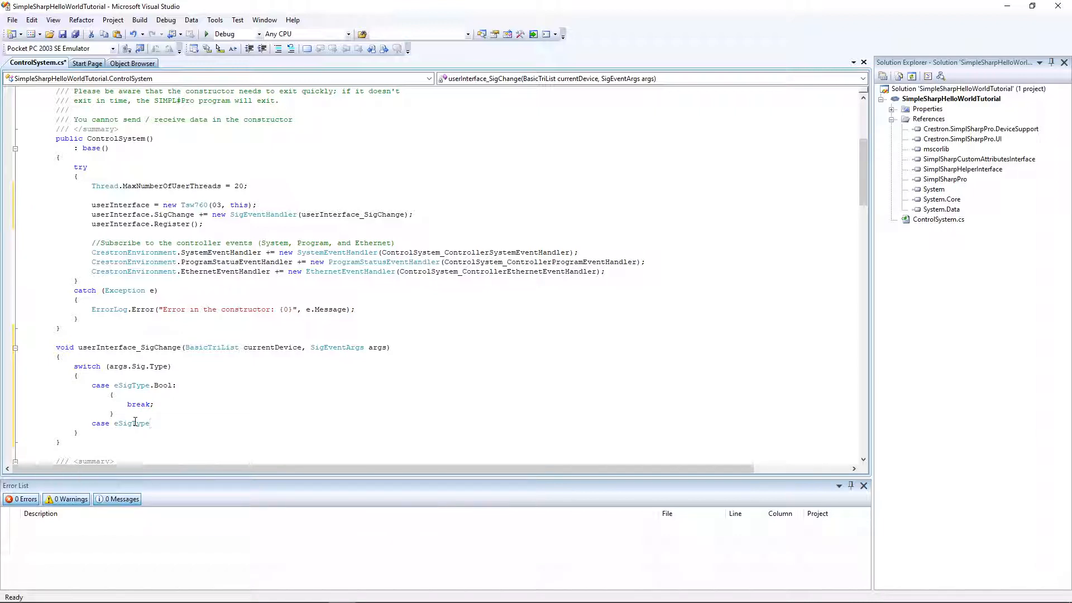
type(".")
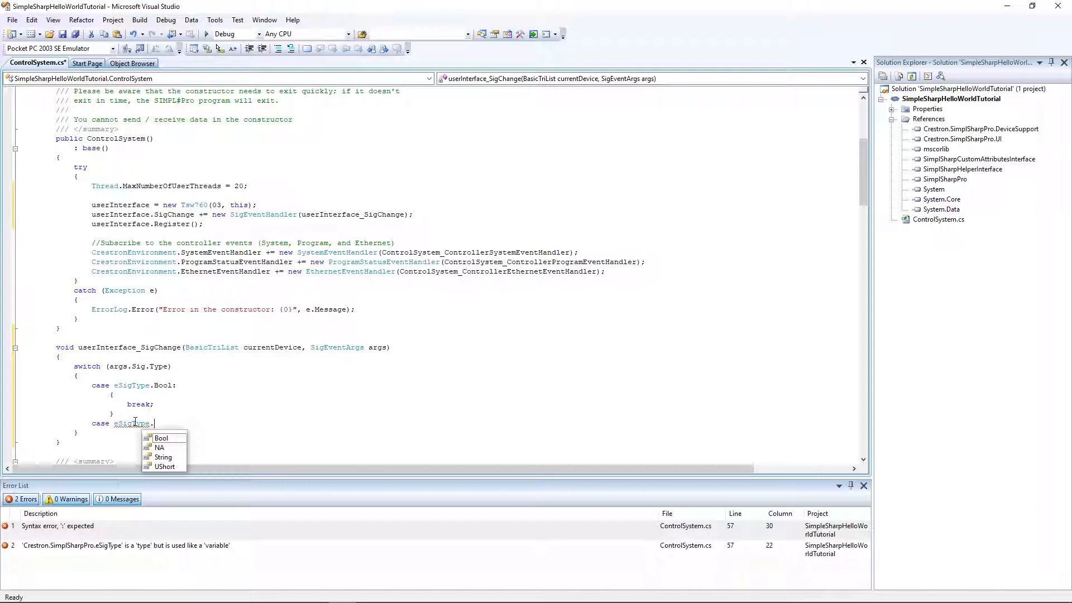
type(".")
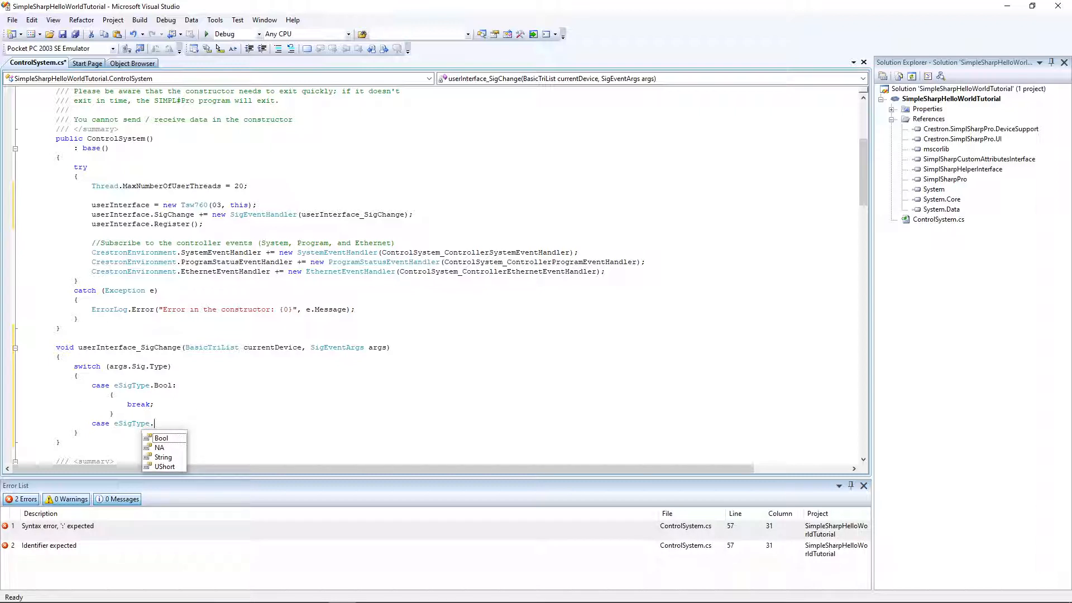
double_click(164, 466)
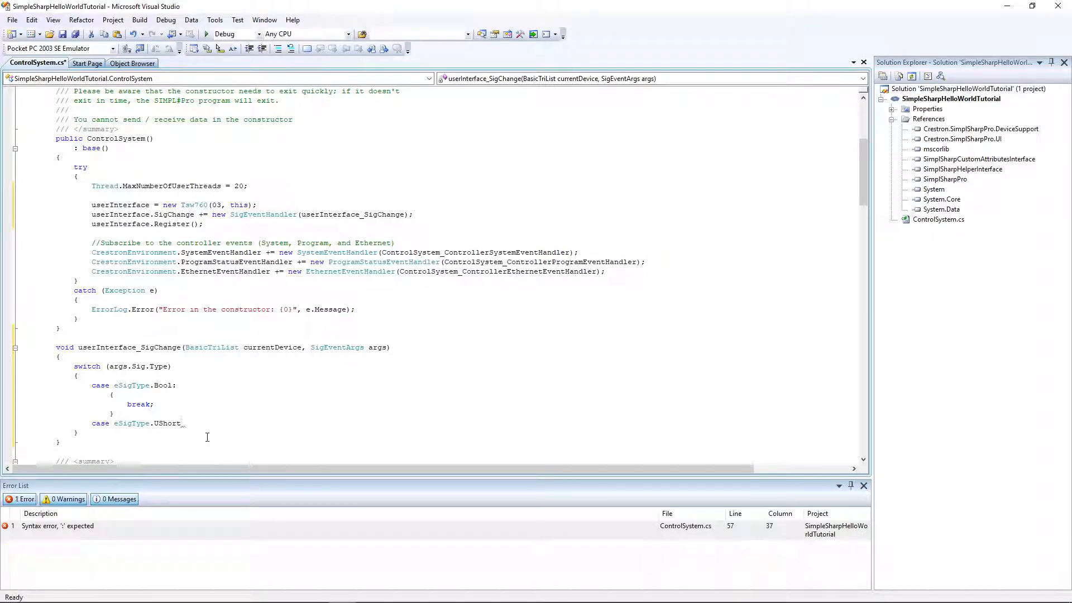
type("break")
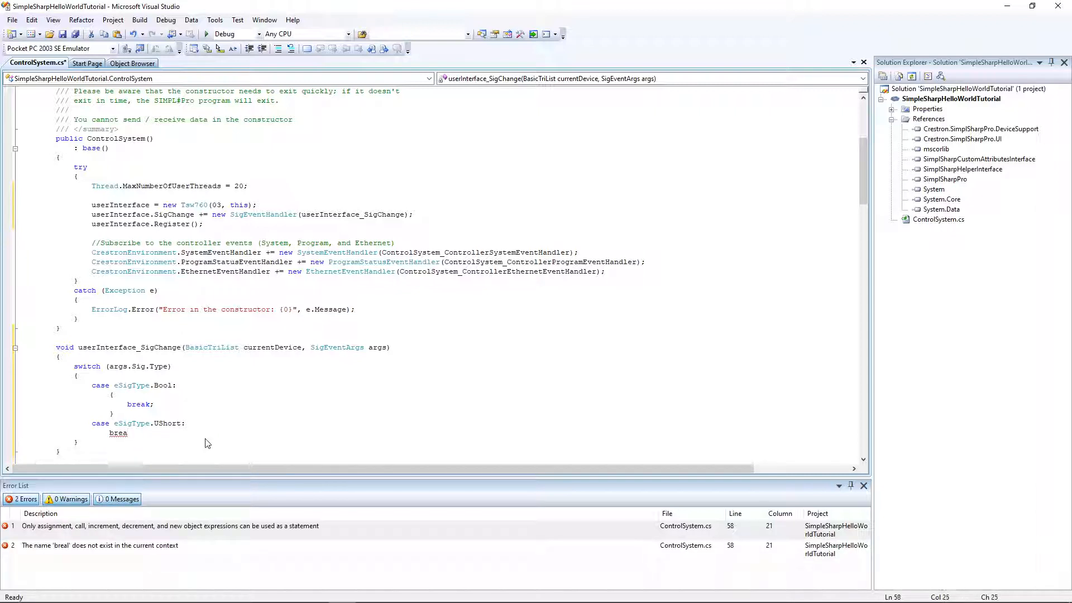
Add case eSigType.String: followed by break; below the UShort case.
type("case")
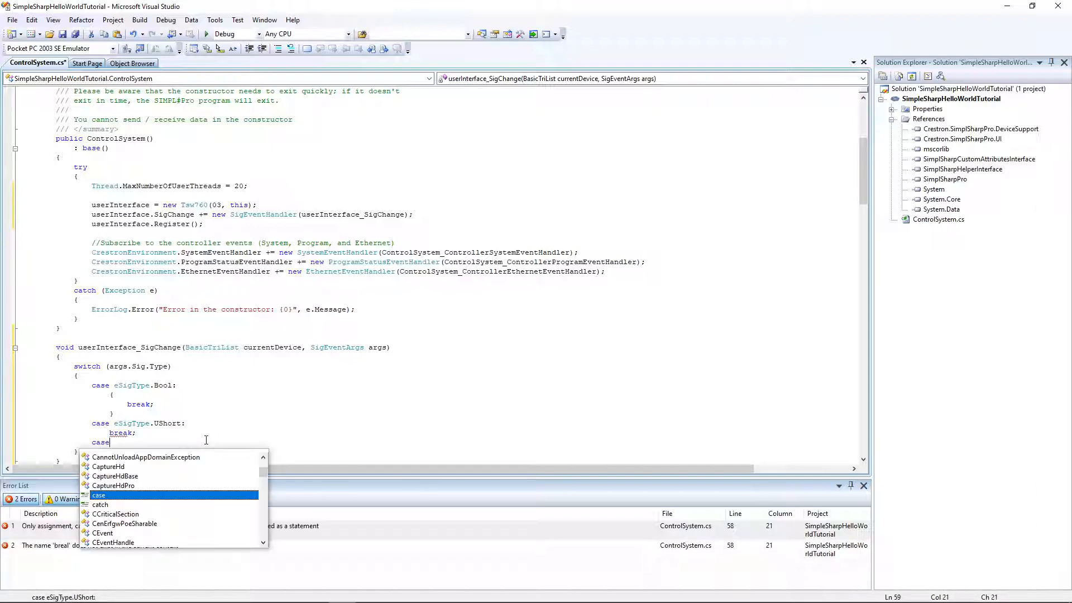
type("e")
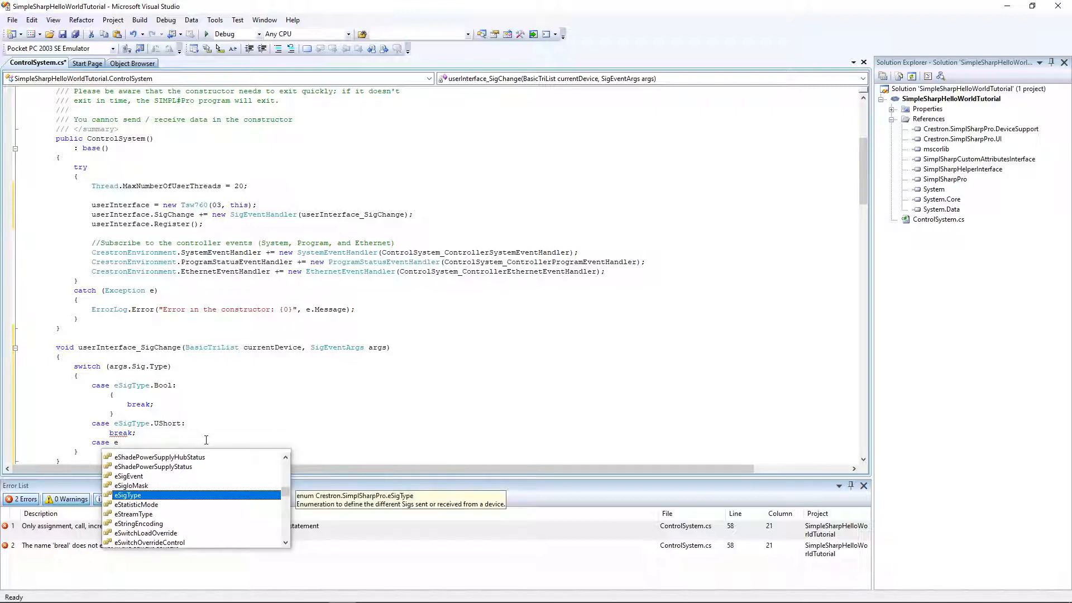
type("e")
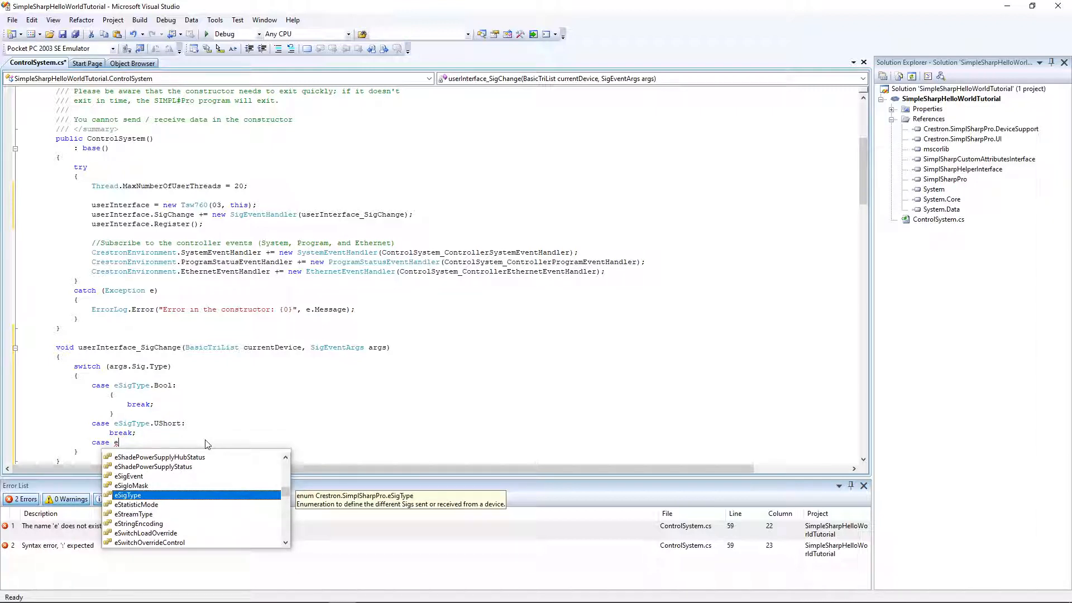
type("SigType")
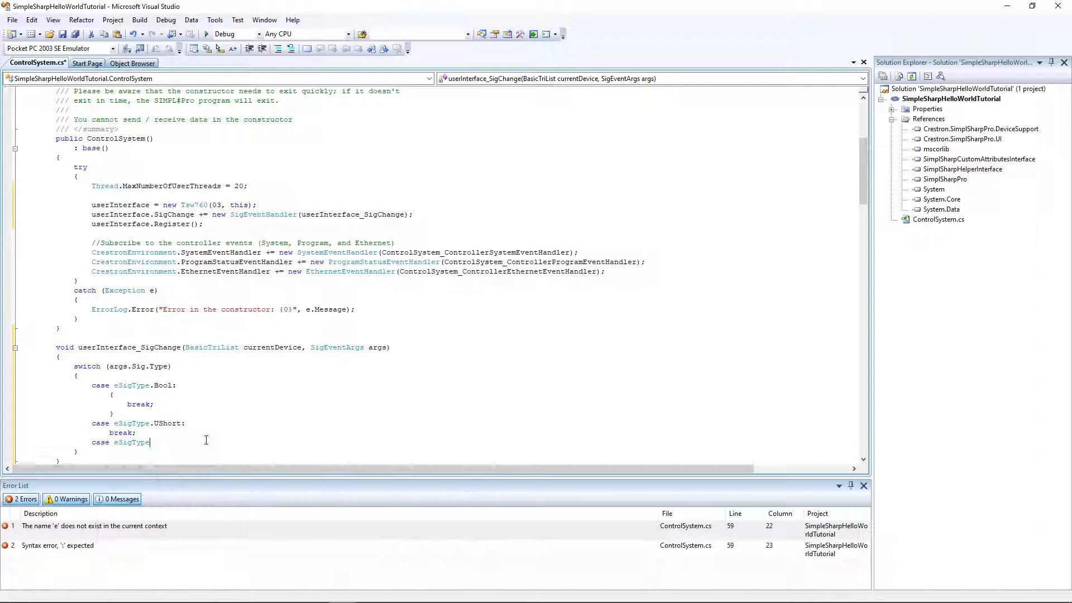
type(".")
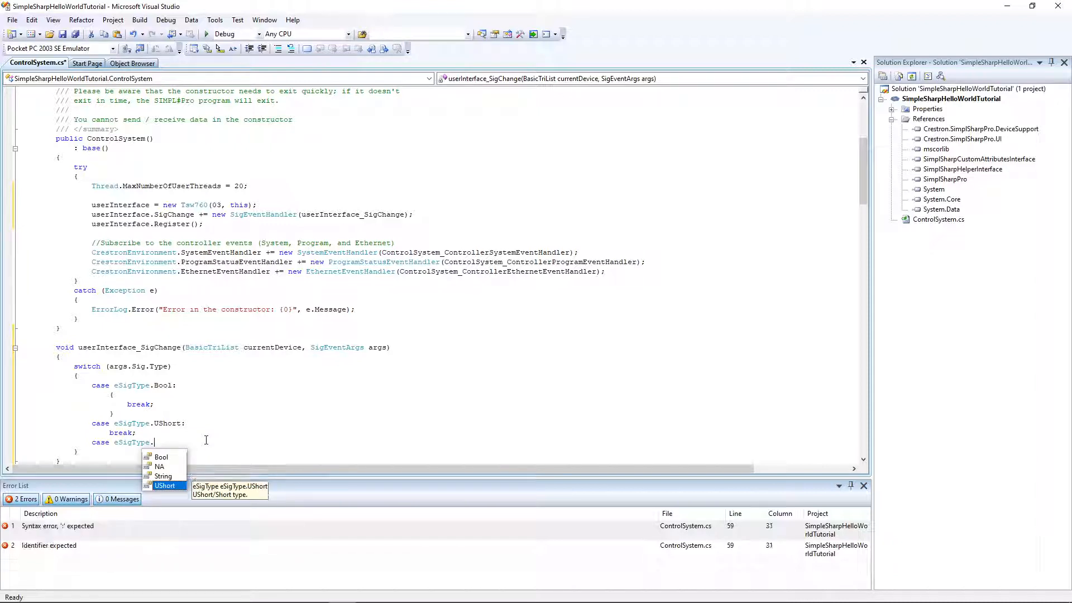
type("String")
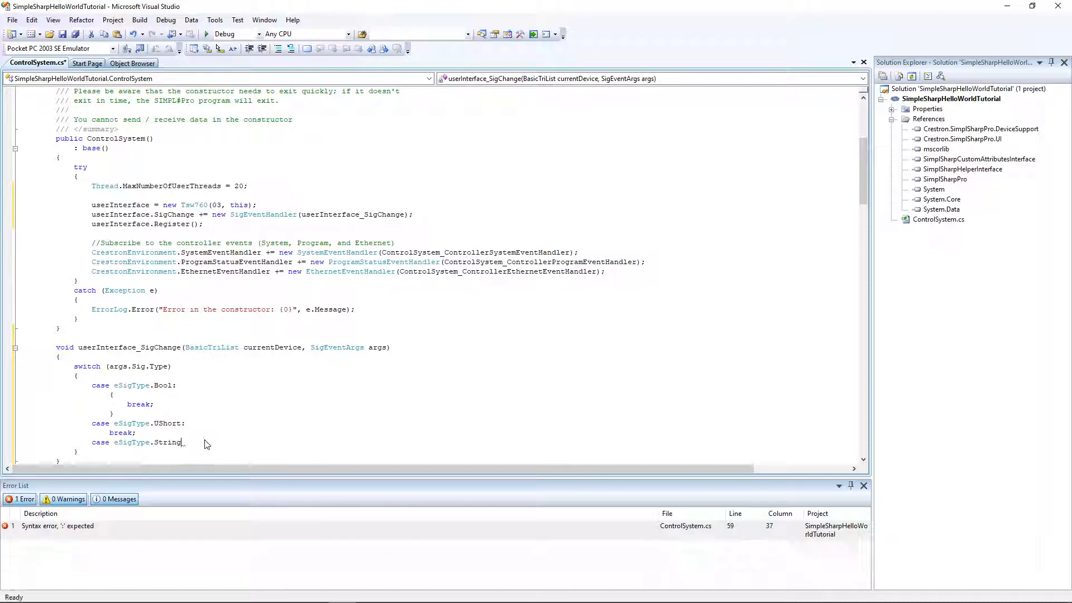
type("break")
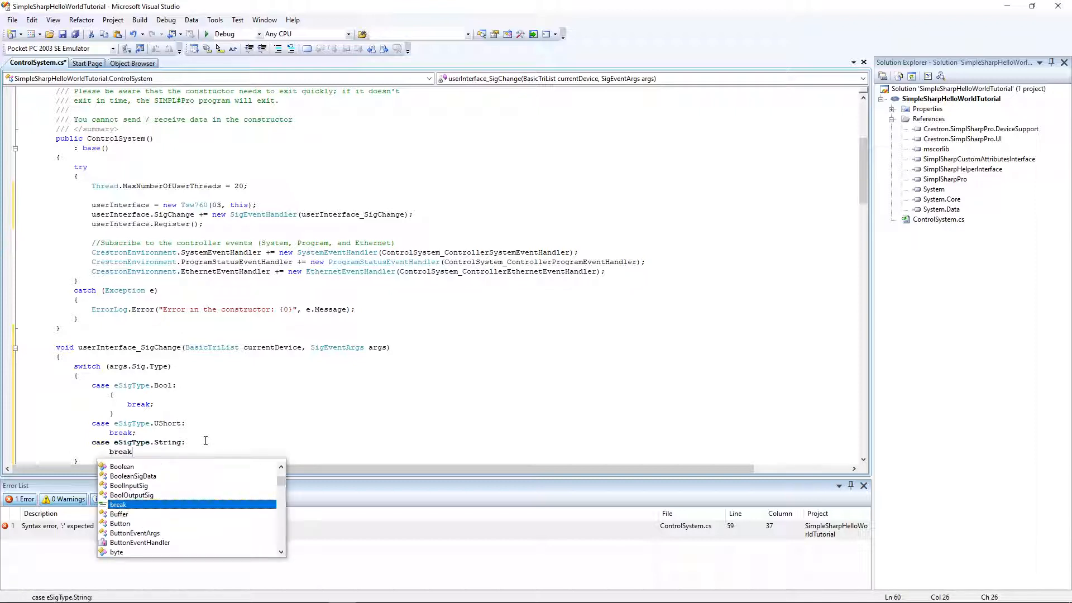
key("Escape")
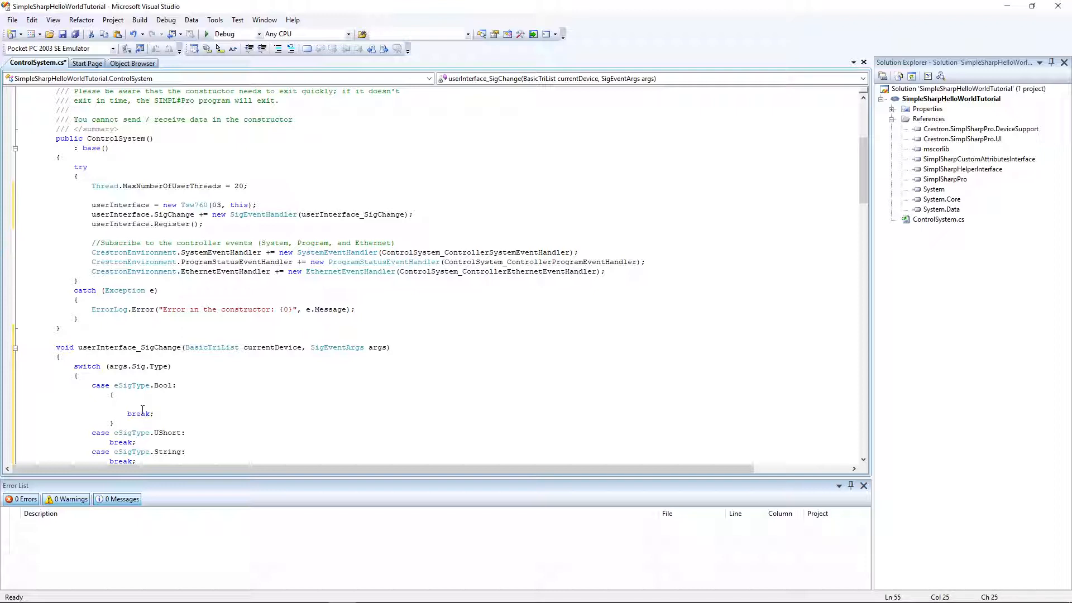
Inside the Bool case, add an if (args.Sig.BoolValue) check.
left_click(129, 402)
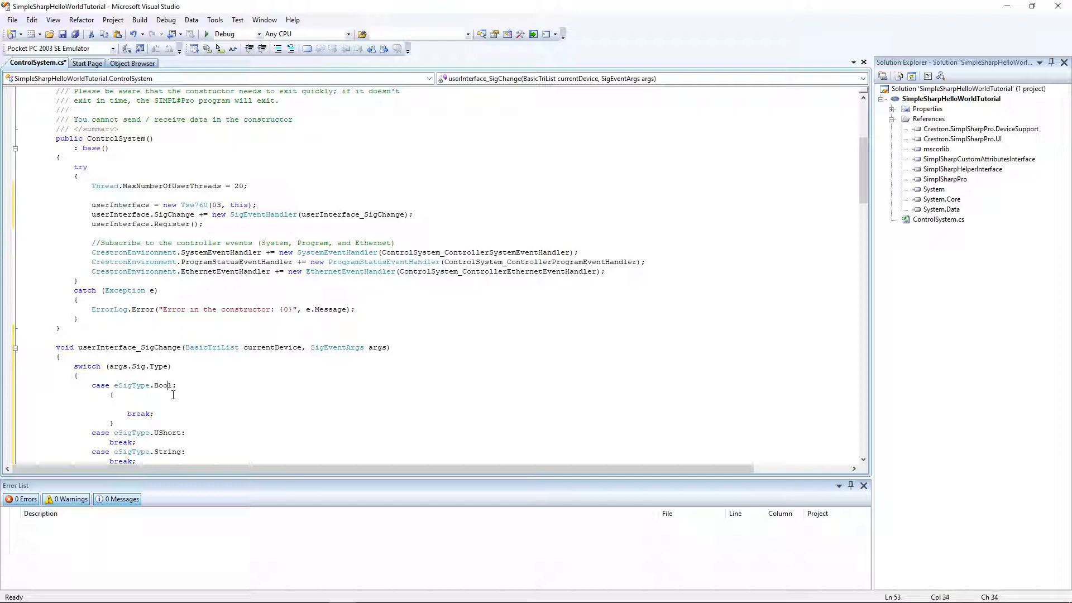
left_click(128, 403)
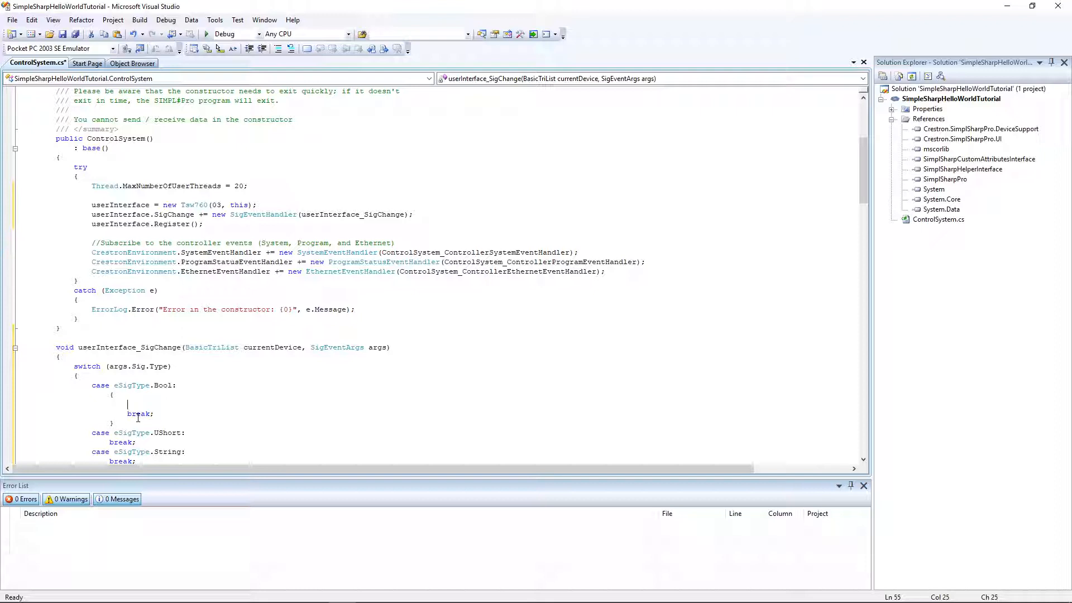
type("if")
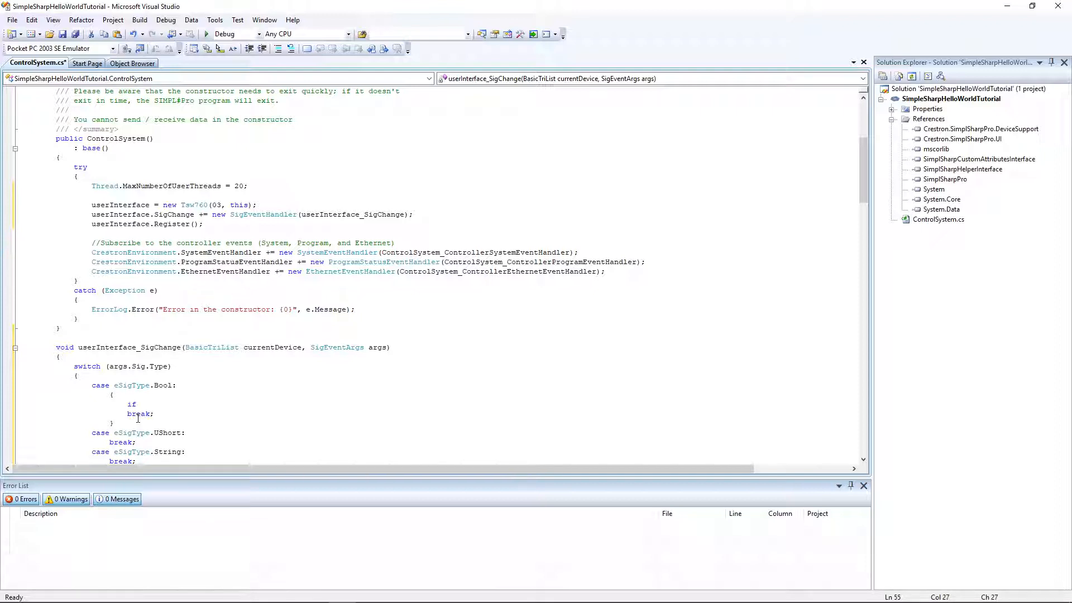
type("(")
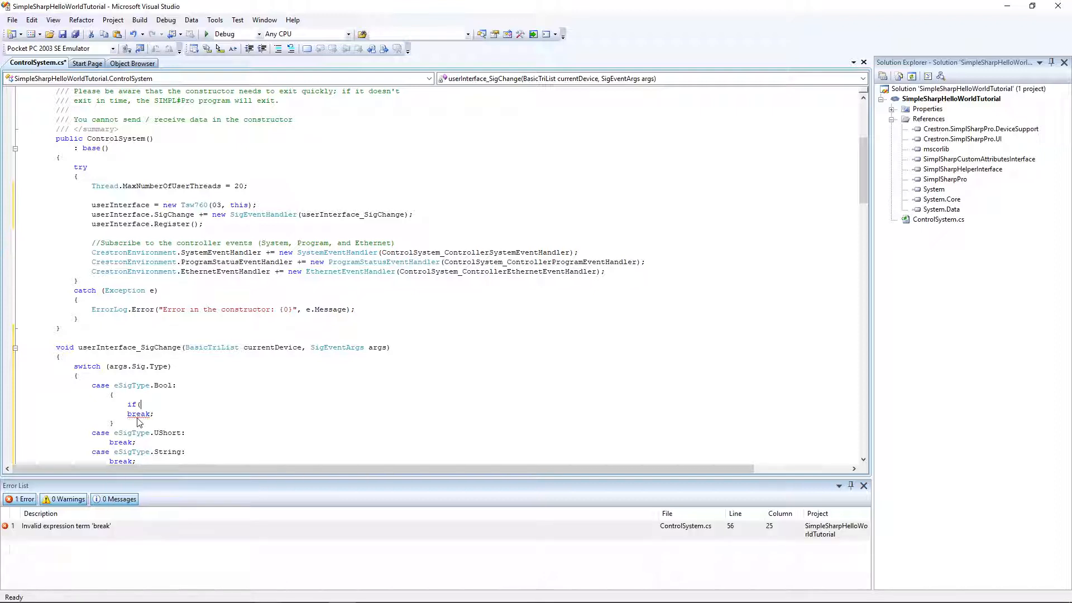
type("args.Sig")
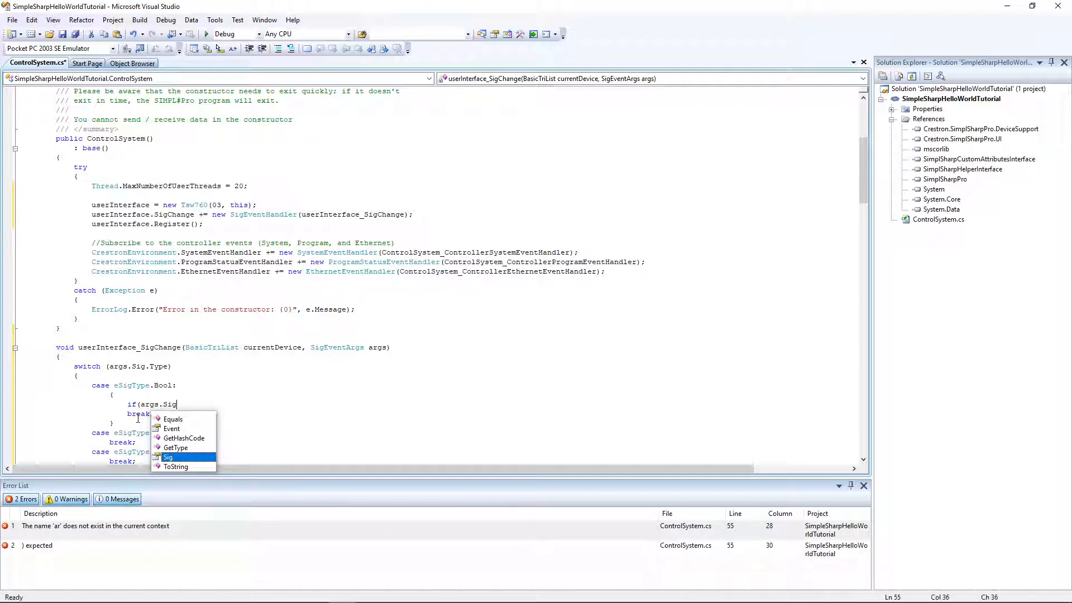
type(".BoolValue")
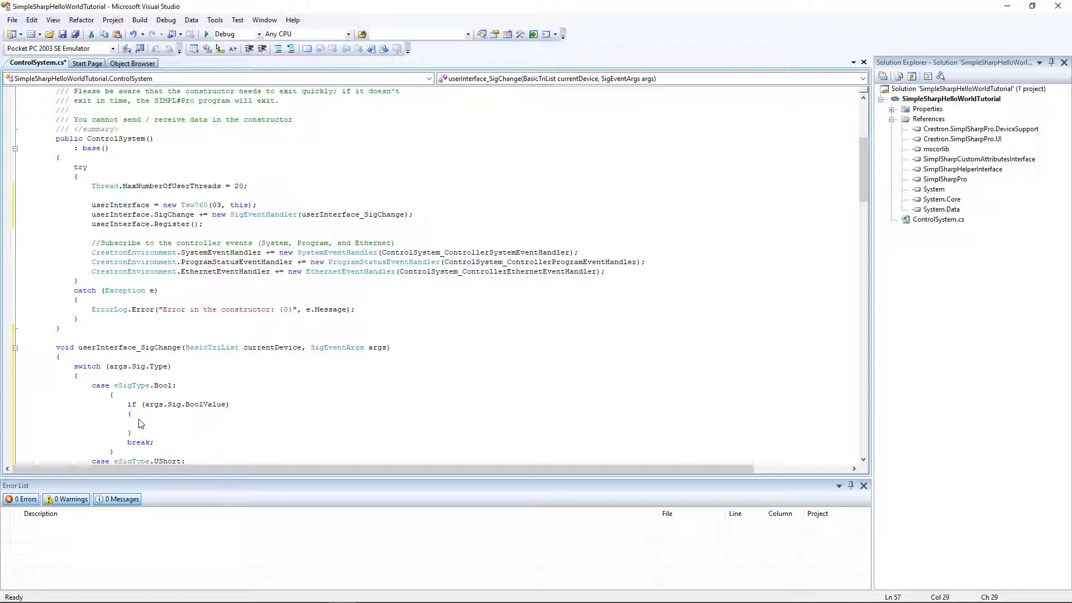
Nest an empty if (args.Sig.Number == 101) block inside the true check.
type("if (")
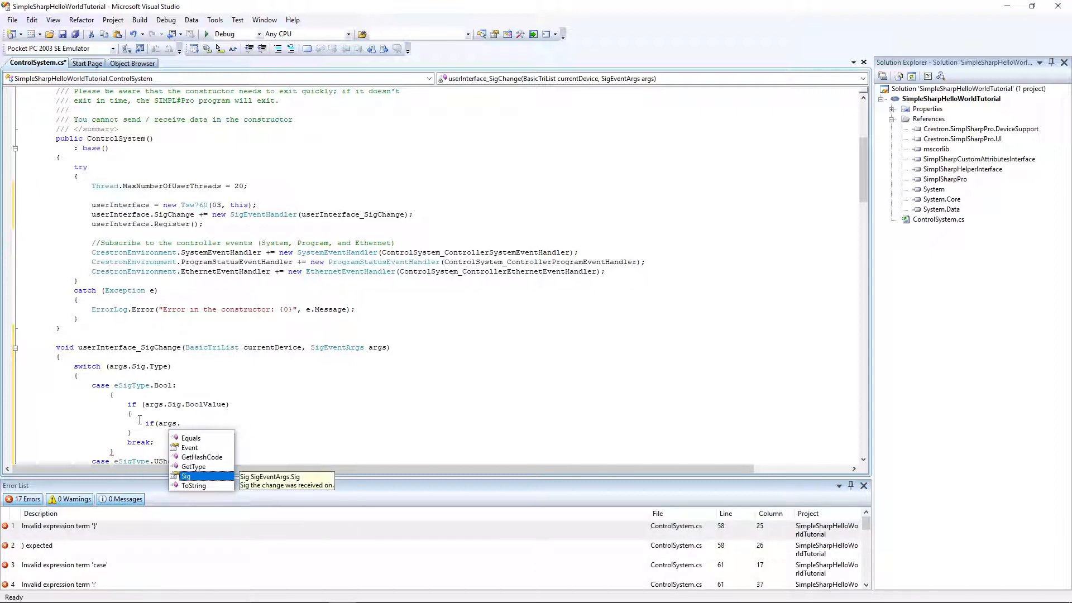
type("Sig.")
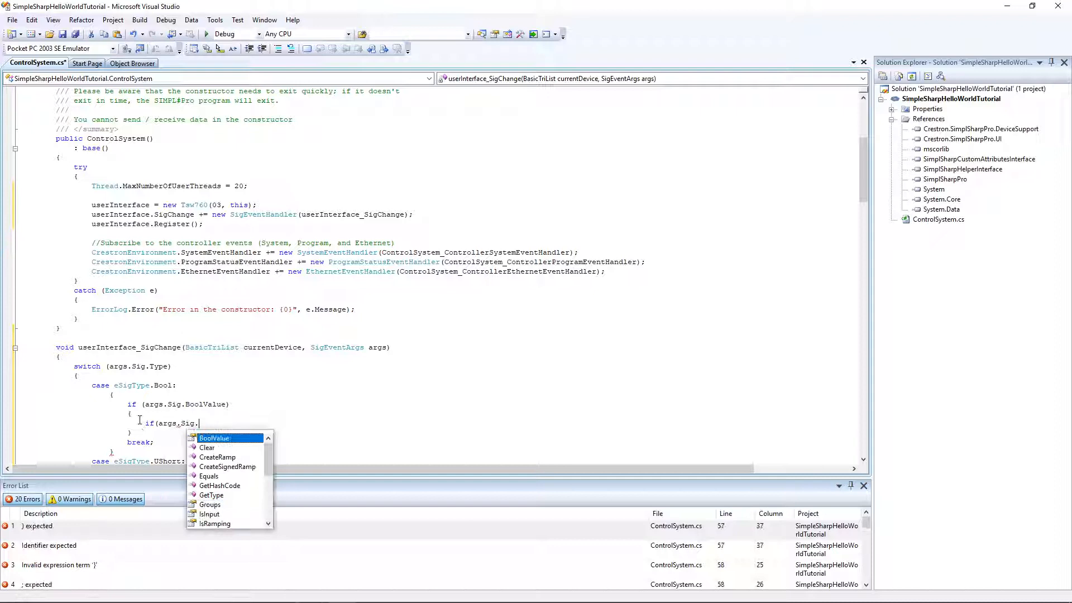
type("Number == 101")
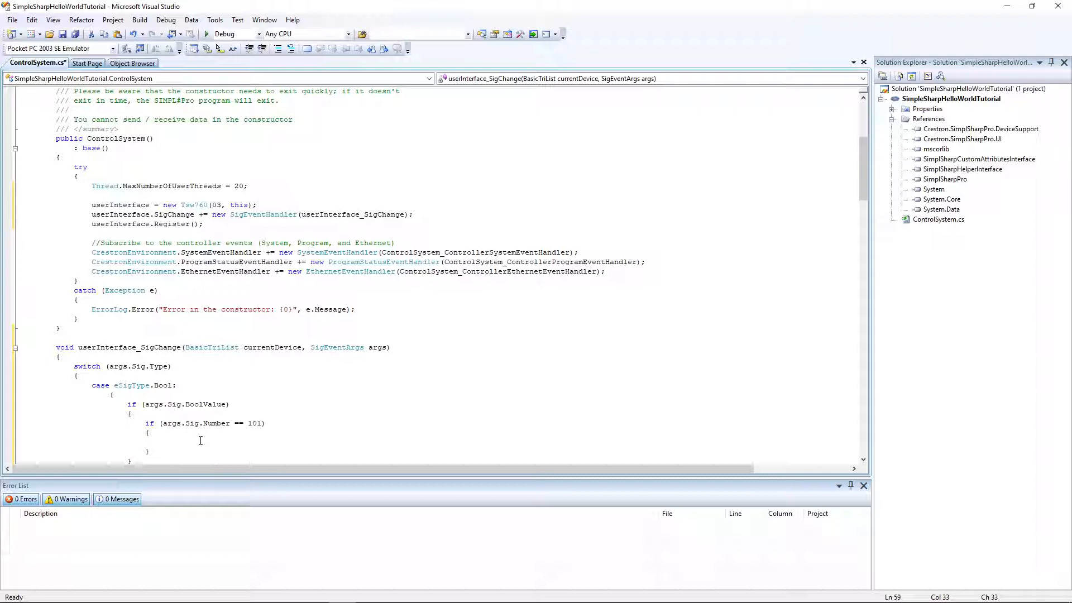
Inside the signal-101 check, write userInterface.BooleanInput[101].BoolValue = true;.
type("userInterface")
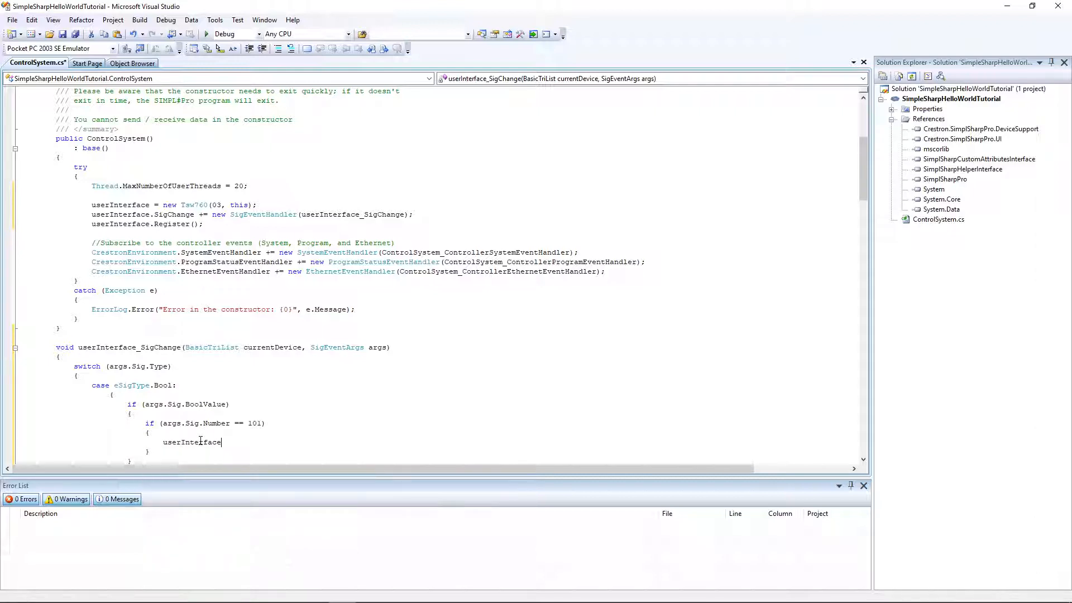
type(".BooleanInput")
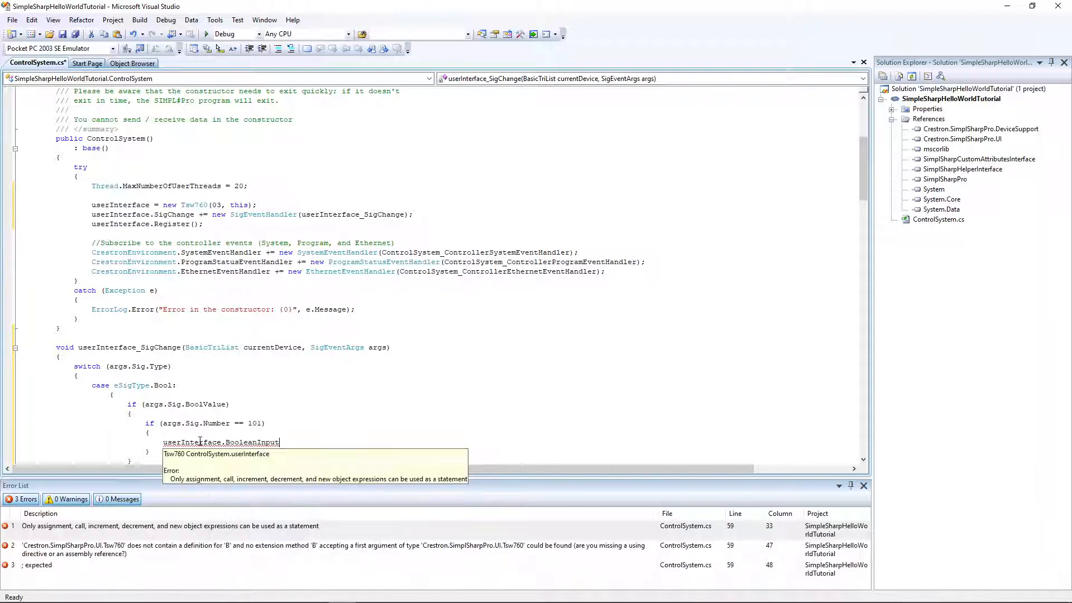
type("[")
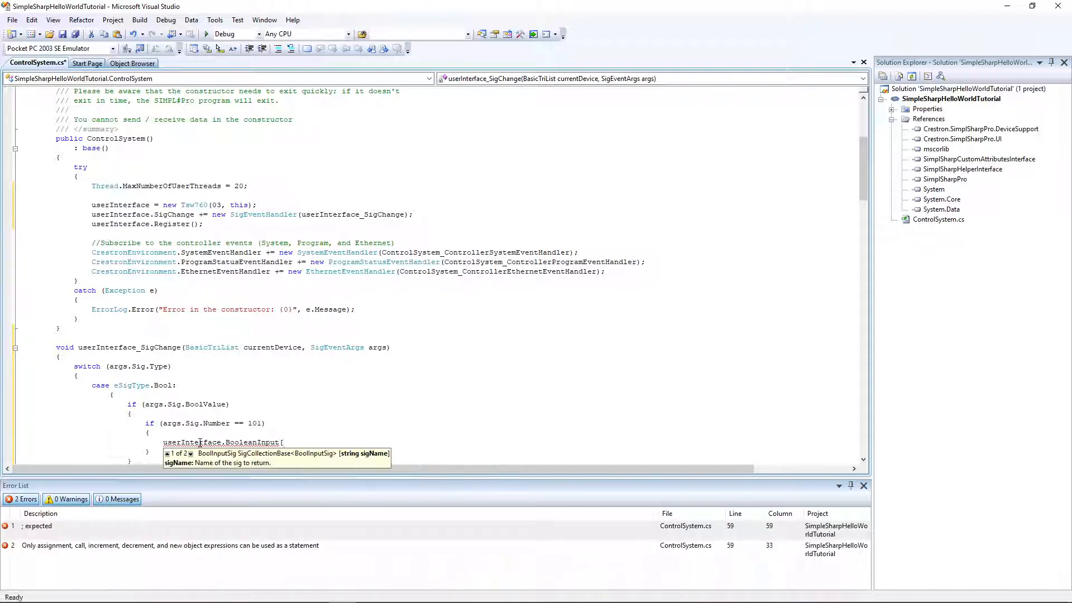
type("101")
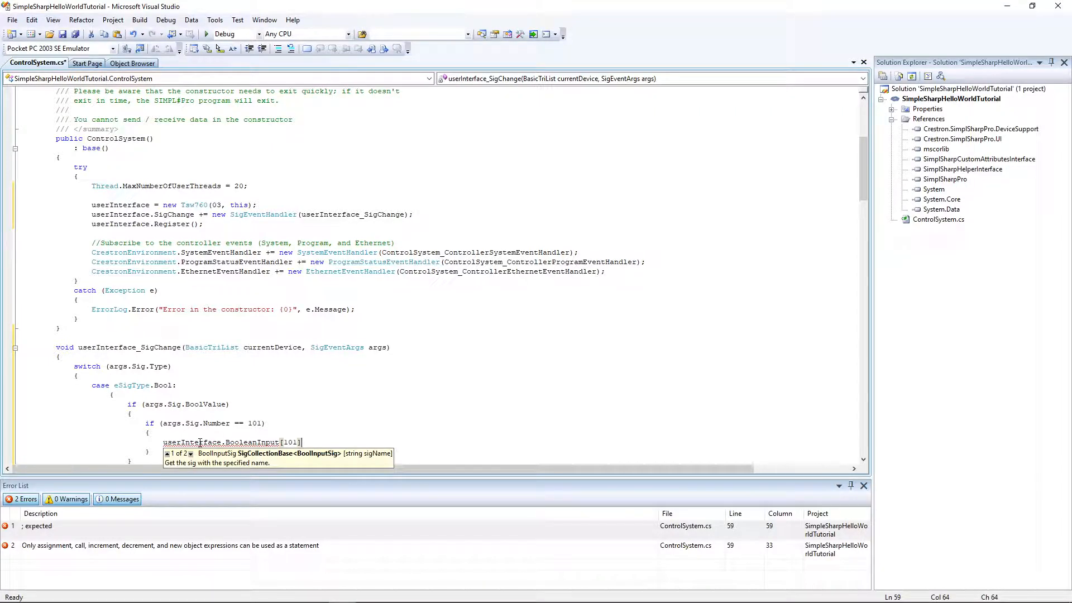
type(".BoolValue = true;")
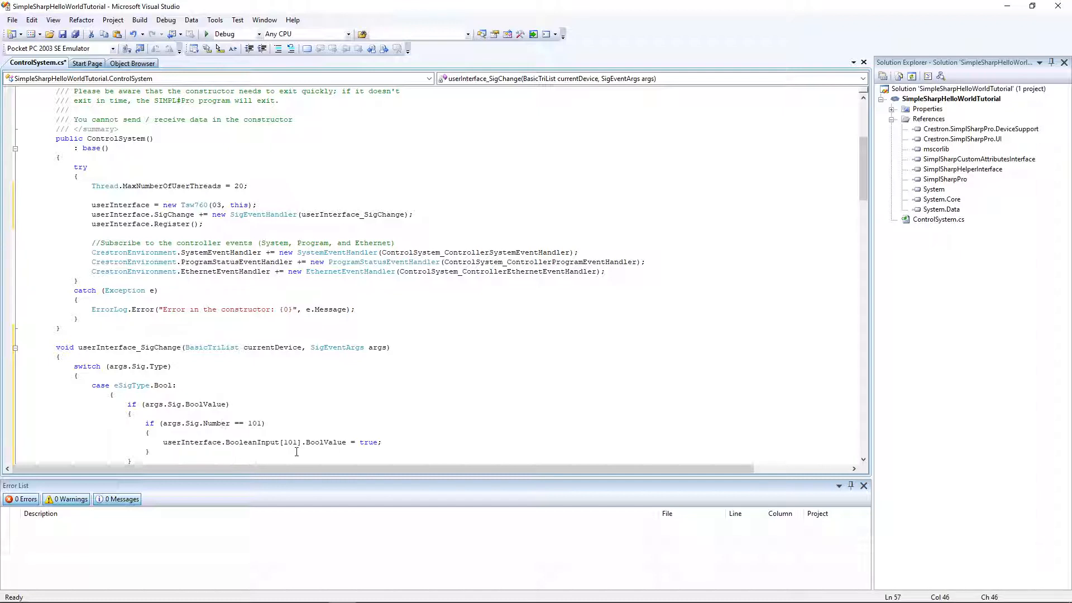
double_click(290, 442)
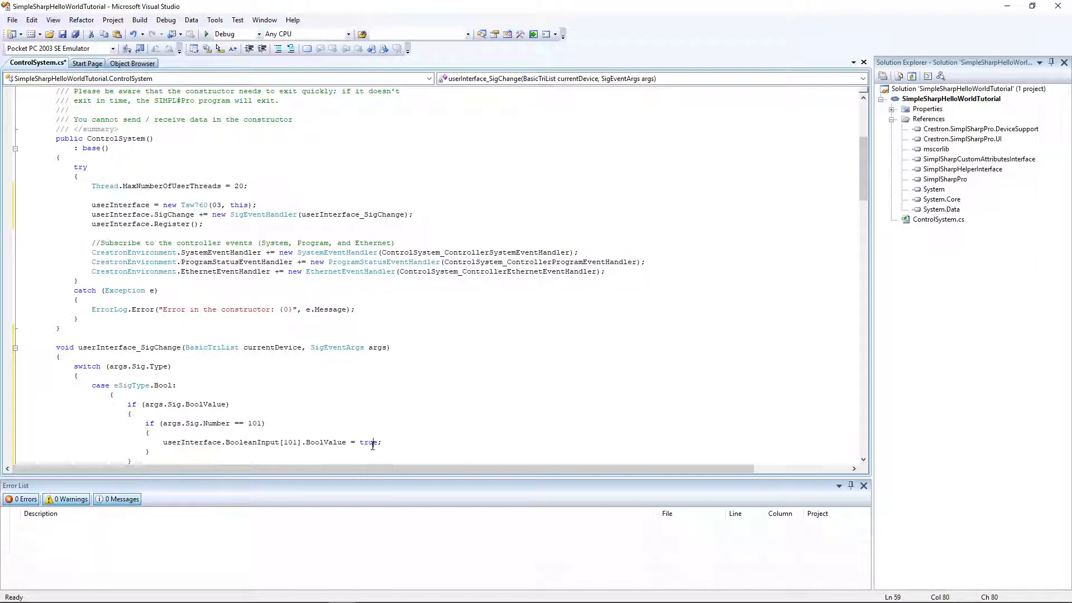
scroll("down", 3)
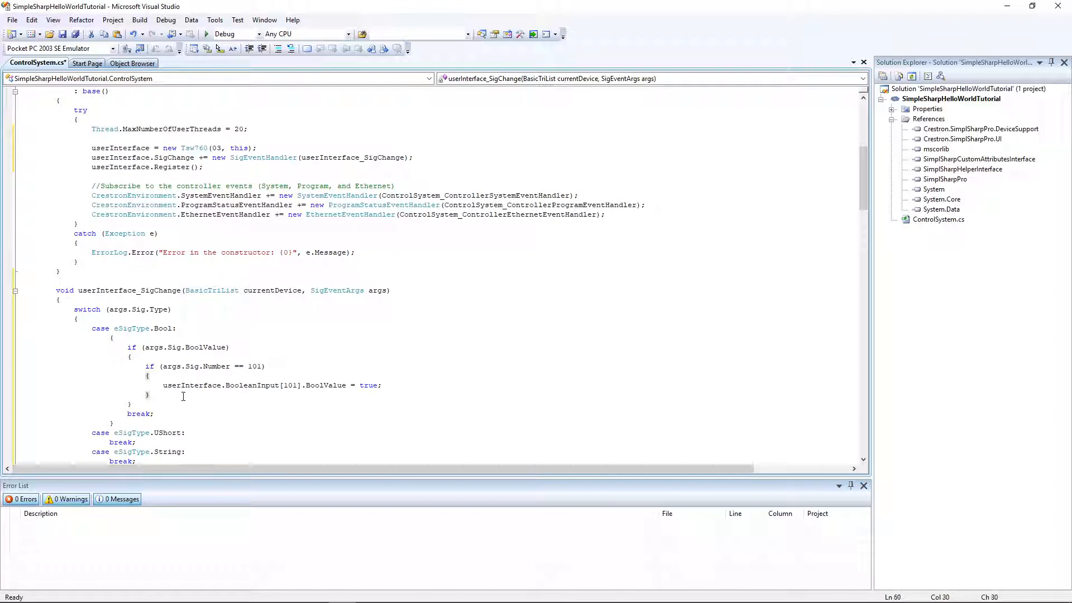
Add else if (args.Sig.Number == 100) setting userInterface.BooleanInput[101].BoolValue = false;.
type("else if")
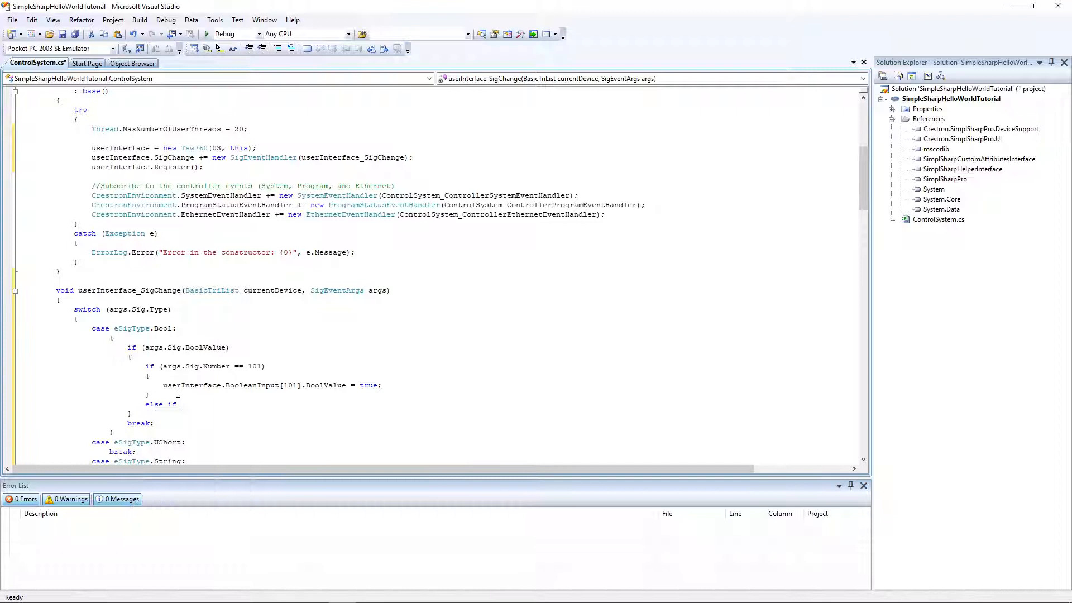
type("(")
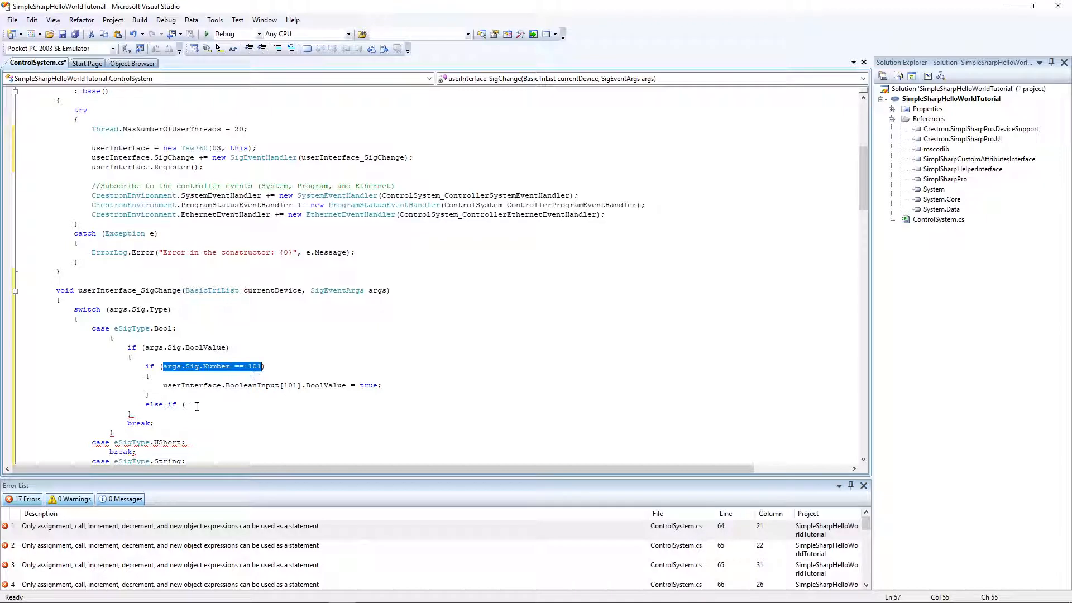
type("args.Sig.Number == 101")
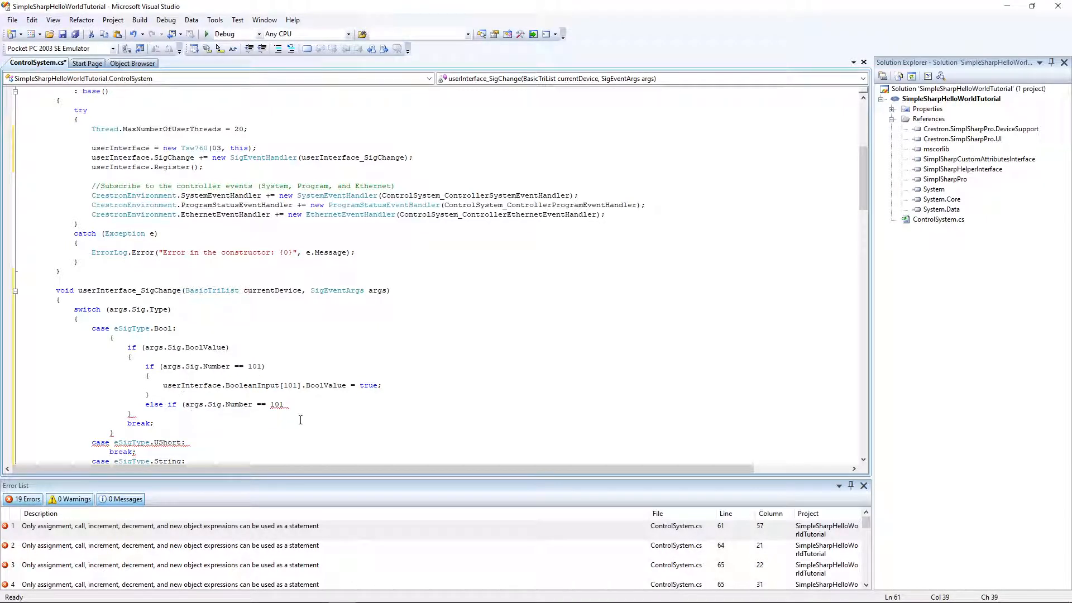
key("Backspace")
type("userInterface.BooleanInput[101].BoolValue = true;")
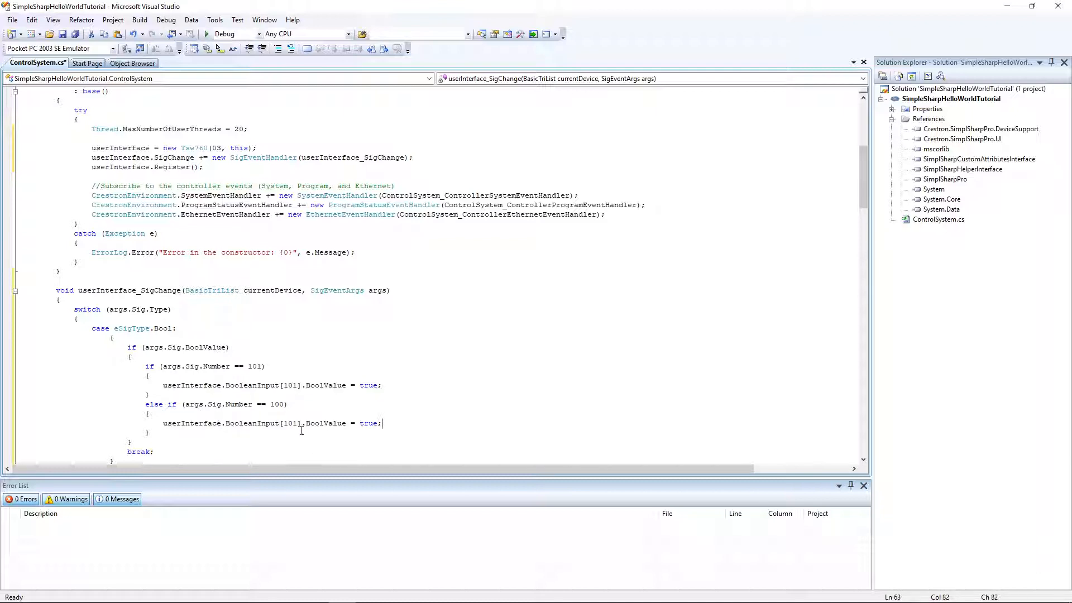
type("false")
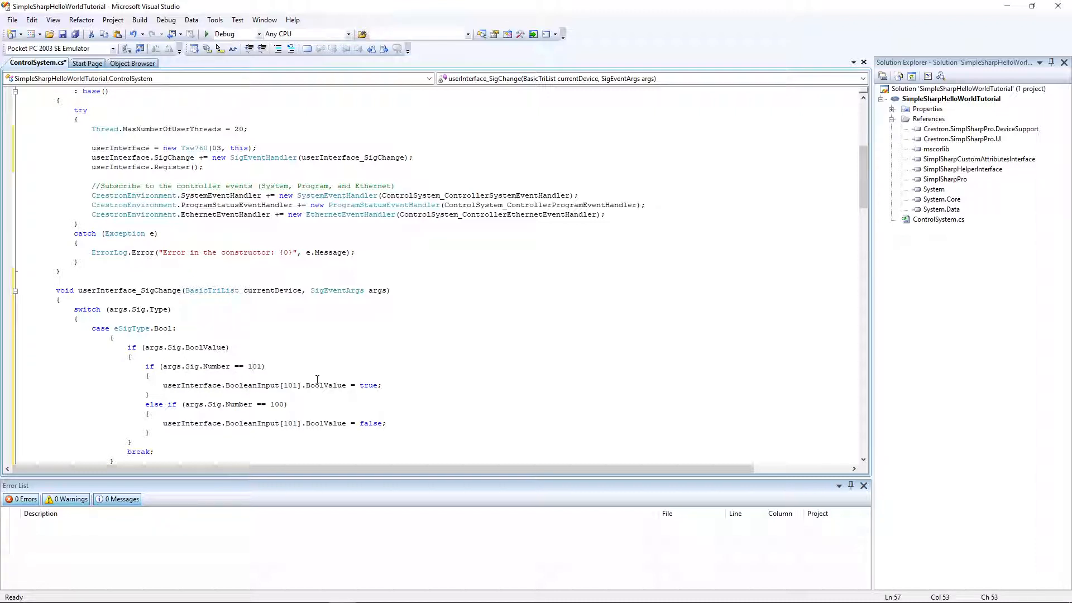
left_click(290, 385)
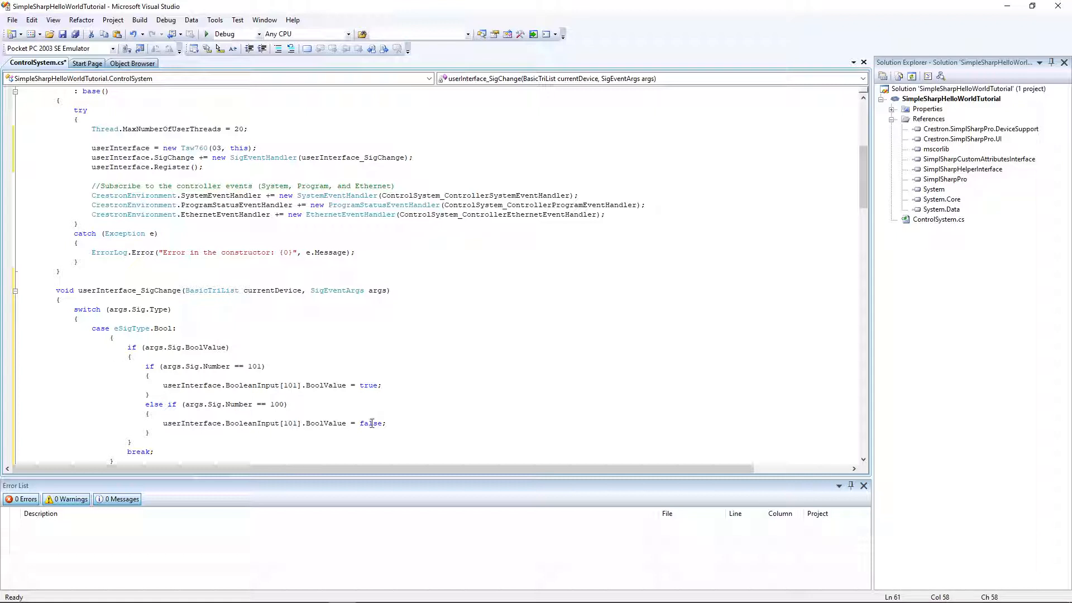
mouse_move(277, 405)
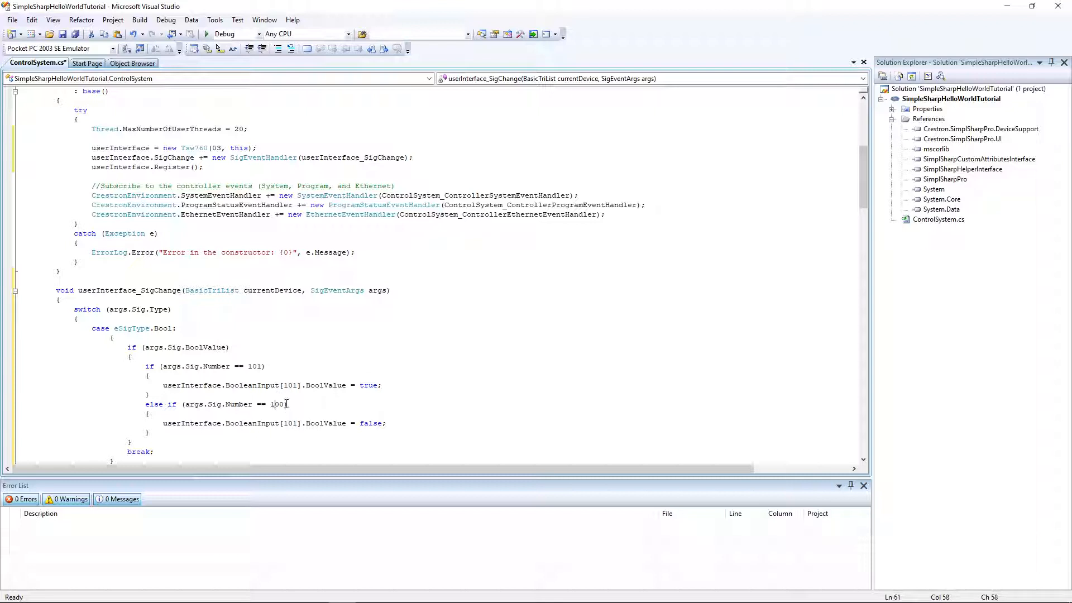
mouse_move(277, 404)
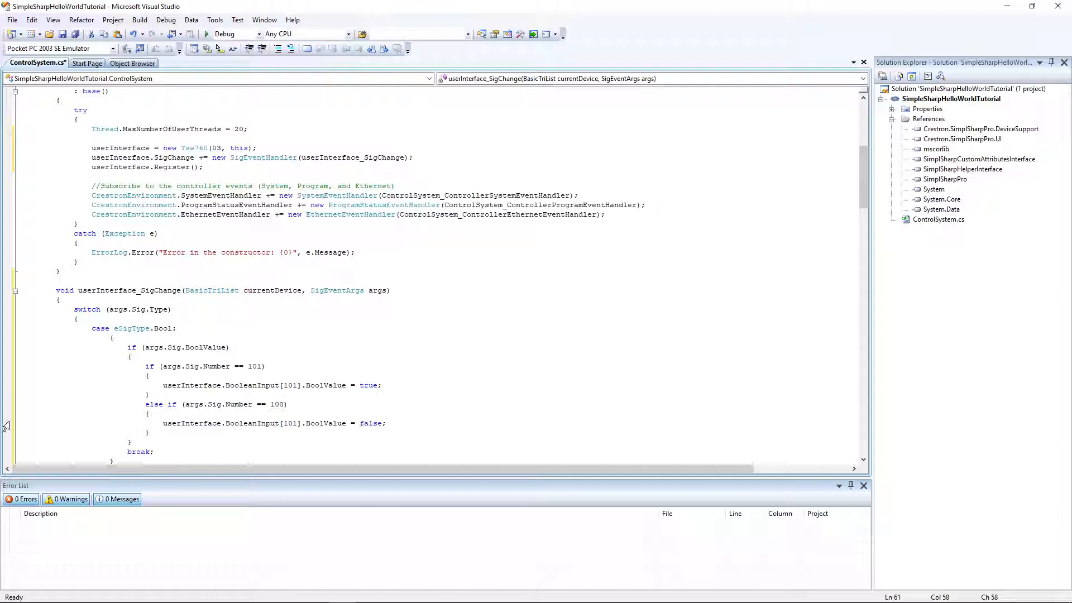
Save and build the solution, then open the SIMPL# Address Book from Debug.
key("ctrl+s")
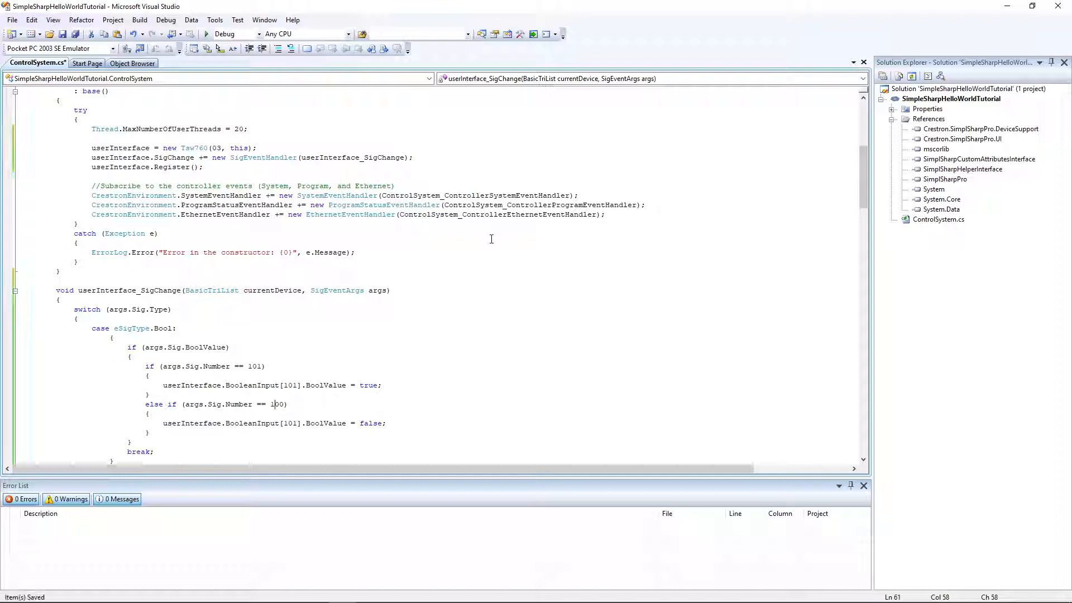
left_click(112, 19)
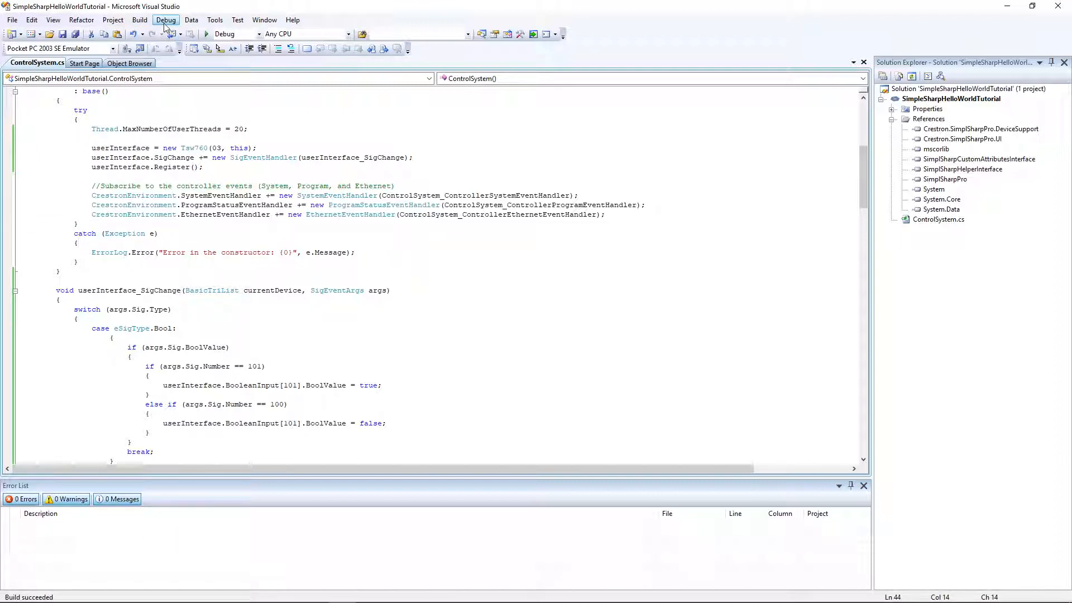
left_click(166, 19)
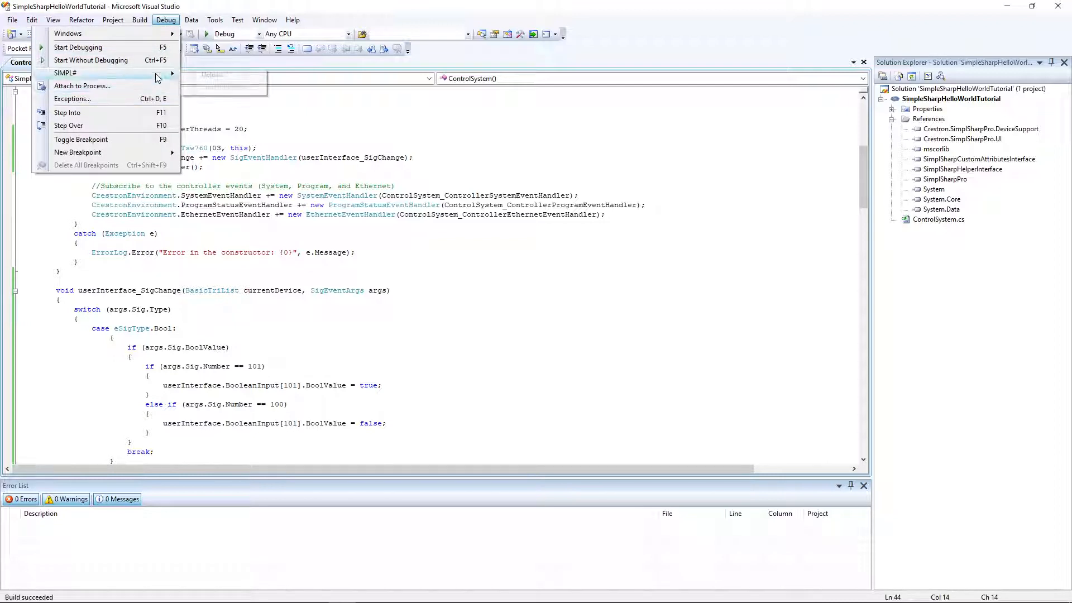
left_click(470, 267)
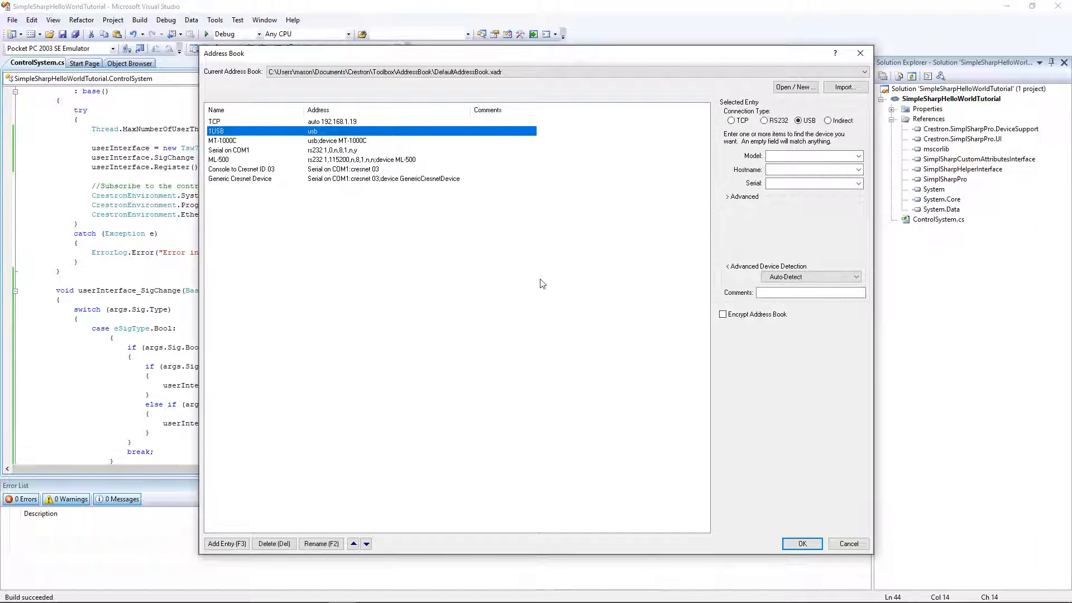
Connect over USB from the Address Book to reach the Upload project dialog.
left_click(801, 543)
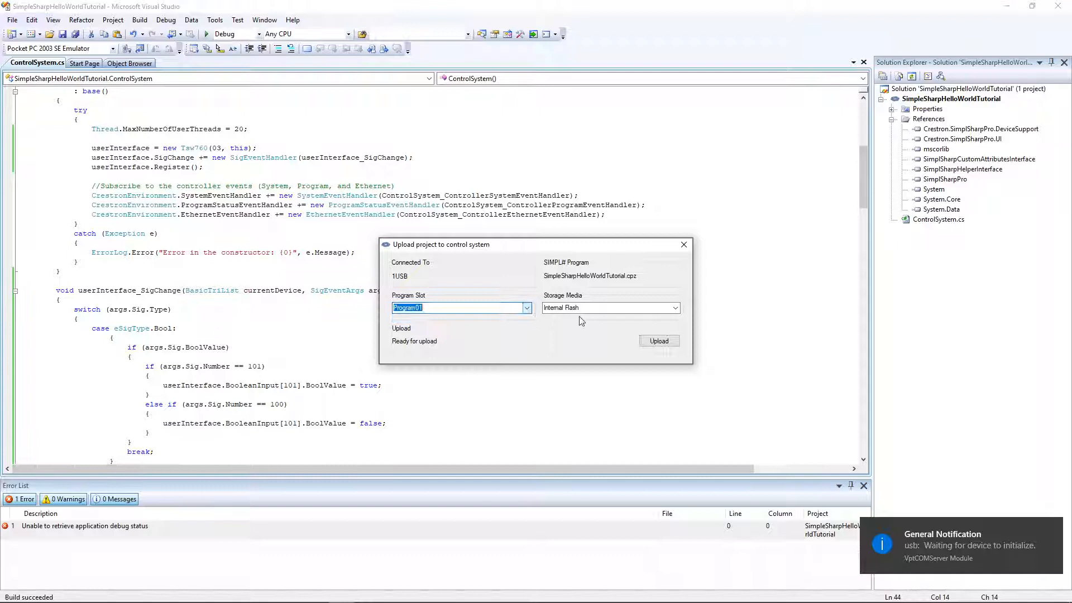
Upload SimpleSharpHelloWorldTutorial.cpz to the processor's Program01 slot.
left_click(657, 340)
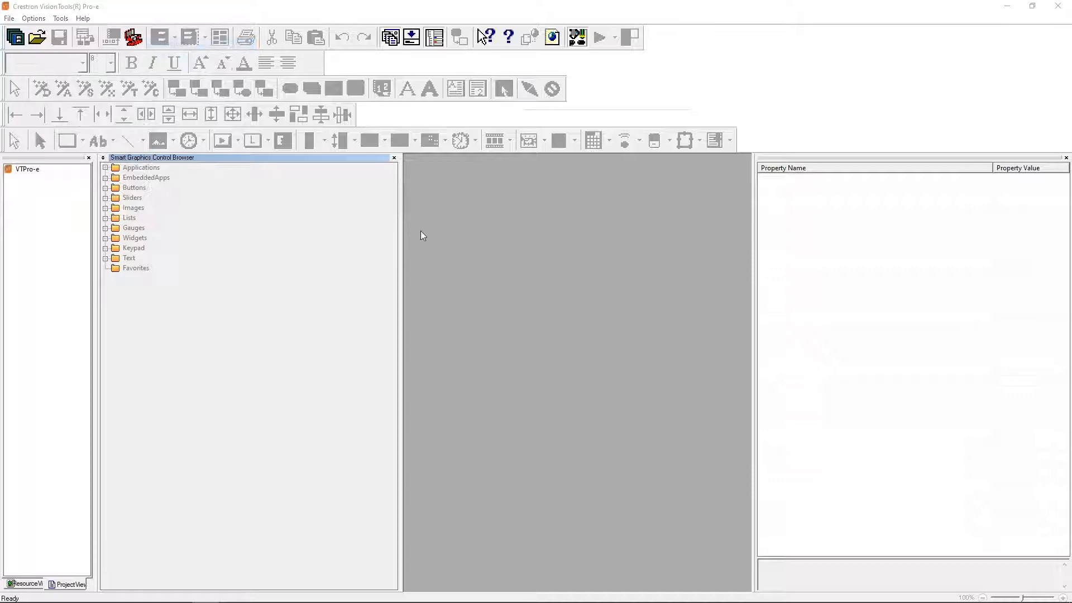
Start a new project and make a SimpleSharpHelloWorldTutorial folder.
left_click(15, 37)
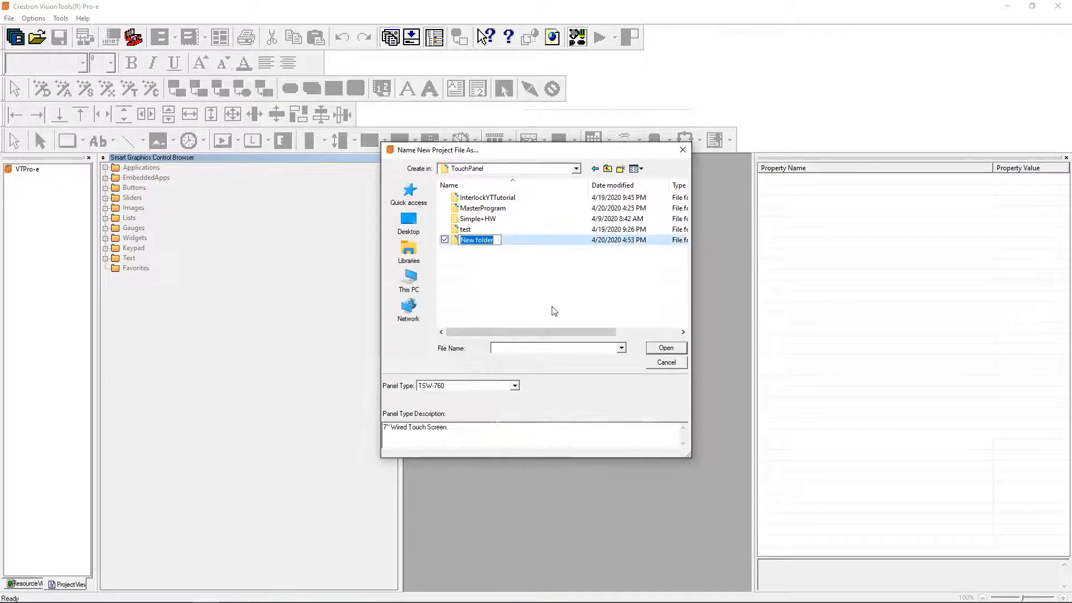
type("sIMPLE")
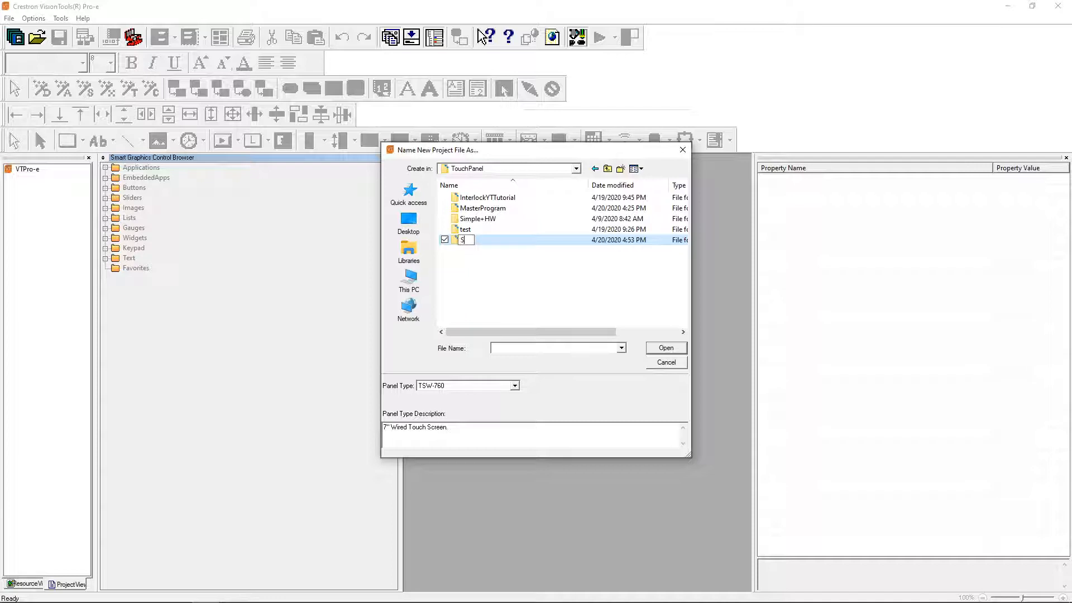
type("impleSharpHello")
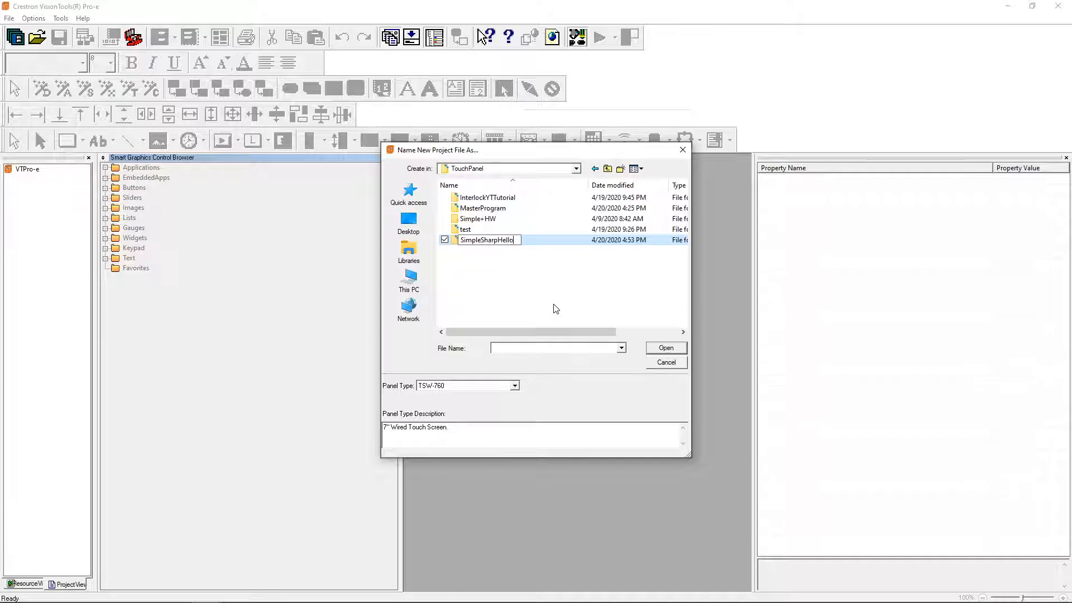
type("WorldTutorial")
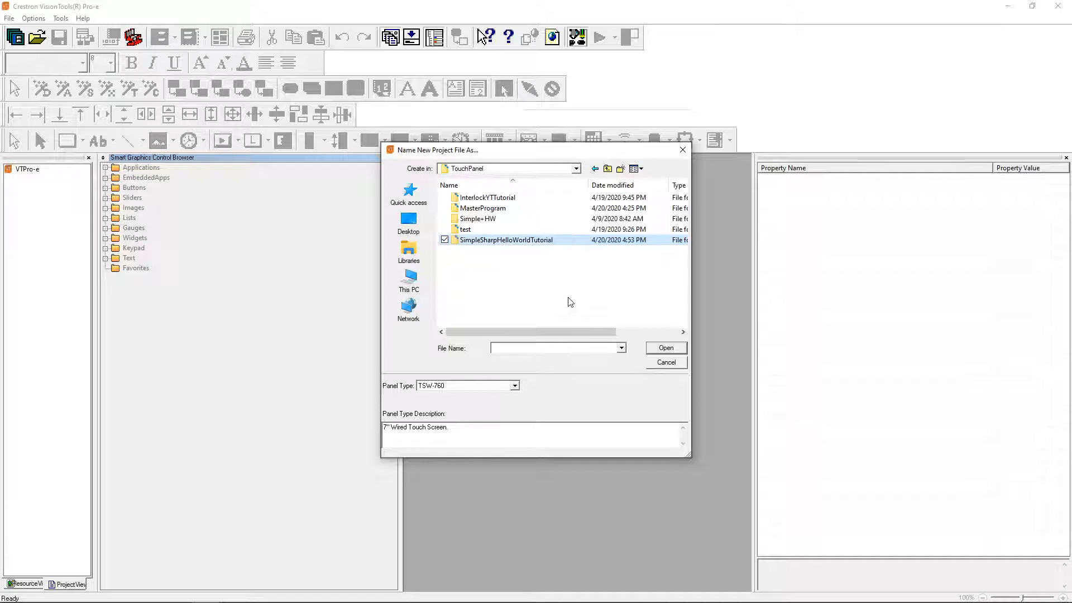
double_click(507, 240)
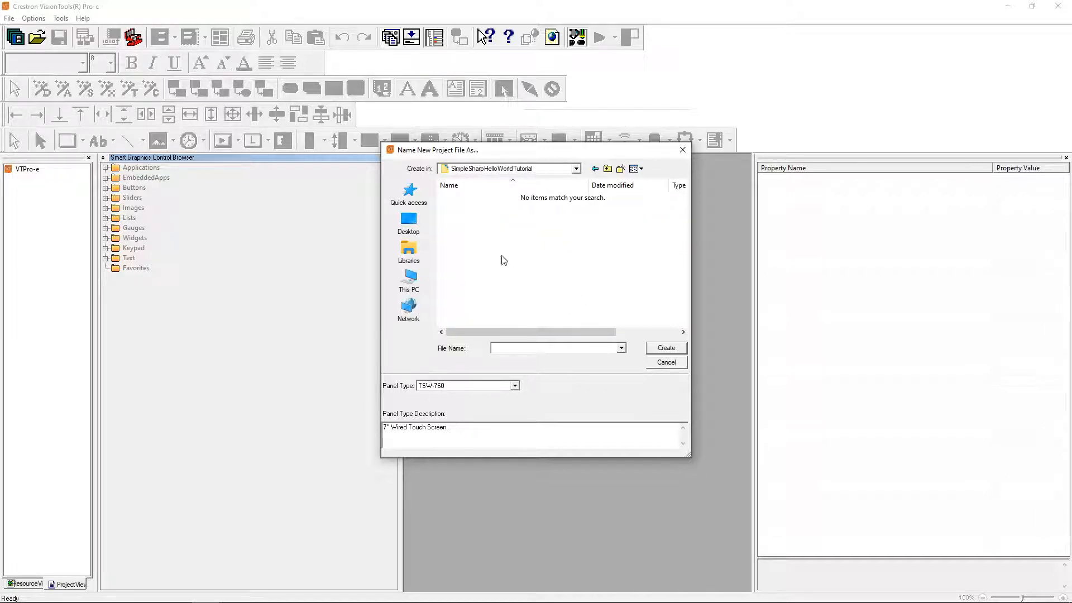
Browse into CS390 > VS2008 > SimpleSharpHelloWorldTutorial and create the TSW-760 project there.
left_click(576, 168)
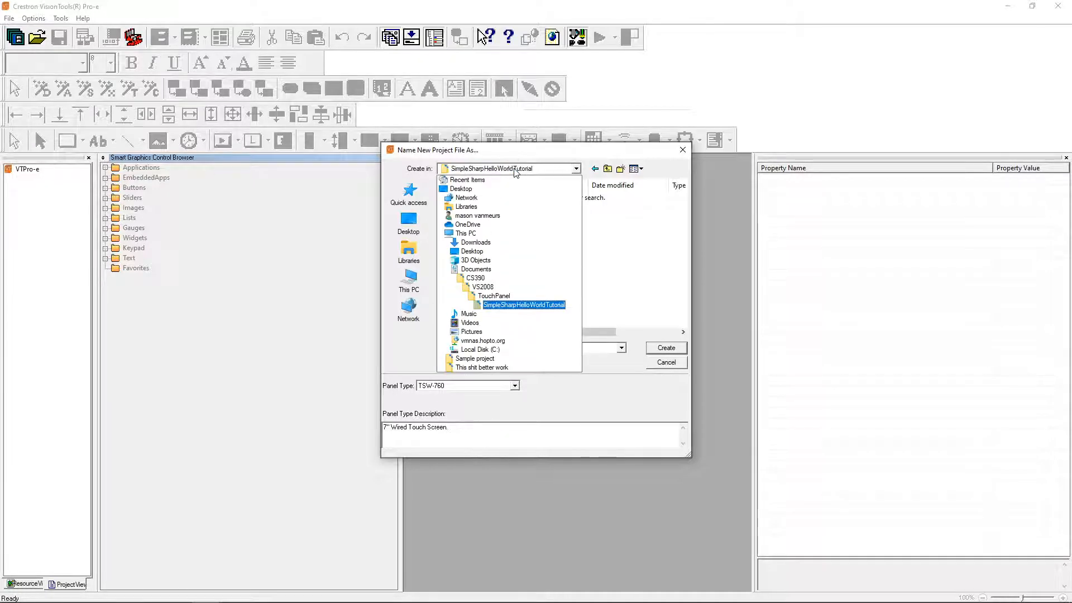
left_click(523, 305)
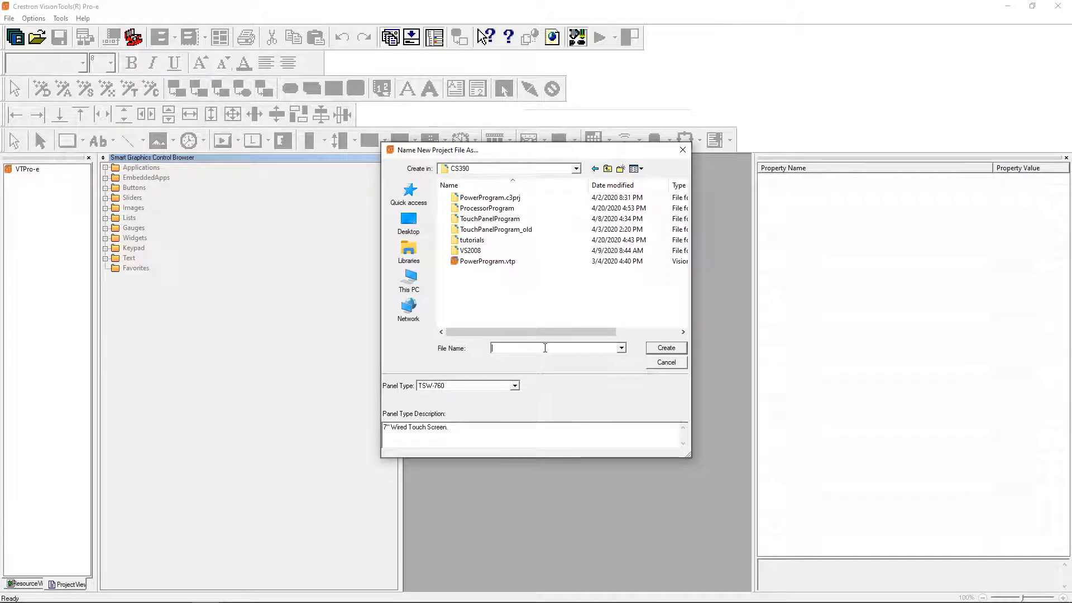
left_click(469, 250)
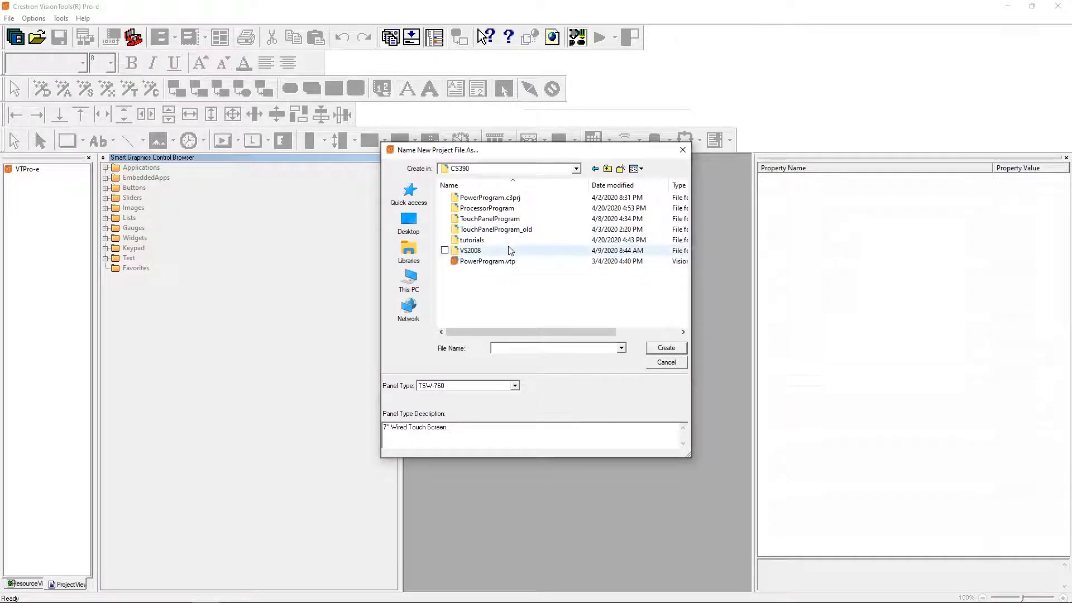
double_click(490, 218)
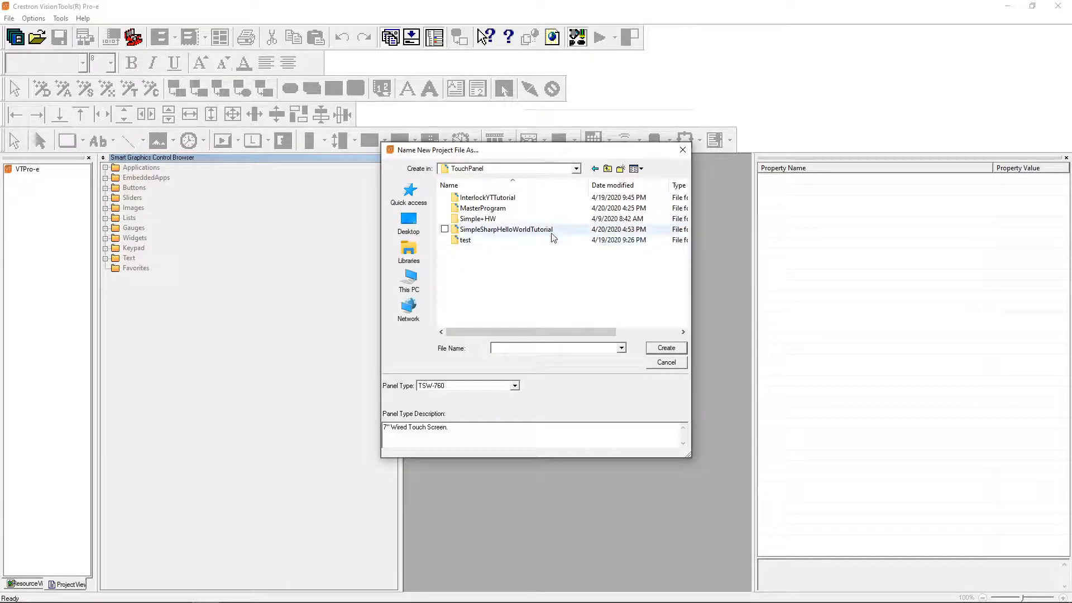
double_click(506, 229)
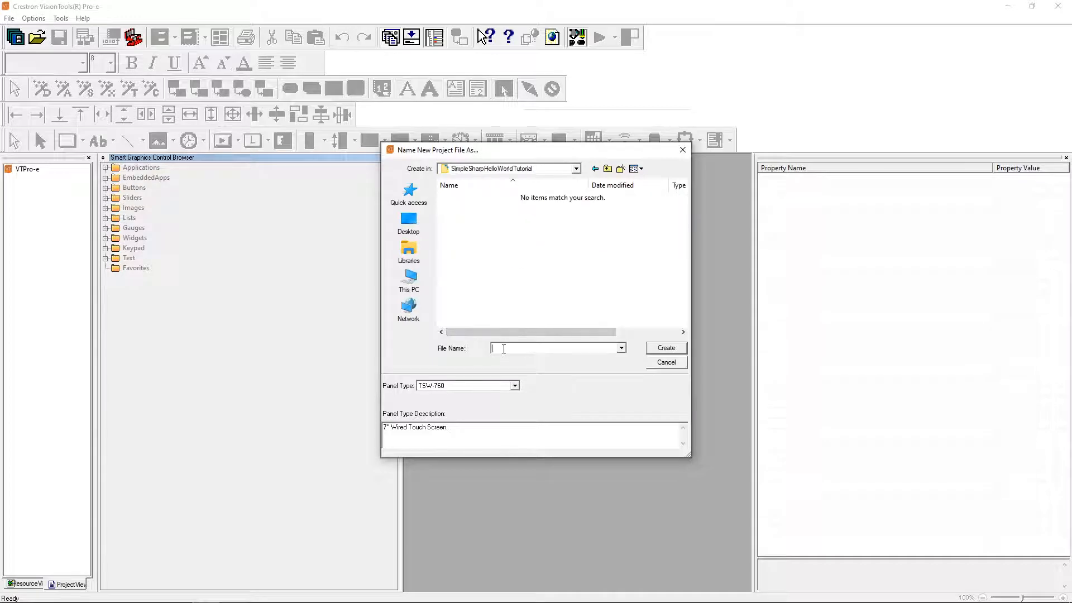
type("SimpleSharpHelloWorldTutorial")
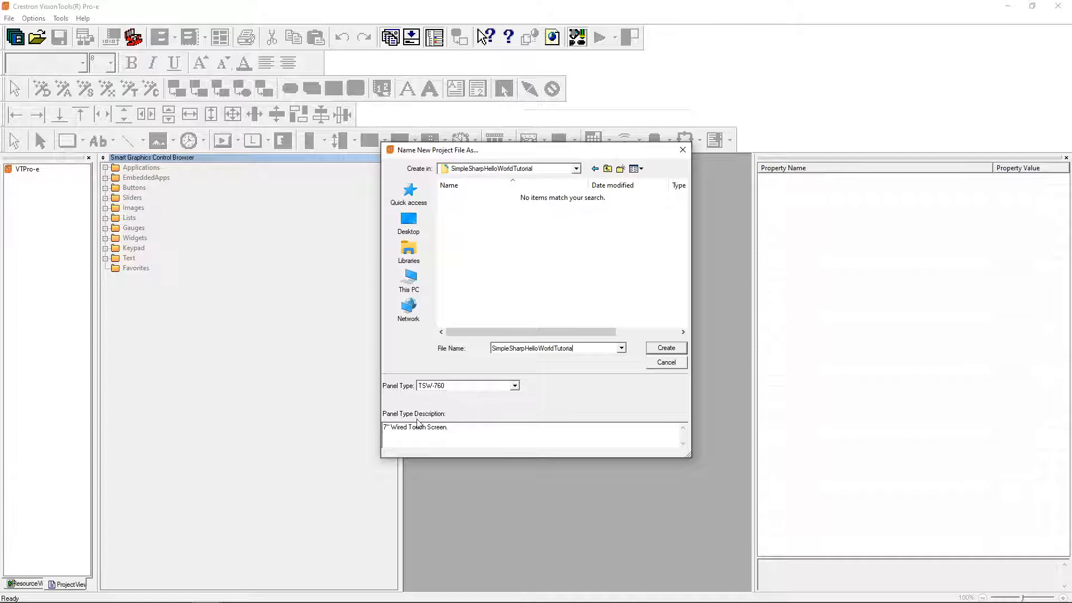
left_click(663, 347)
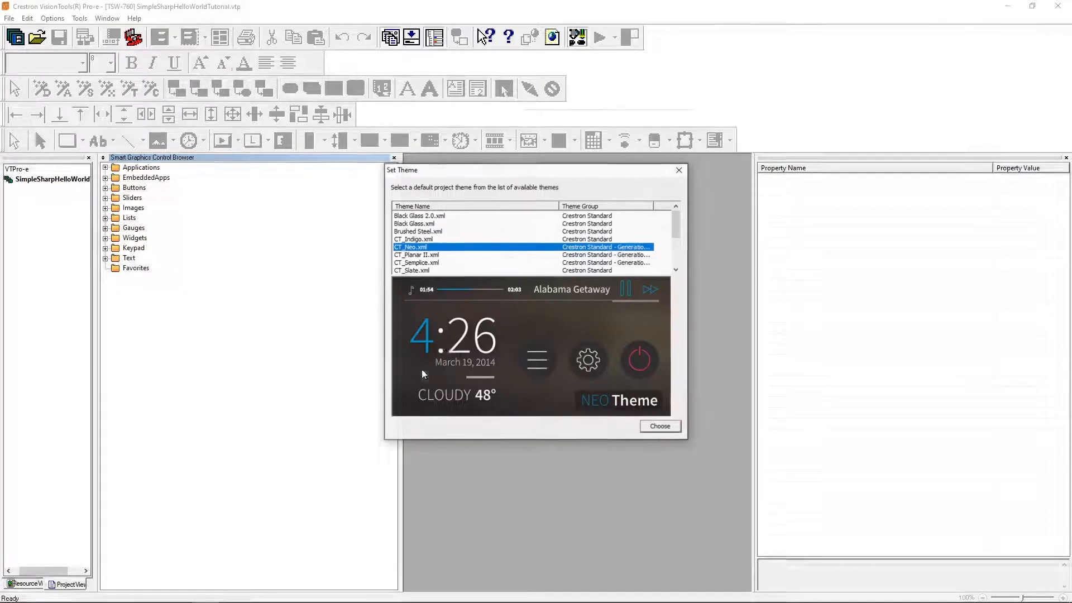
Accept the Neo theme and add a page named Page1 from the project's context menu.
left_click(658, 426)
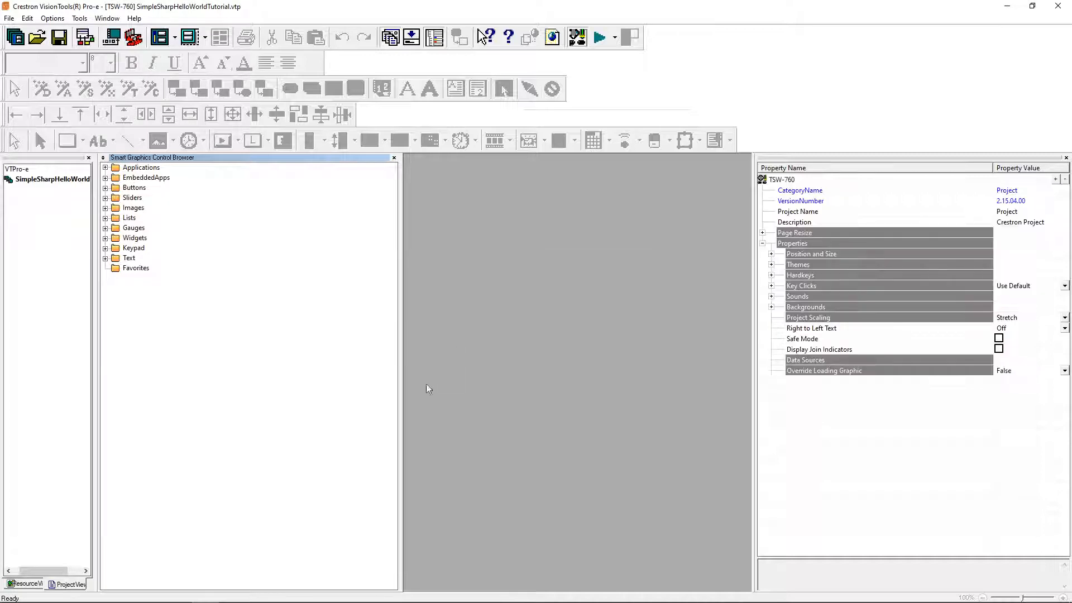
mouse_move(399, 288)
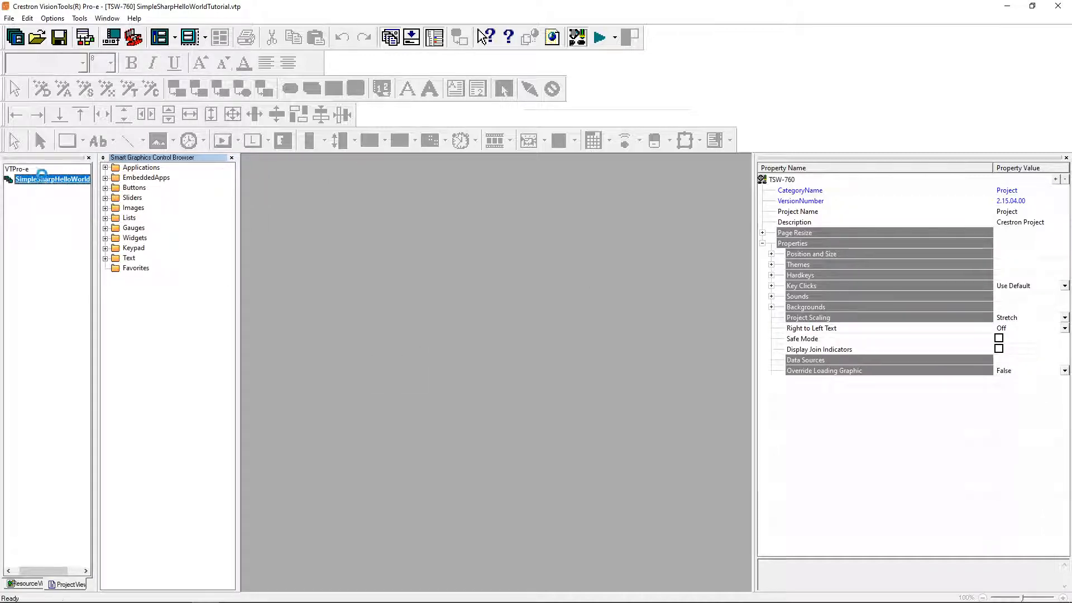
right_click(51, 180)
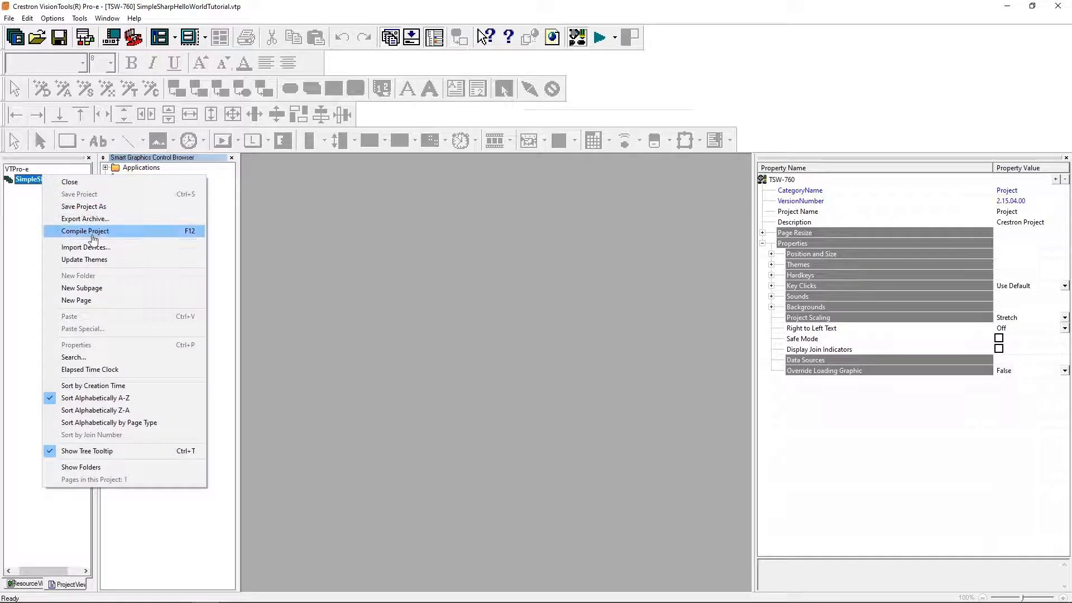
left_click(75, 300)
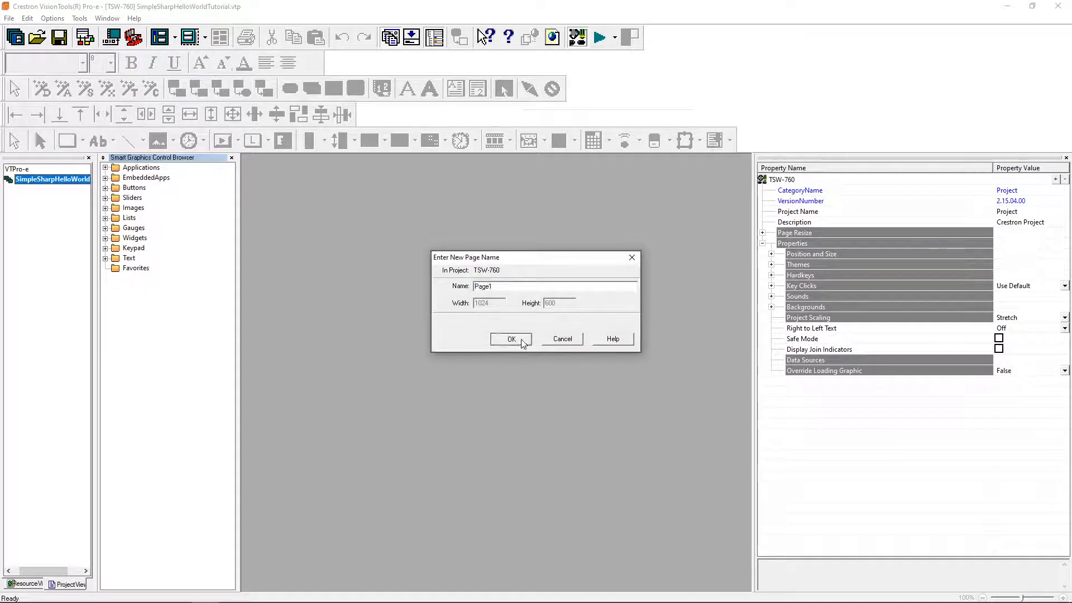
left_click(511, 339)
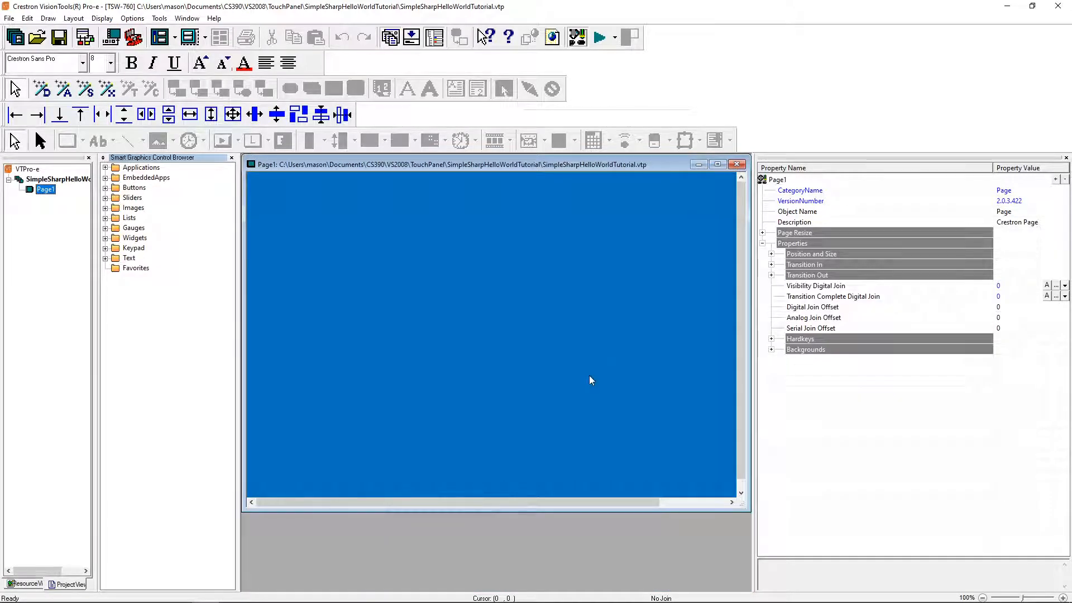
mouse_move(470, 405)
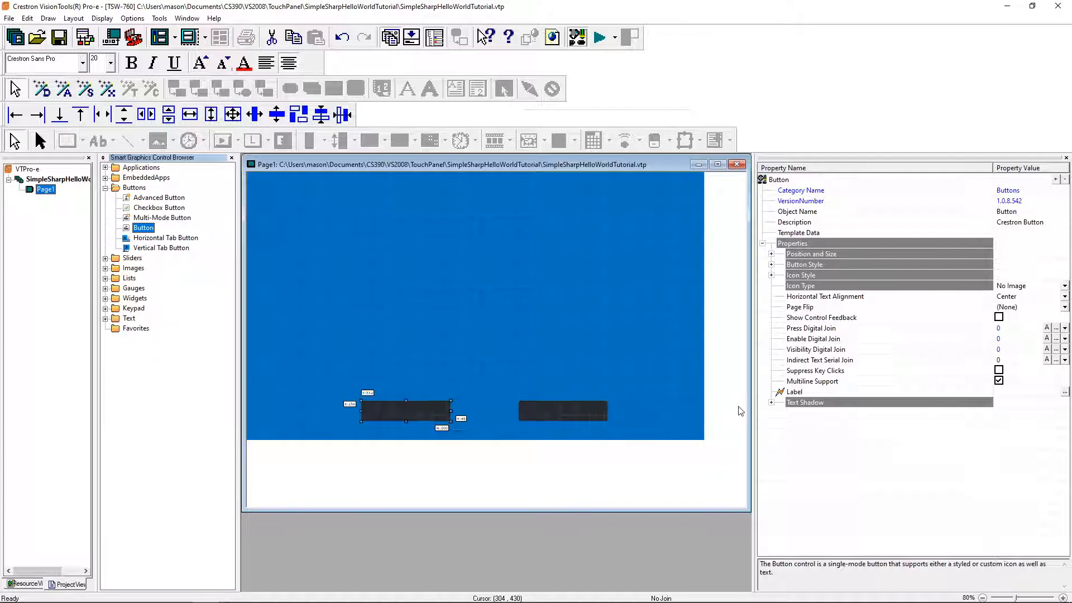
Label the first button Press Me and the second button Clear.
left_click(795, 391)
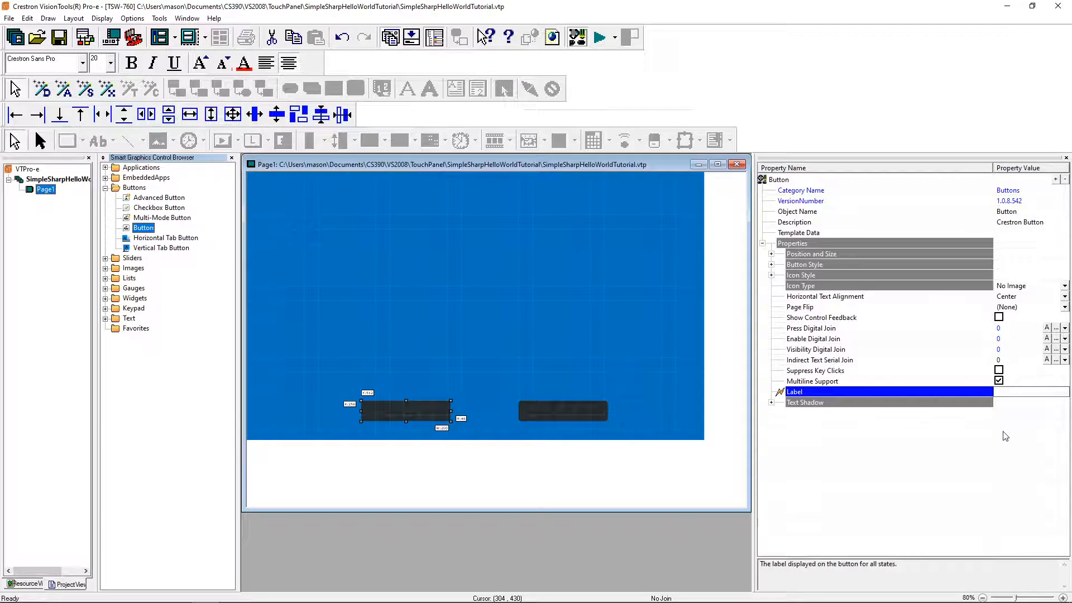
type("Pree e")
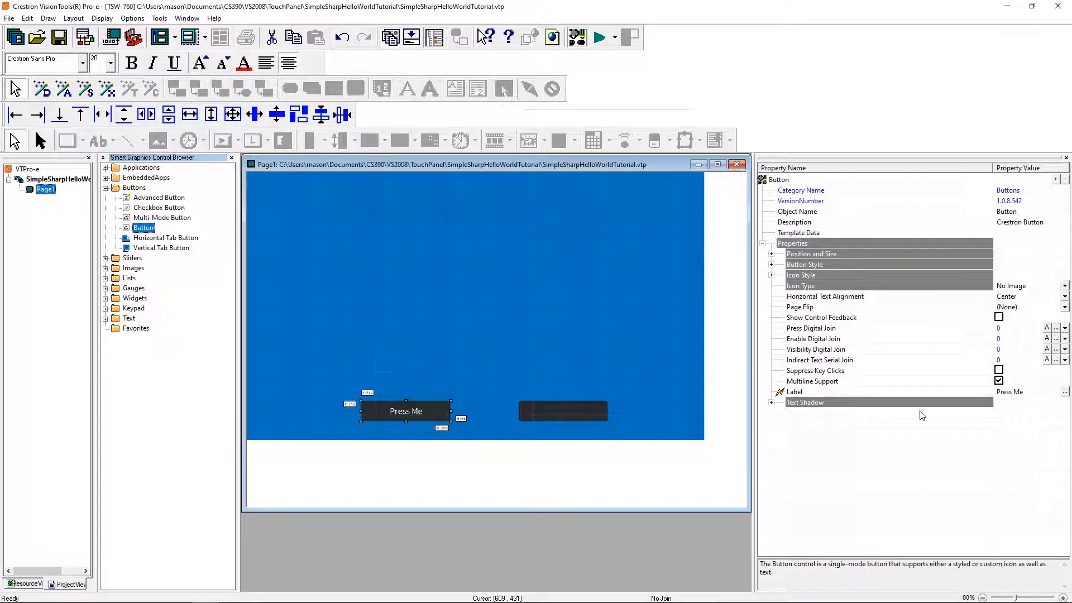
left_click(563, 411)
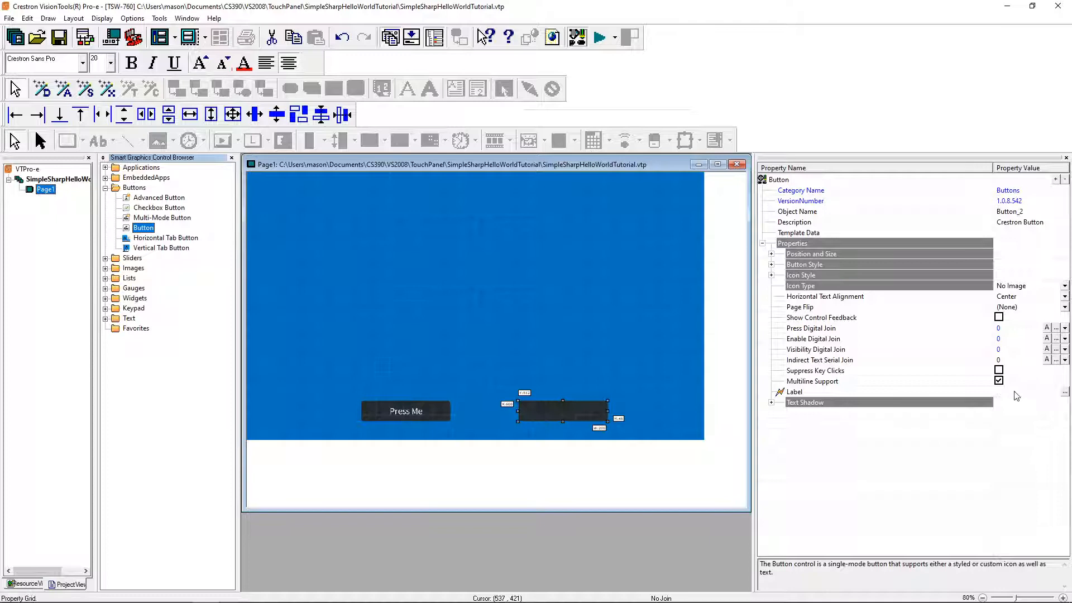
type("Clear")
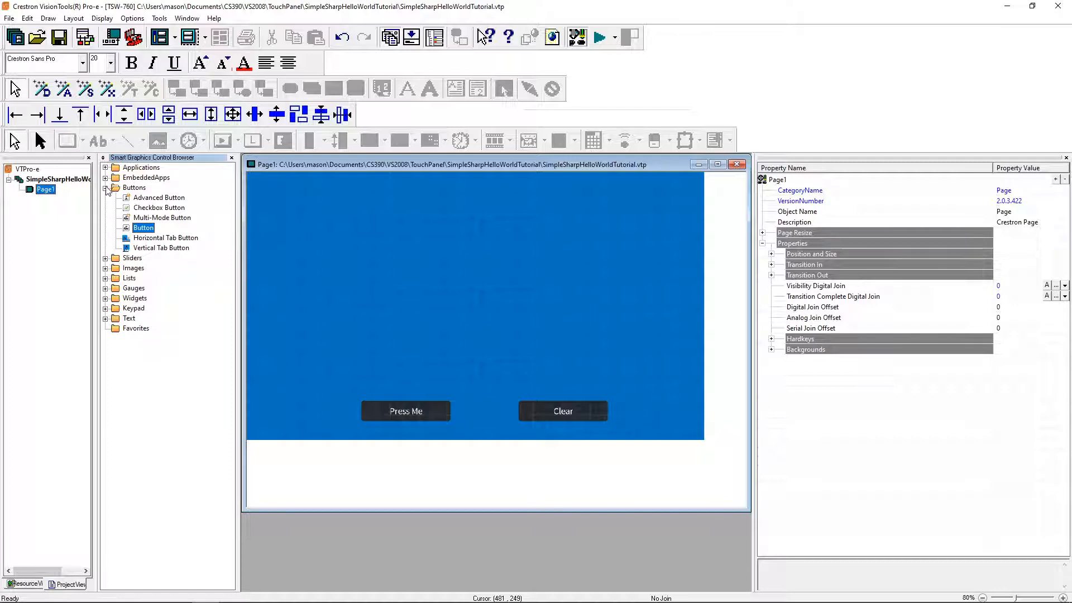
Set the Formatted Text label to Hello World and its width to 200.
left_click(106, 187)
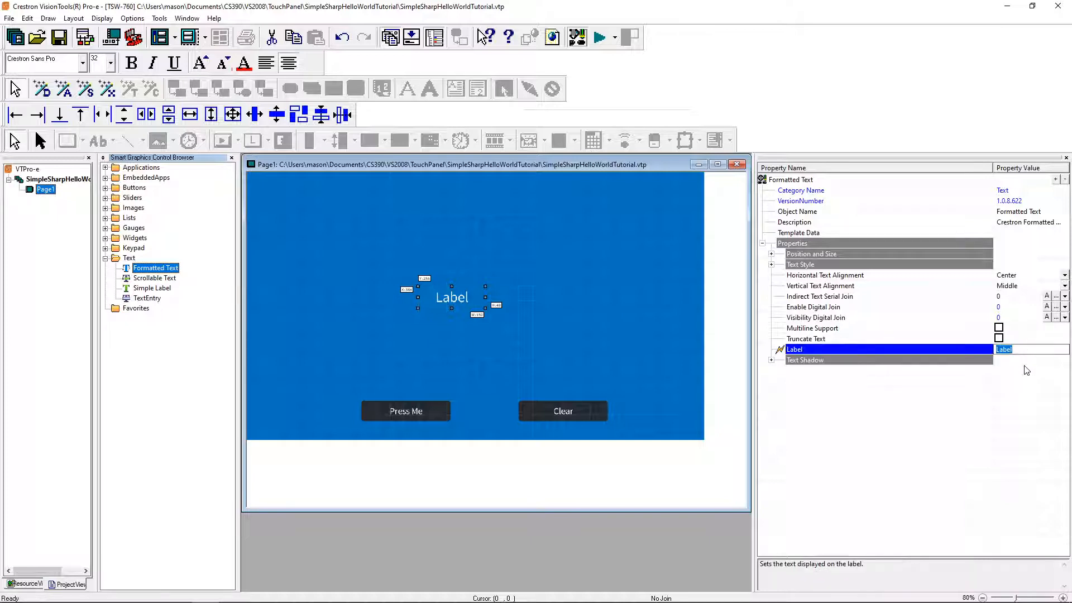
type("Hello World")
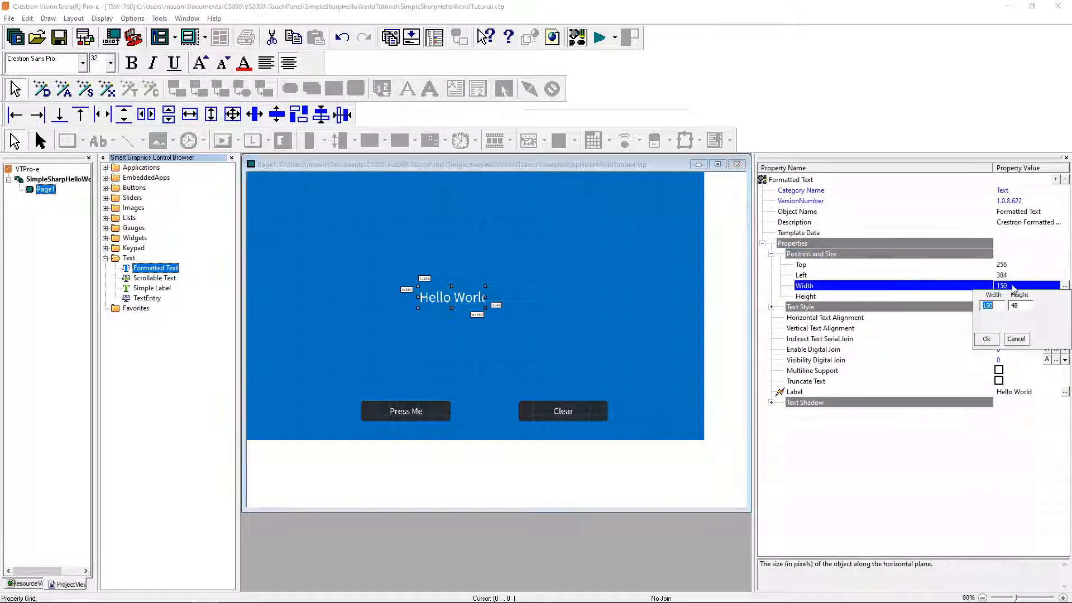
type("20")
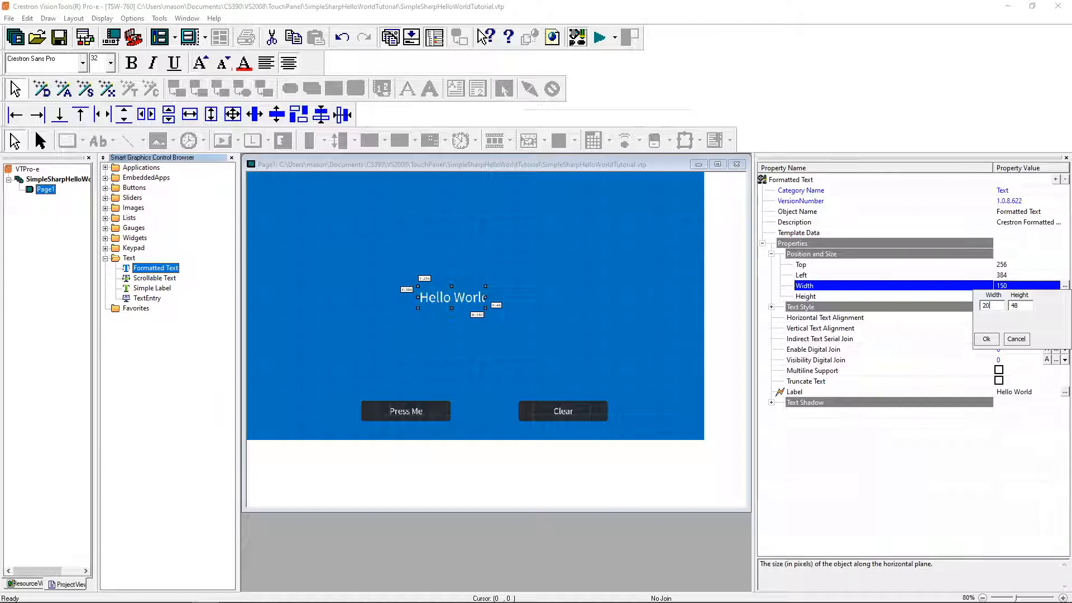
left_click(986, 339)
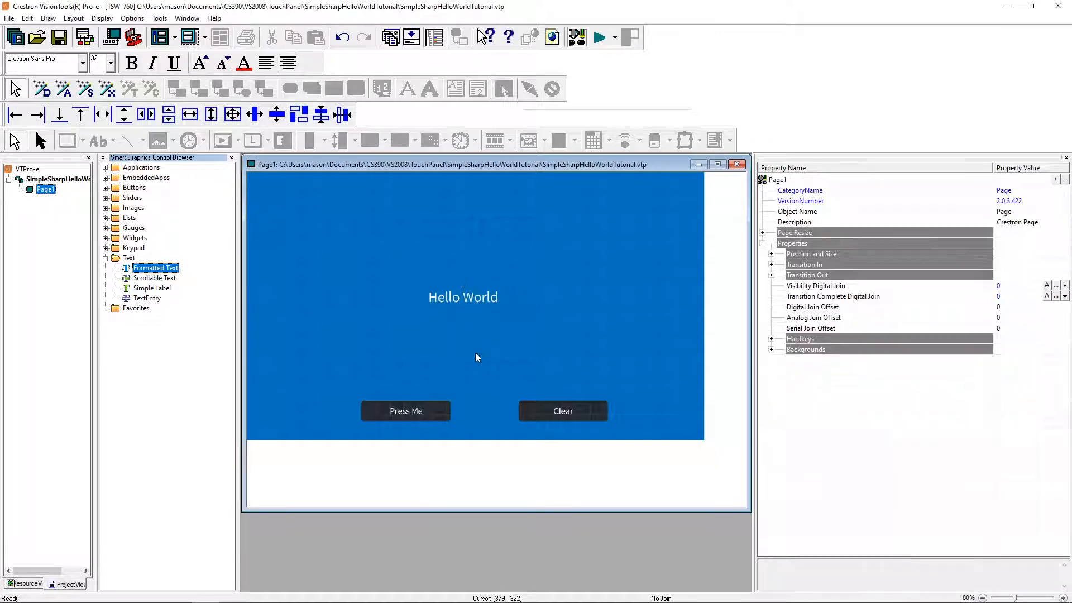
mouse_move(455, 362)
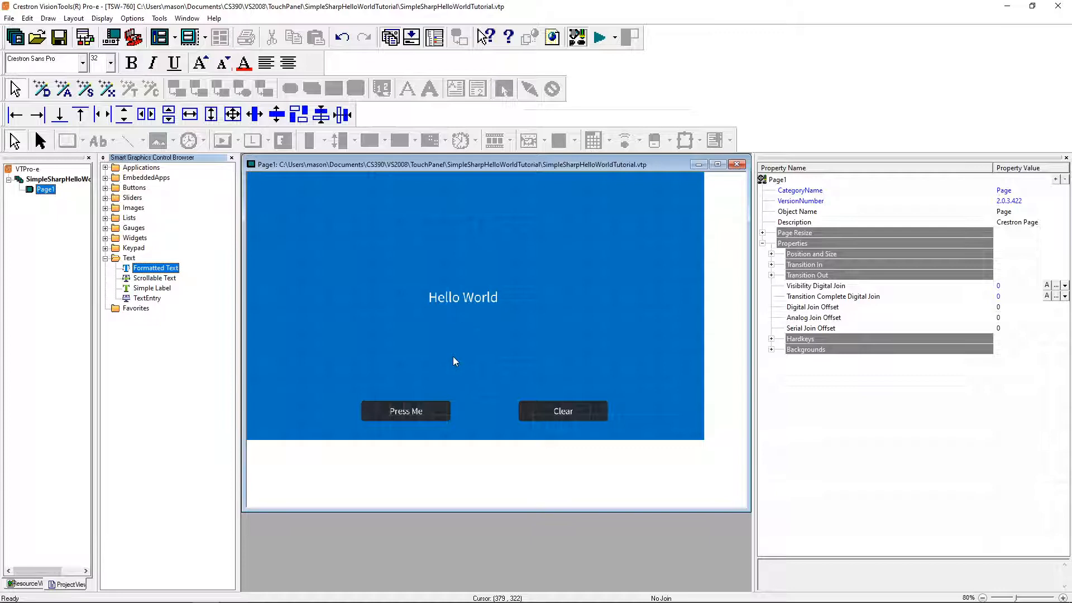
Give Clear press digital join 100 and Hello World visibility join 101.
left_click(463, 296)
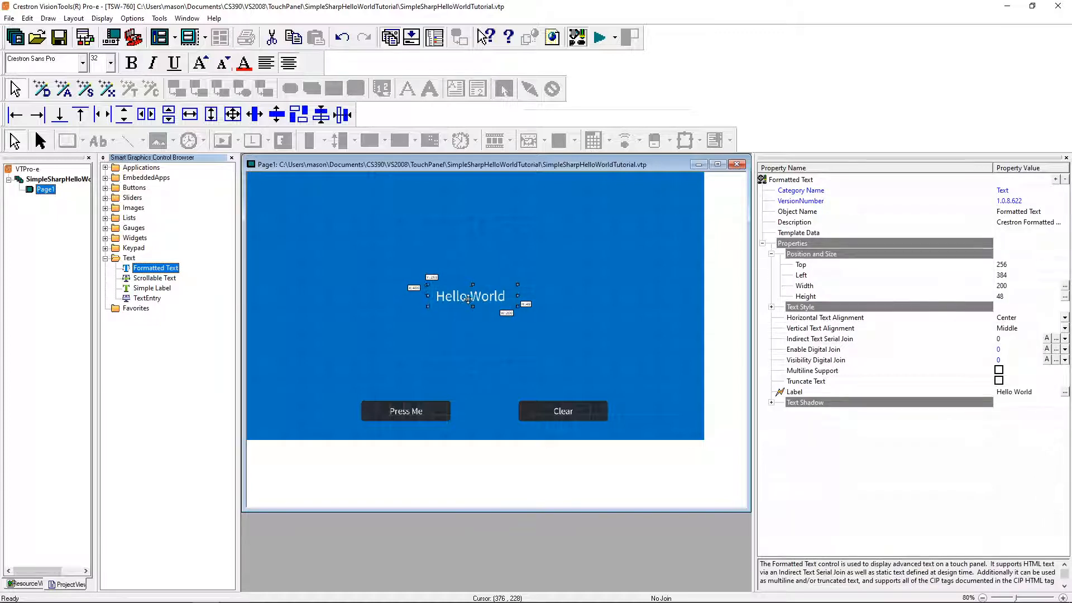
left_click(406, 411)
type("101")
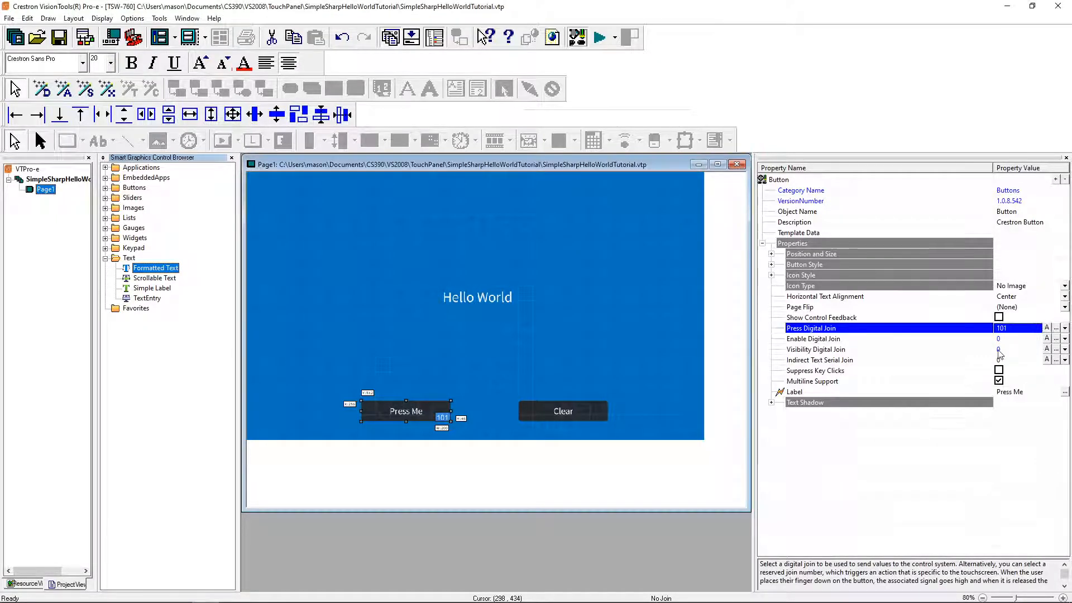
left_click(563, 411)
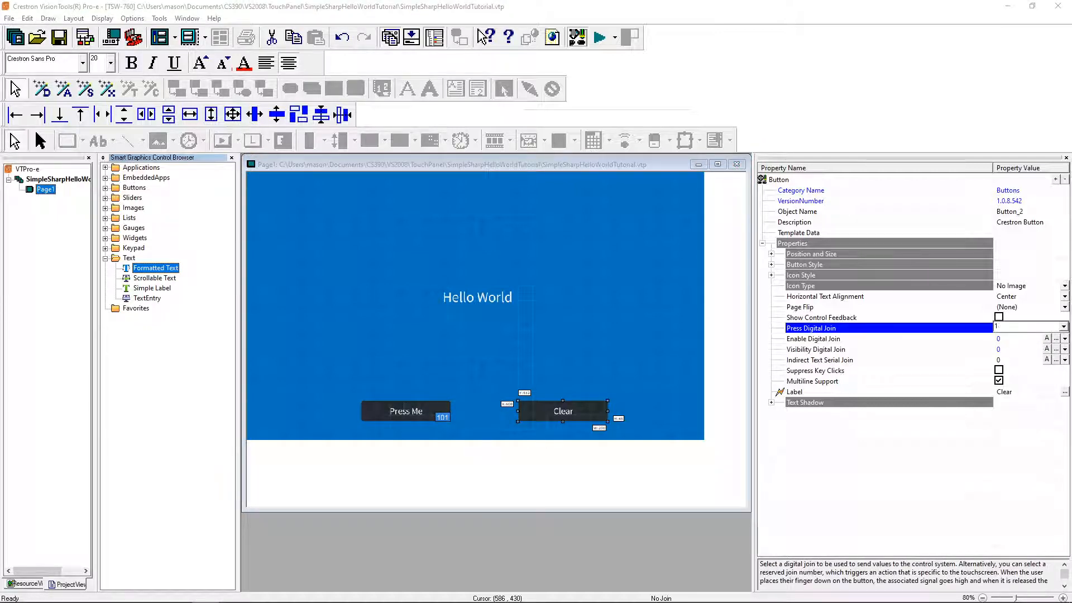
type("100")
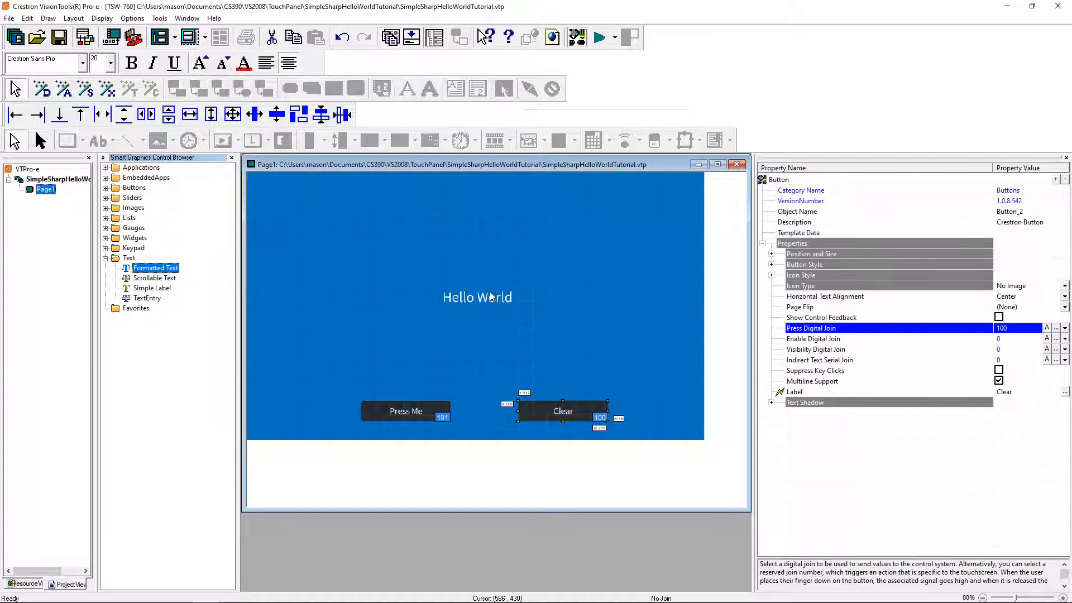
left_click(478, 297)
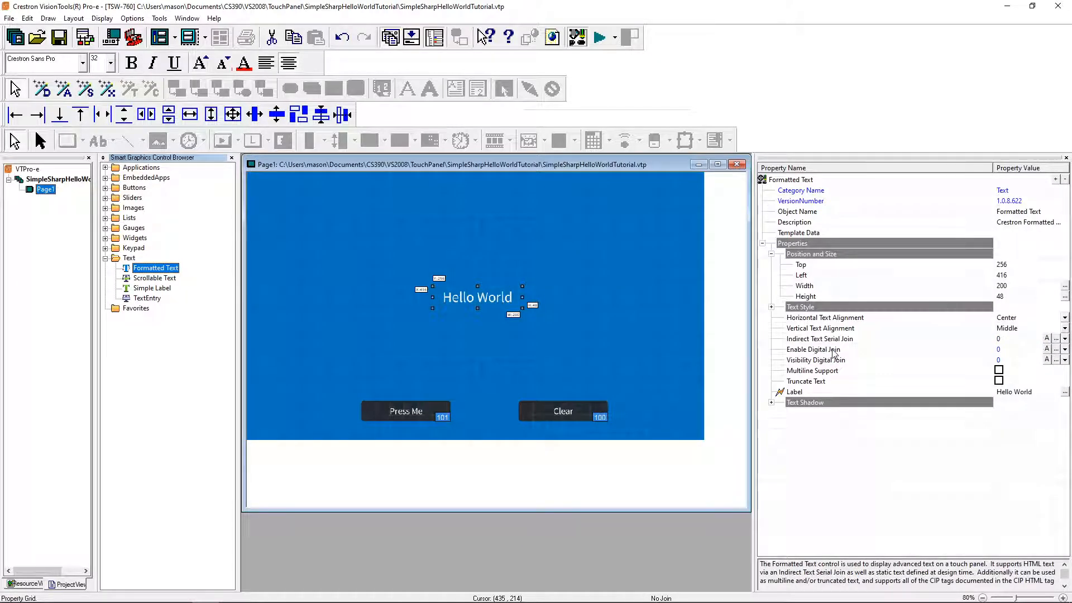
mouse_move(882, 371)
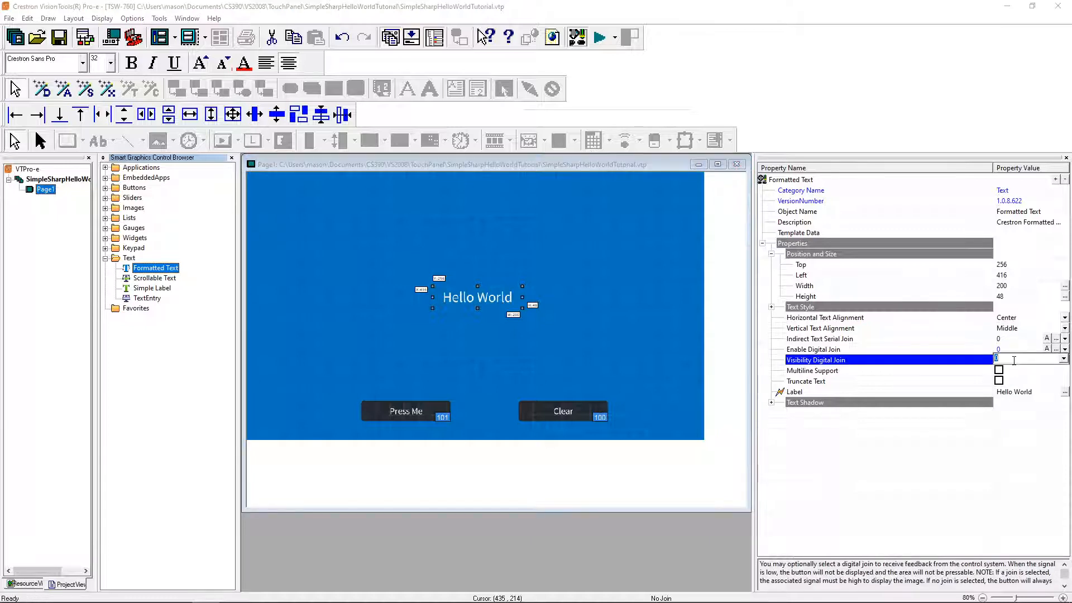
type("101")
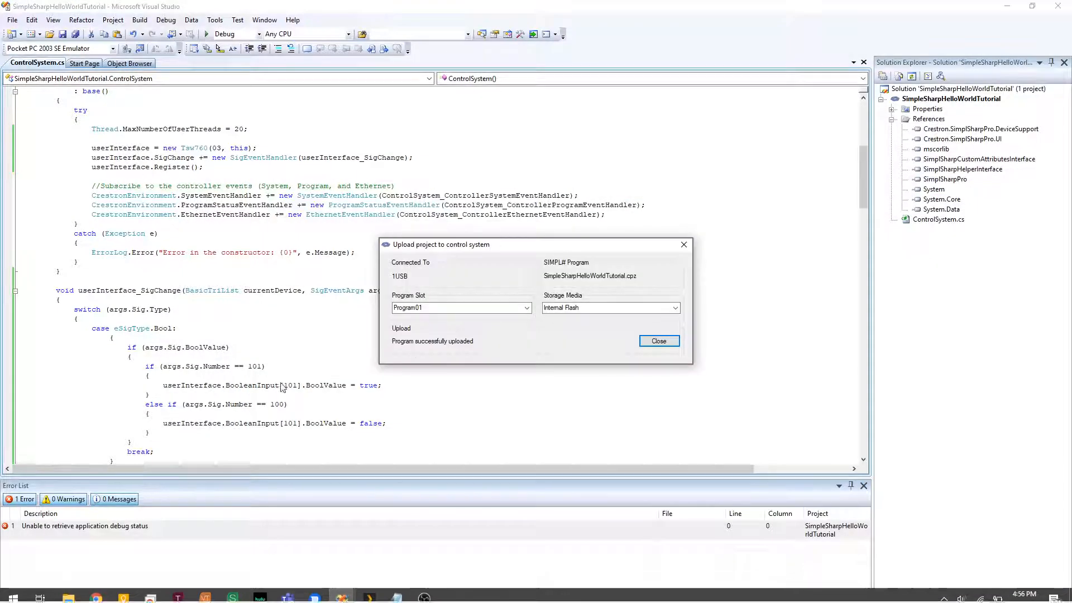
Close the upload success report for the control system program.
left_click(658, 340)
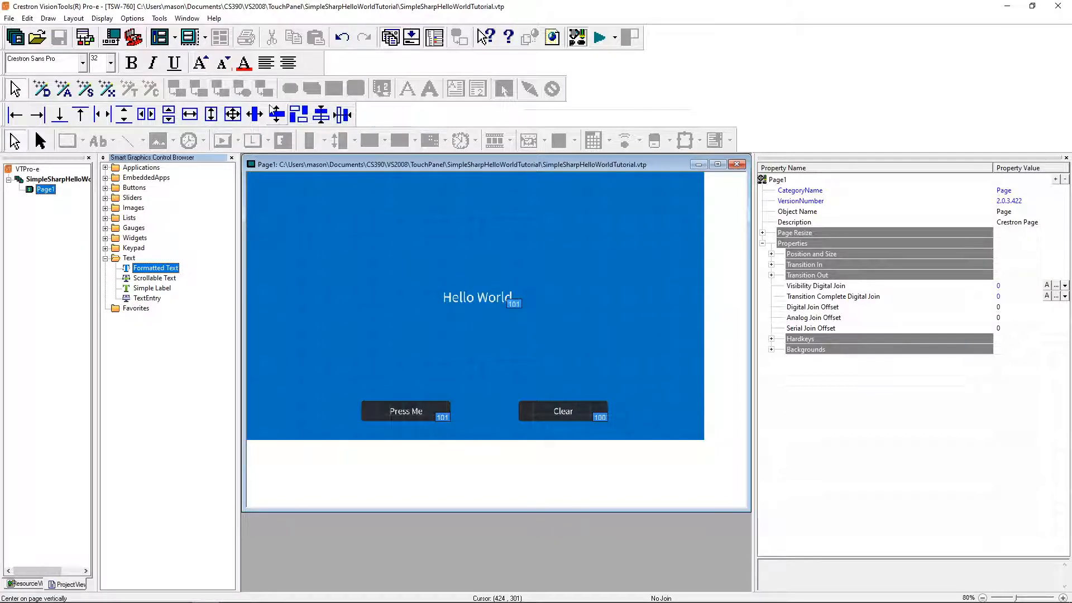
Compile the panel project and cancel the Address Book without sending to a device.
left_click(576, 37)
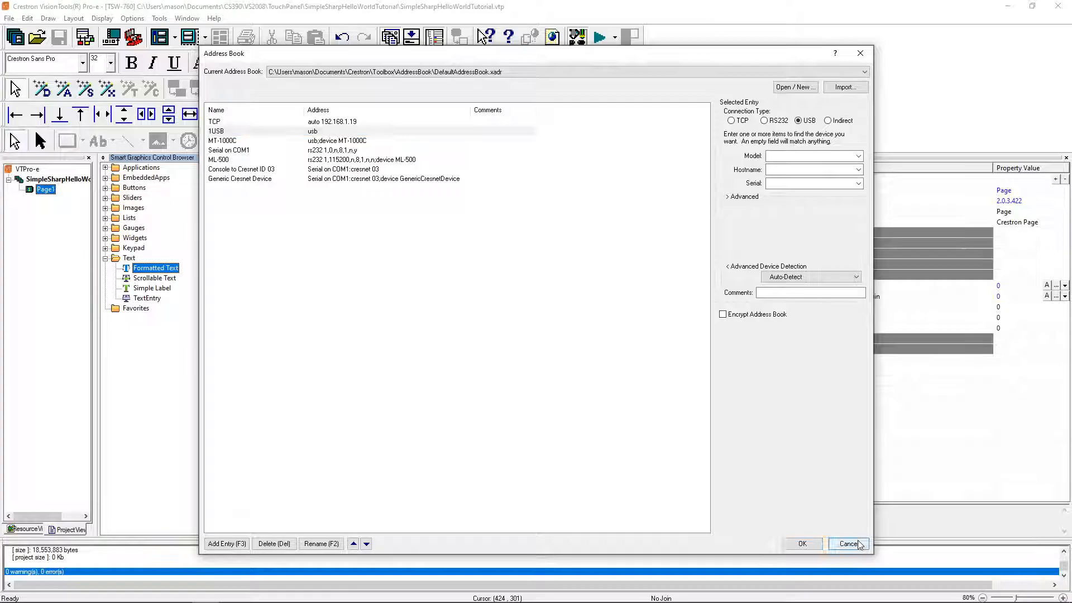
left_click(847, 543)
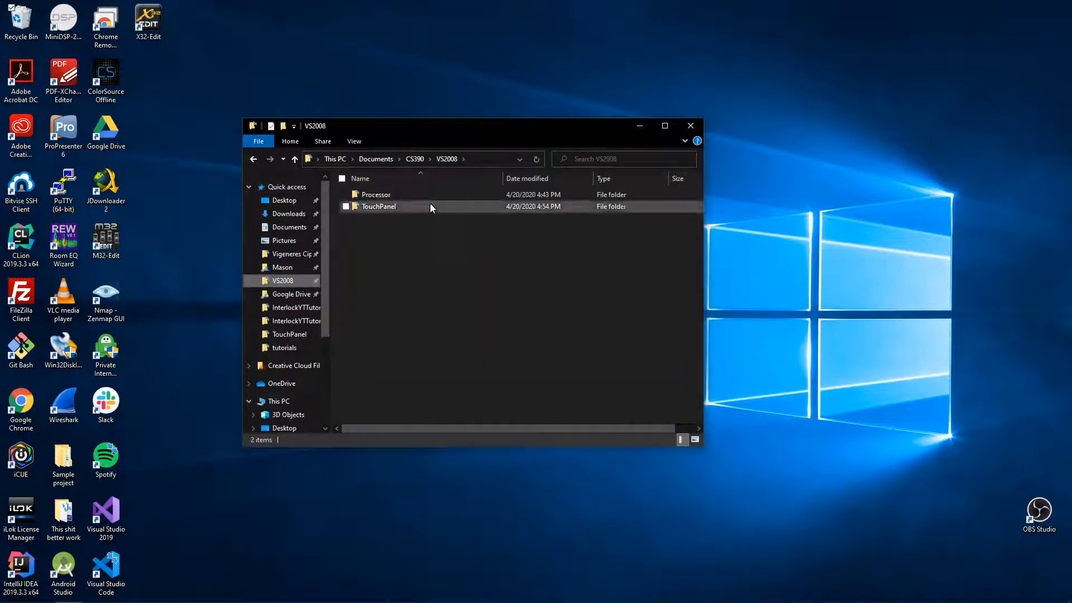
Open SimpleSharpHelloWorldTutorial.vtz from TouchPanel\SimpleSharpHelloWorldTutorial in XPanel.
double_click(380, 206)
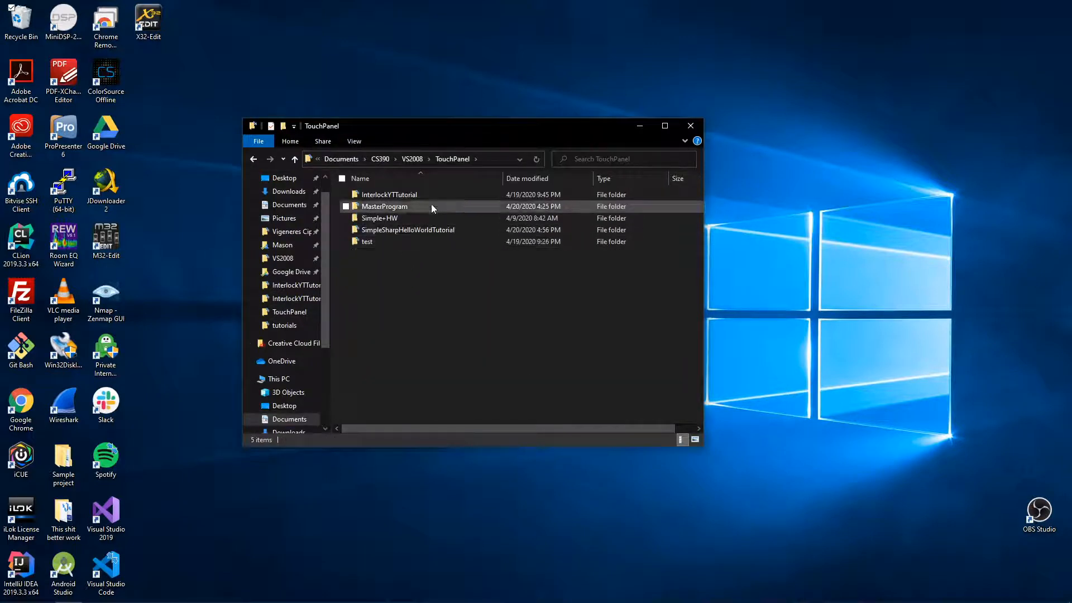
double_click(407, 230)
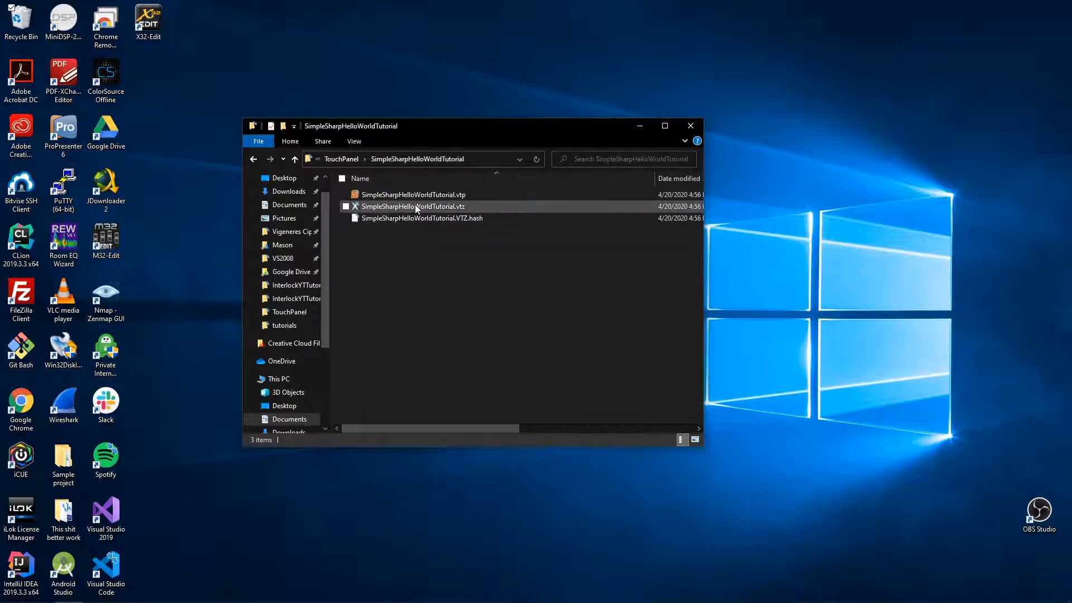
double_click(414, 206)
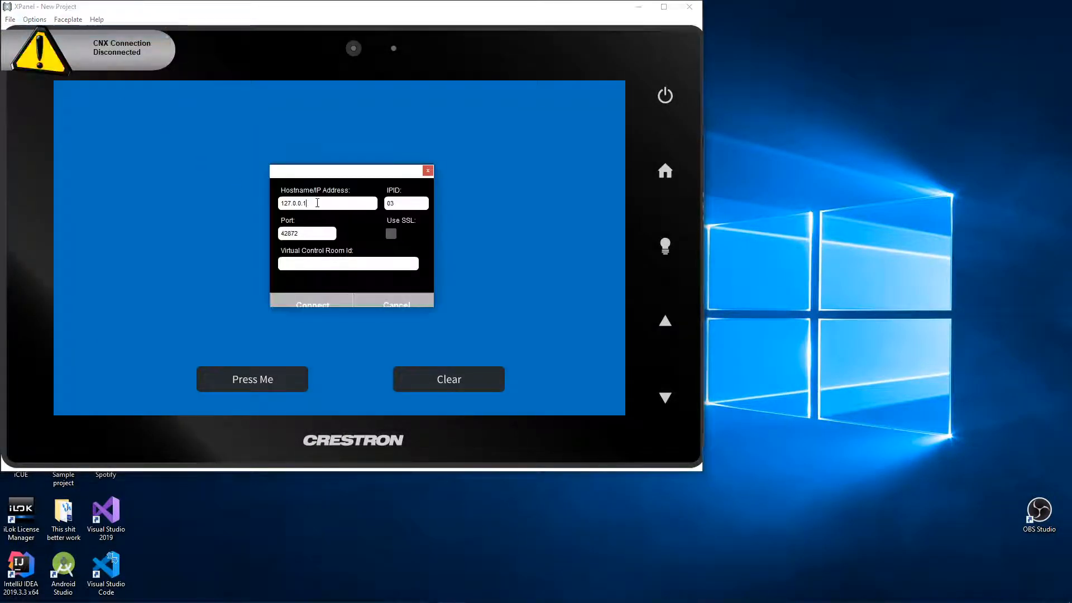
Connect XPanel to processor 192.168.1.19, port 41794, IPID 03.
type("192.168.1.19")
left_click(307, 233)
type("41794")
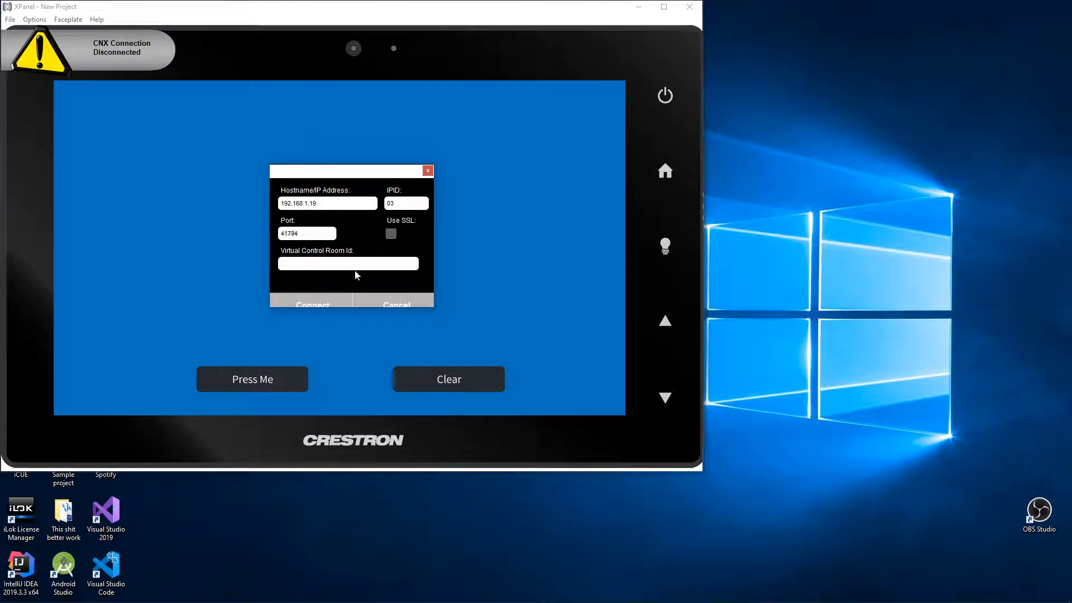
left_click(427, 170)
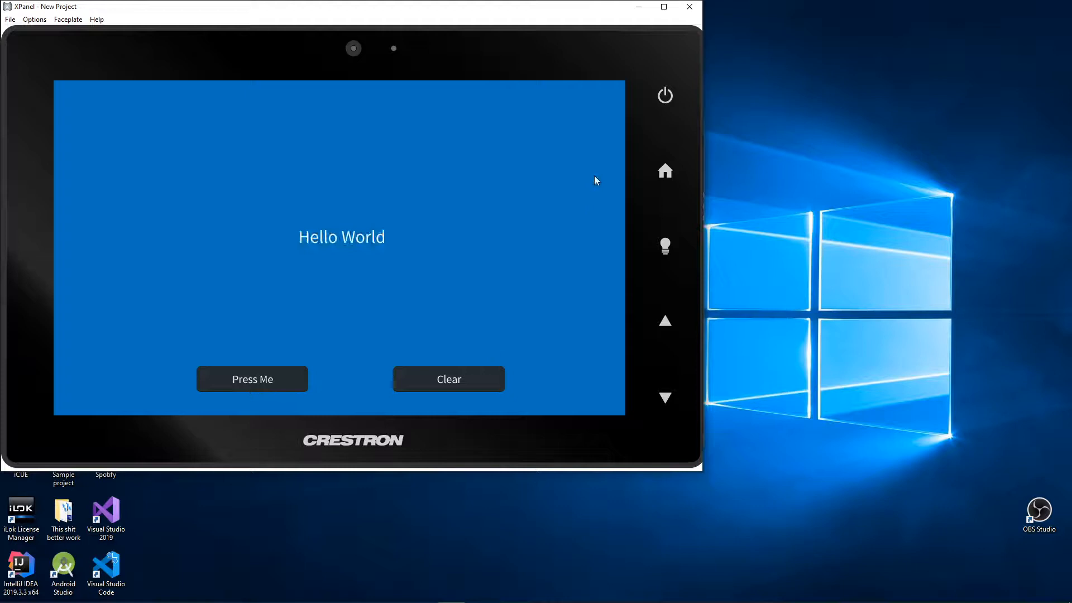
mouse_move(286, 438)
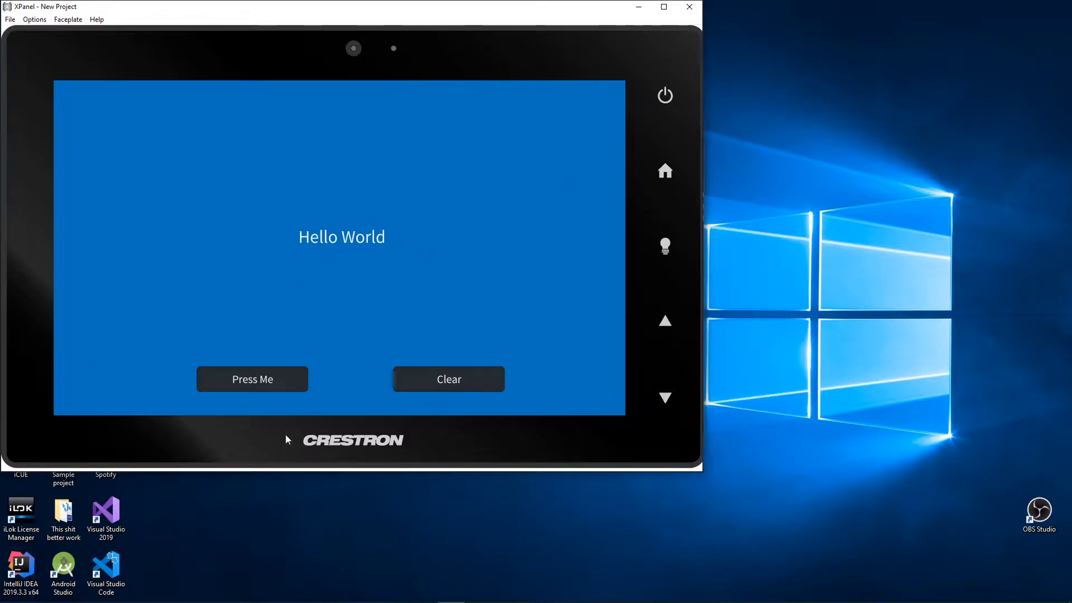